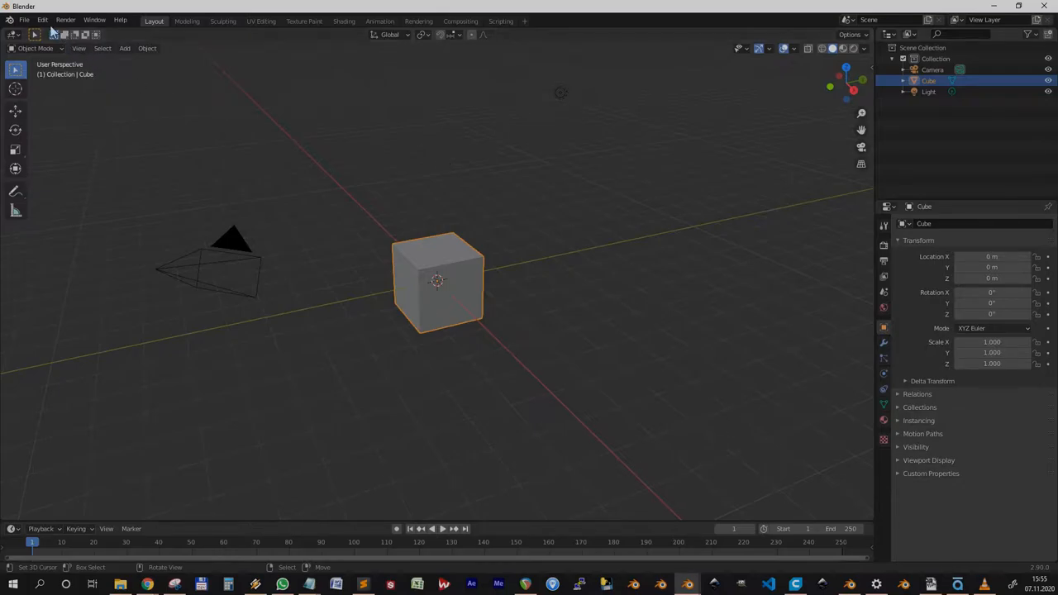
Install the Advanced Ocean Modifier add-on from its downloaded zip archive via Preferences > Add-ons
left_click(43, 20)
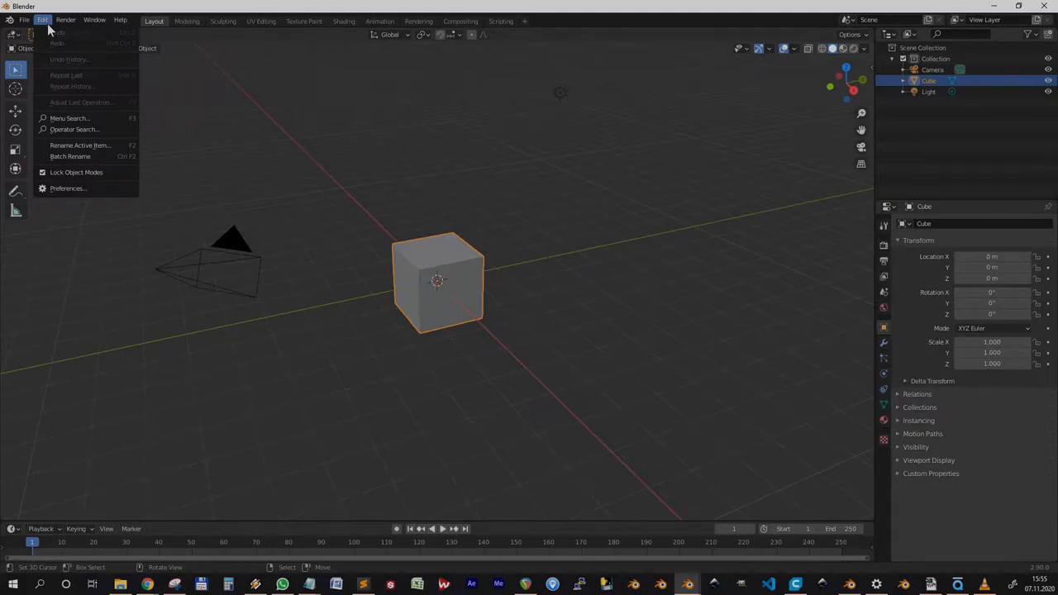
left_click(69, 188)
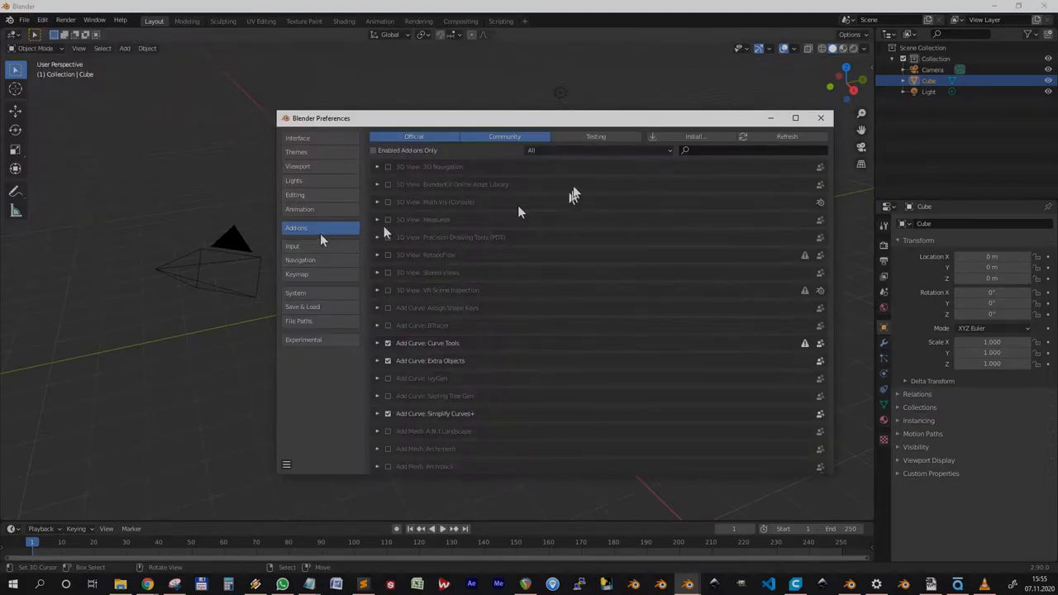
left_click(694, 136)
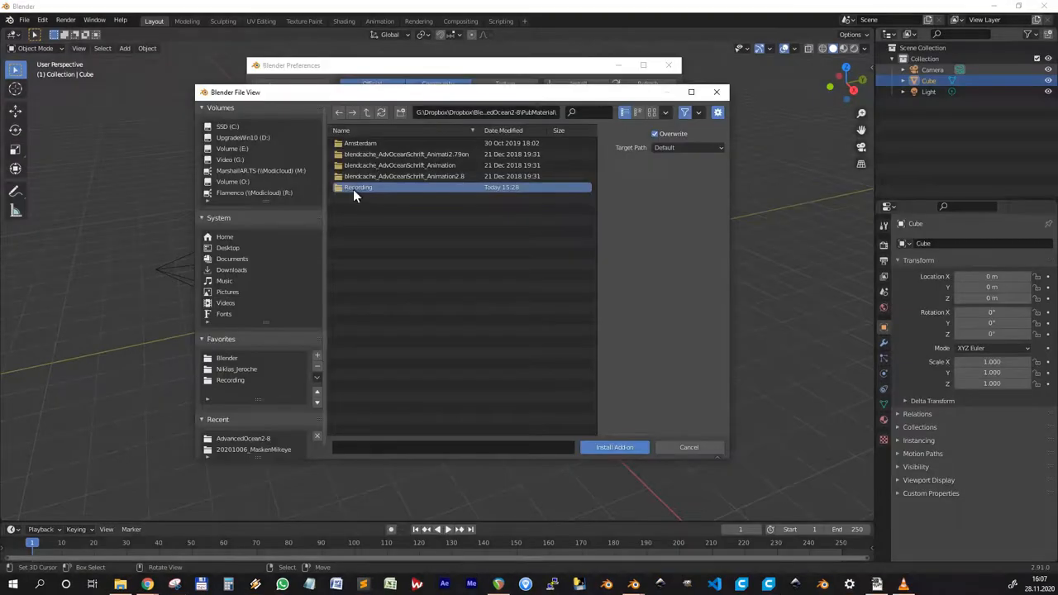
double_click(357, 187)
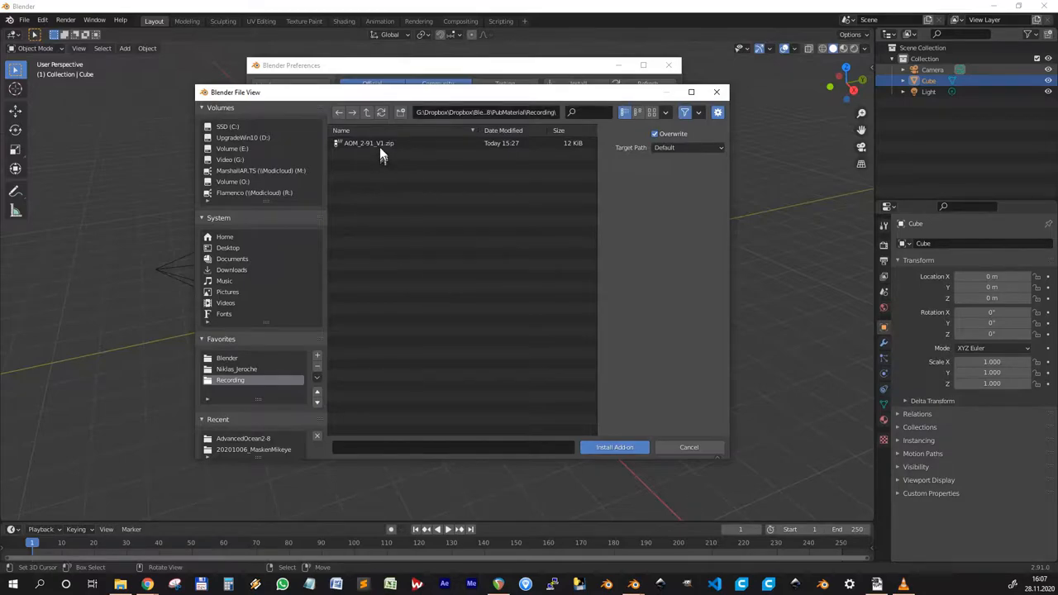
left_click(615, 446)
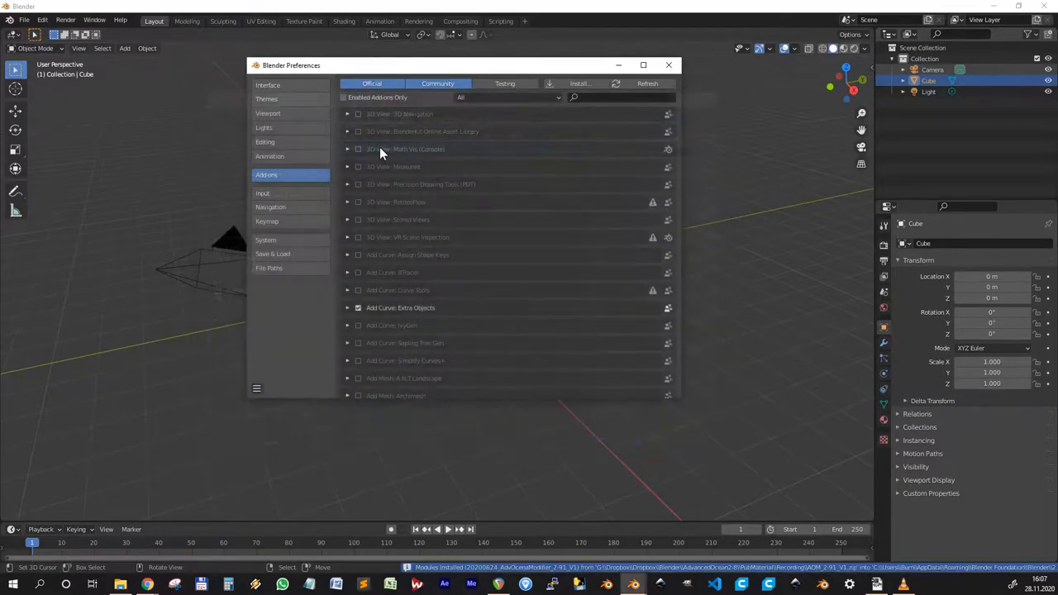
Find 'Advanced Ocean Modifier' in the add-on list, enable it and close Preferences
type("Advanced Ocean Modifier")
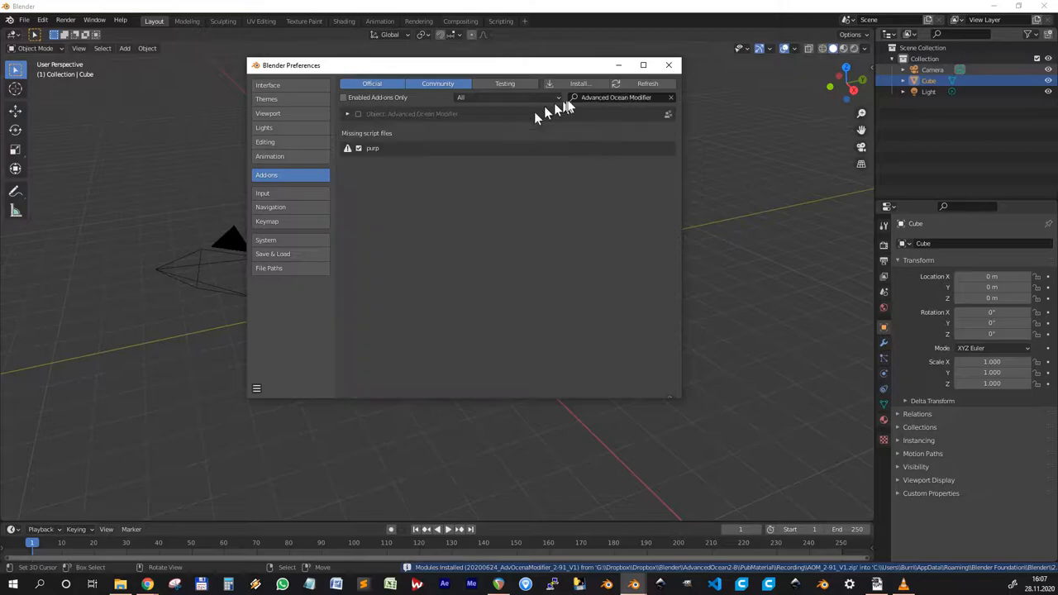
left_click(357, 113)
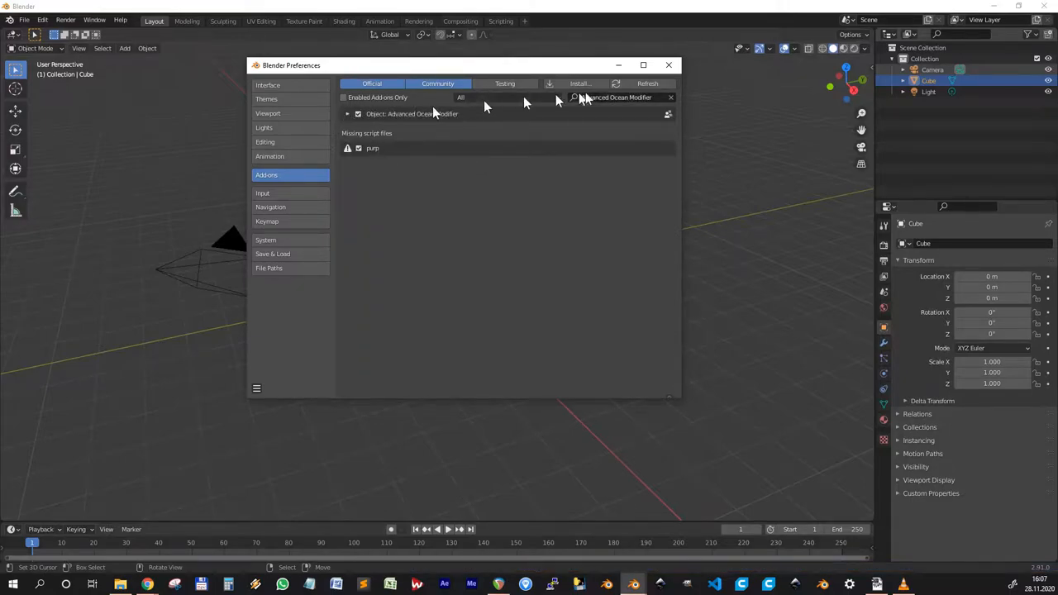
left_click(668, 64)
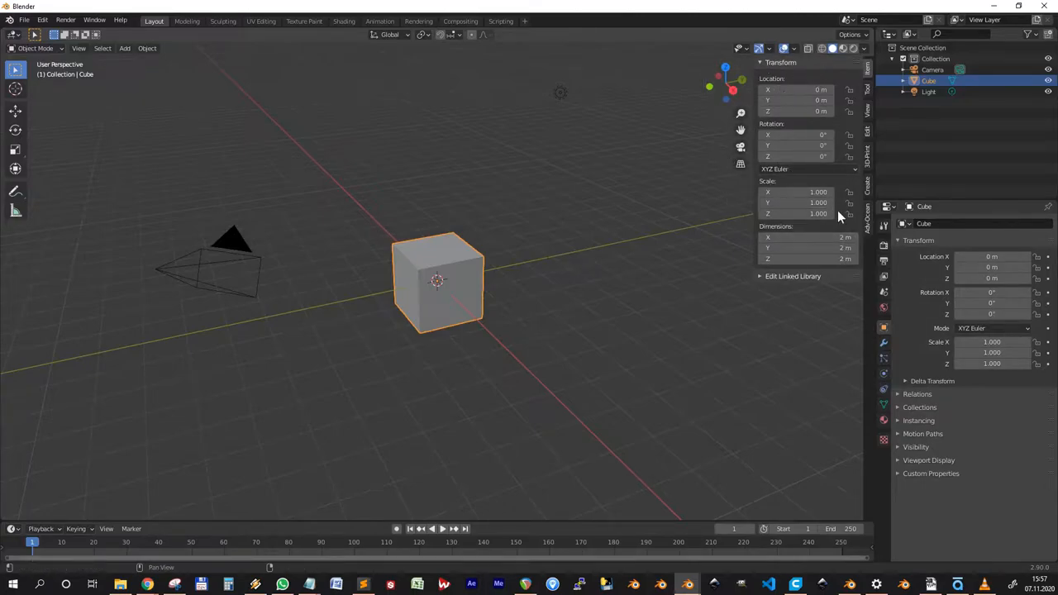
mouse_move(863, 216)
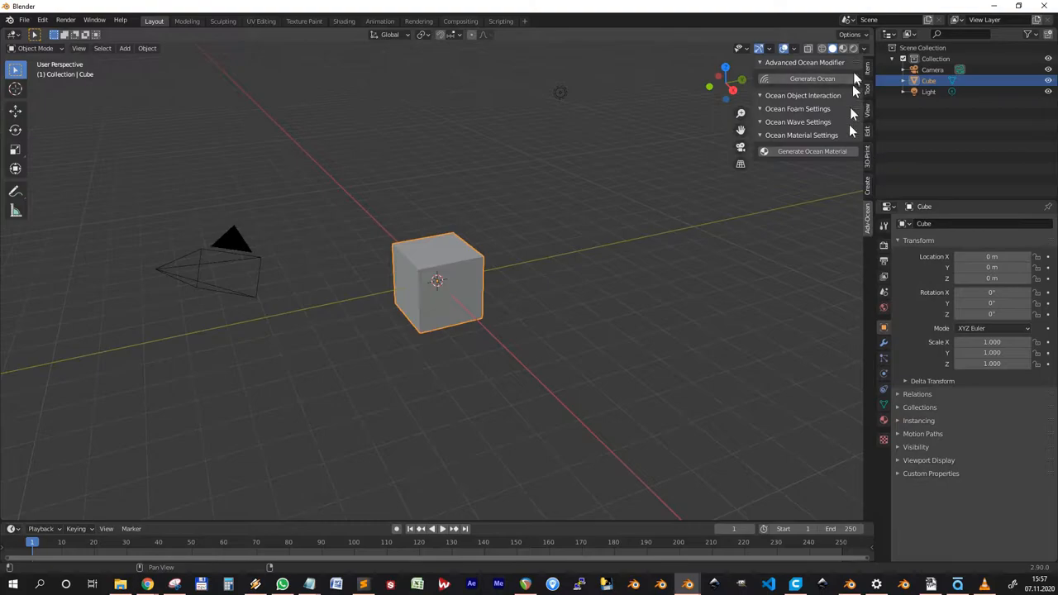
mouse_move(807, 170)
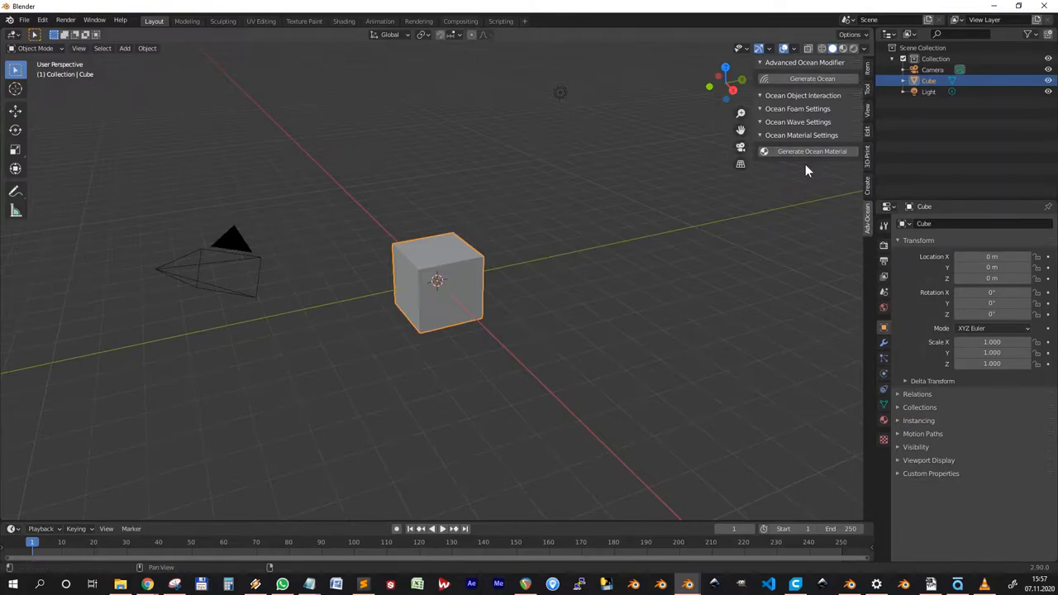
mouse_move(813, 152)
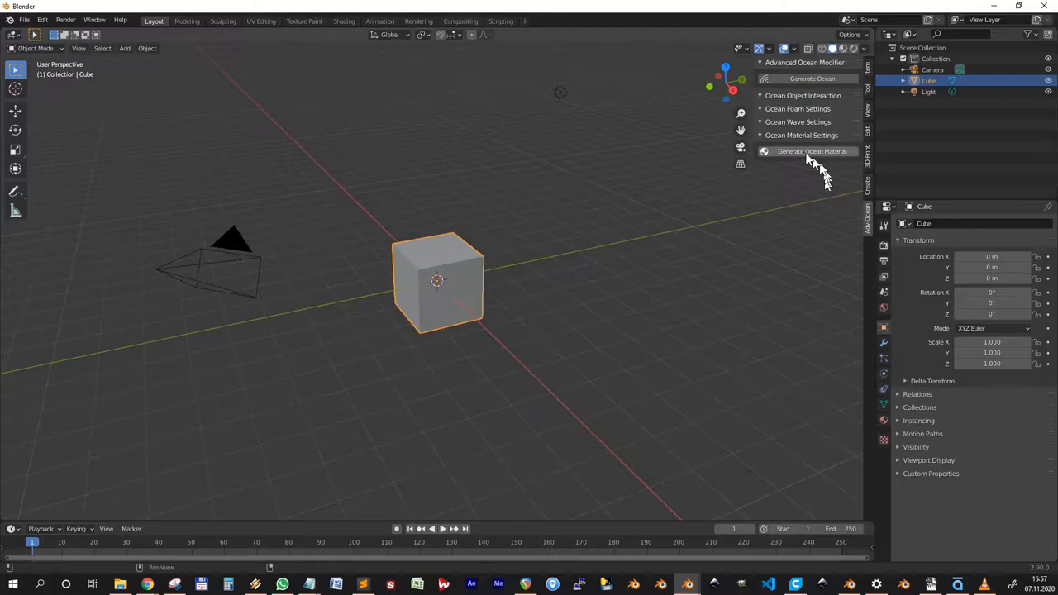
mouse_move(811, 89)
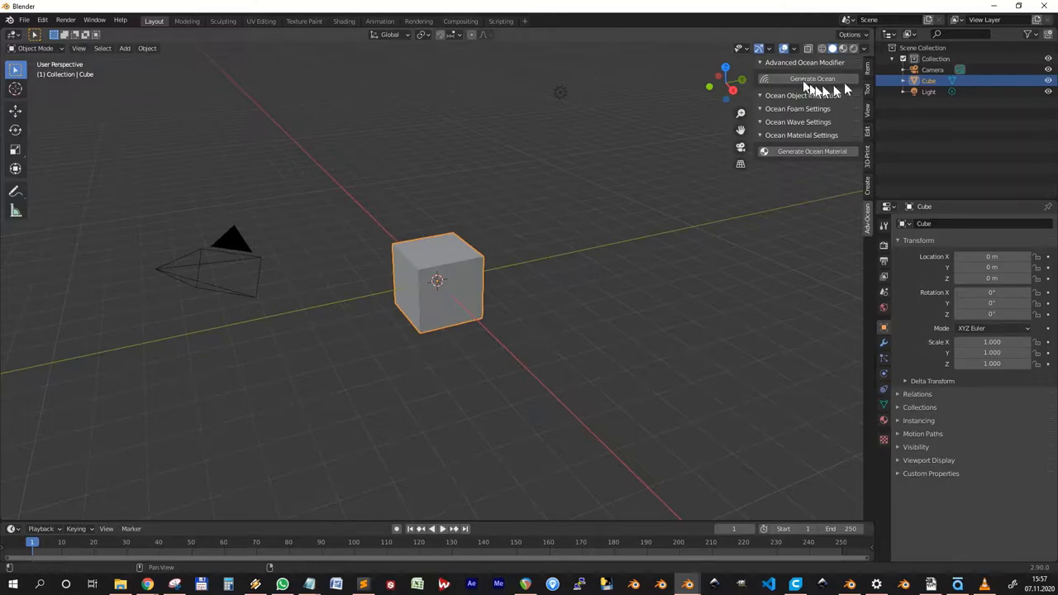
Show the Advanced Ocean Modifier tab in the viewport sidebar
left_click(812, 79)
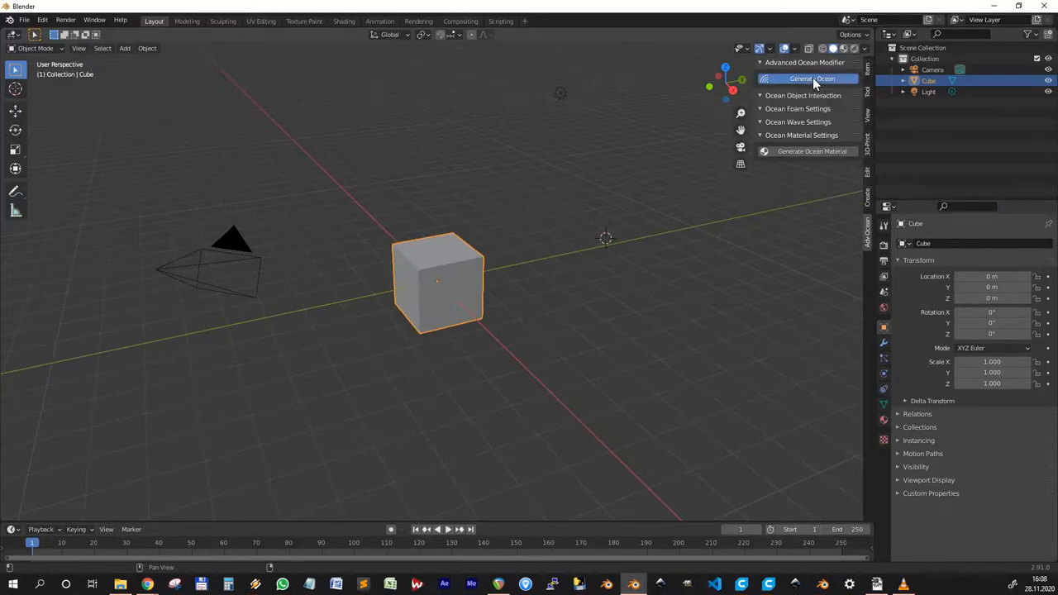
Generate the ocean surface around the cube and view it in material preview shading
left_click(812, 79)
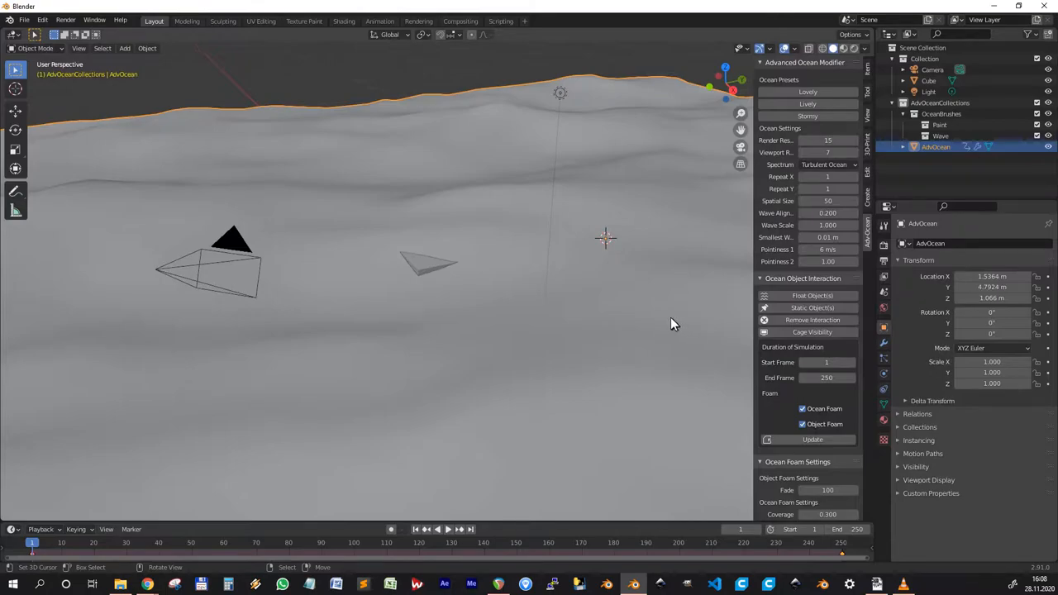
left_click_drag(674, 322, 625, 347)
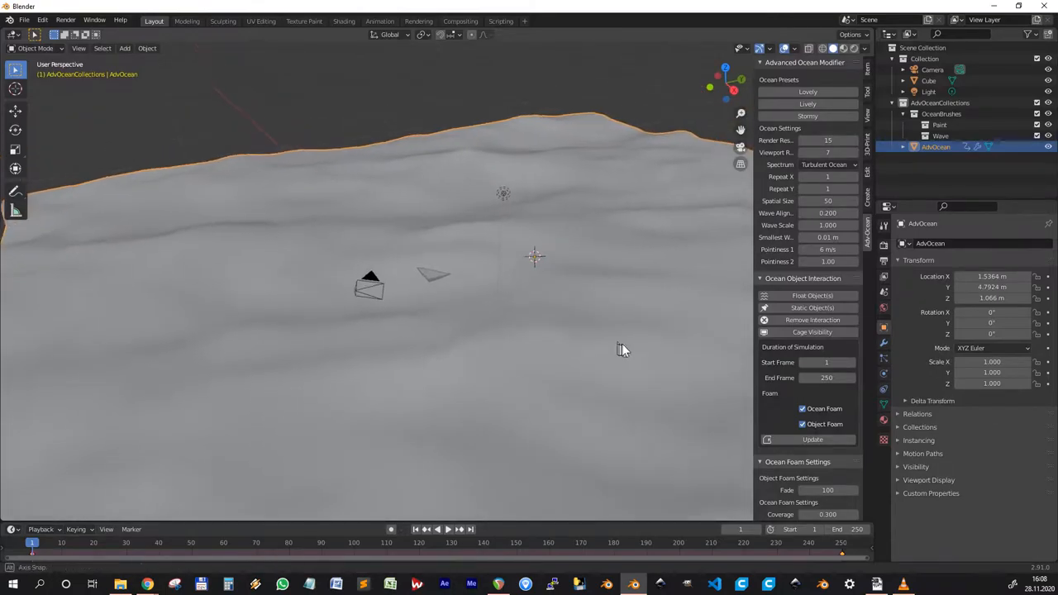
left_click_drag(625, 347, 636, 342)
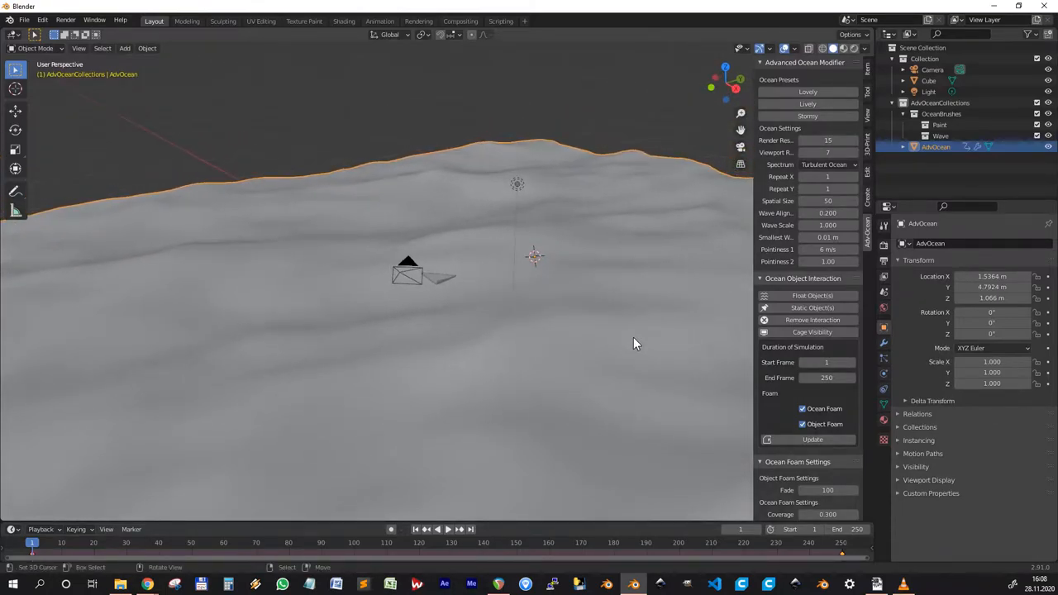
mouse_move(675, 261)
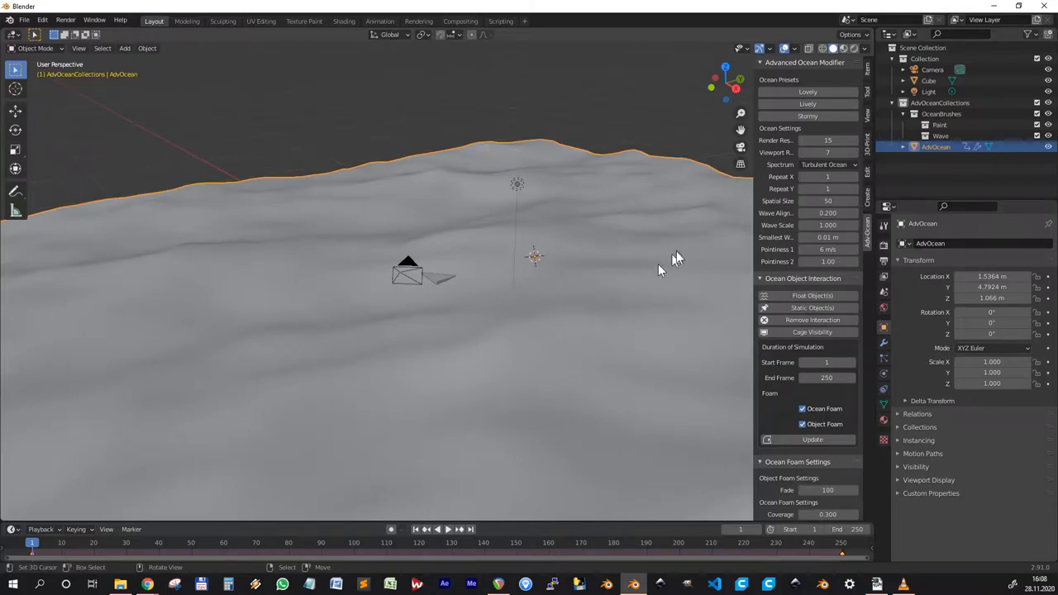
mouse_move(667, 276)
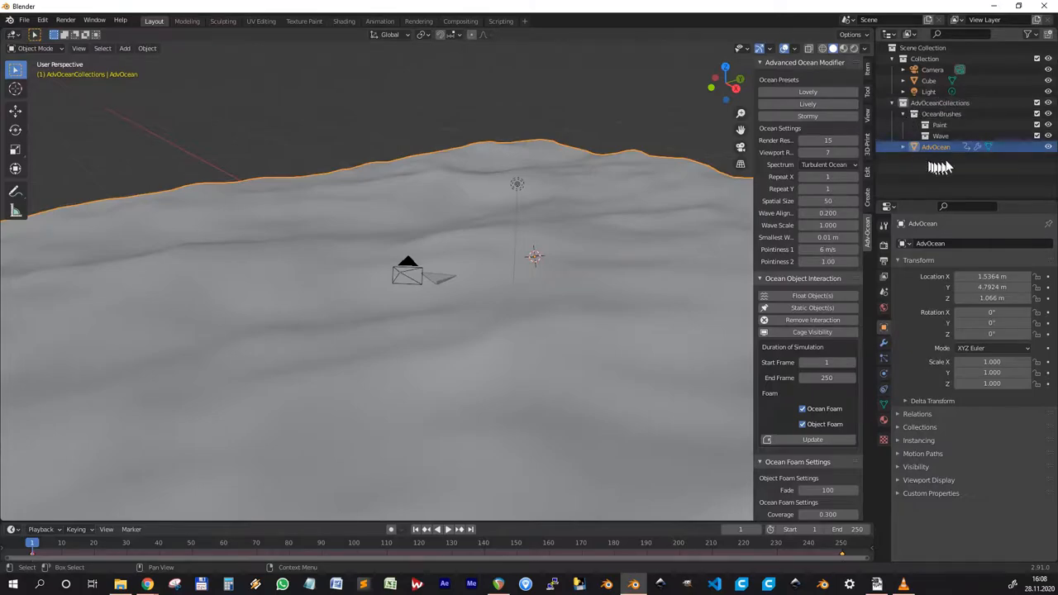
mouse_move(938, 168)
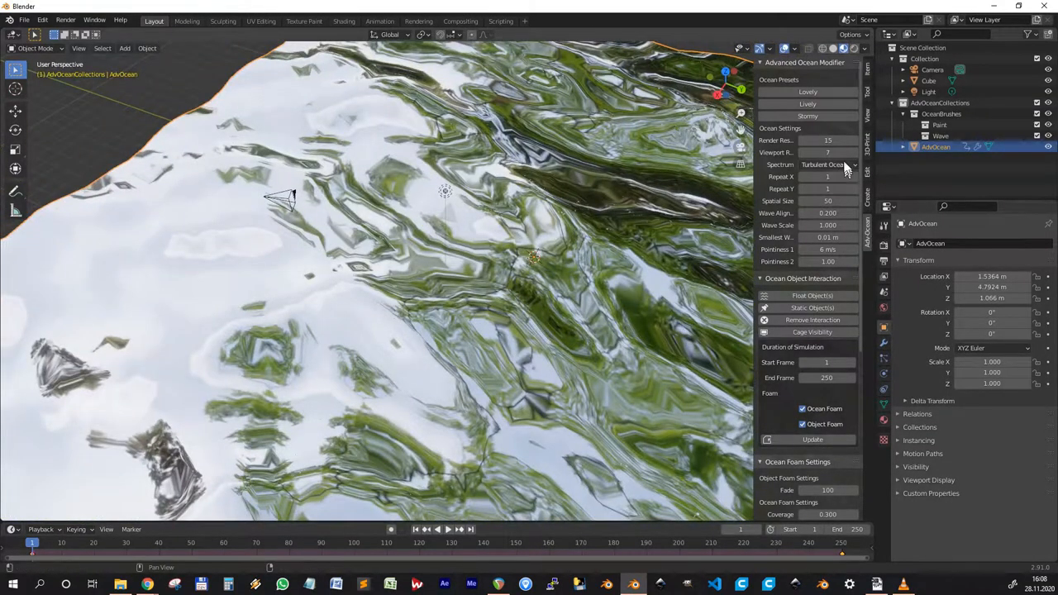
left_click(854, 152)
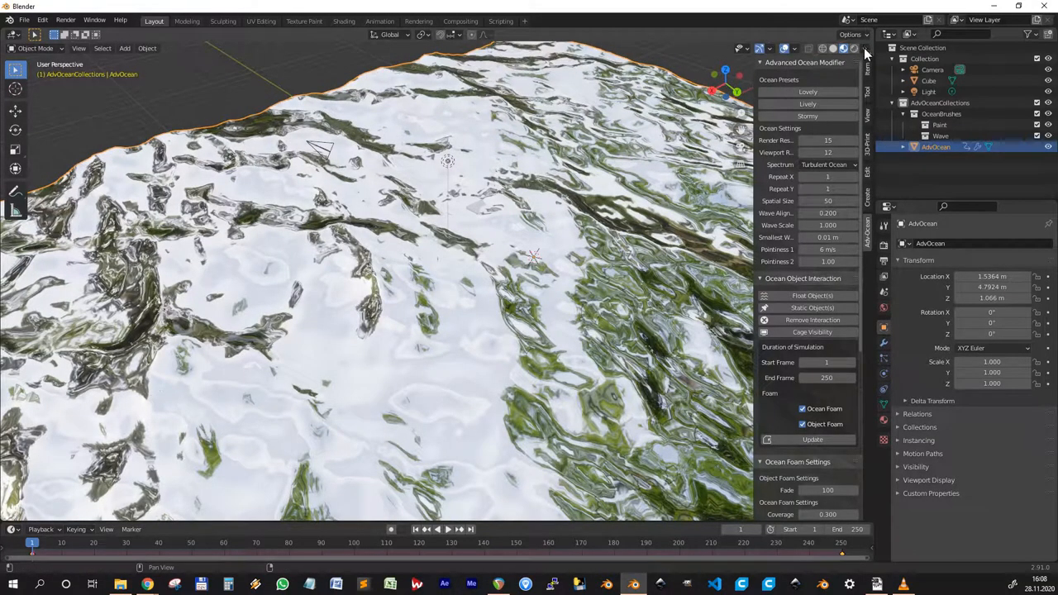
Show the ocean with its blue water look and play the wave animation
left_click(866, 48)
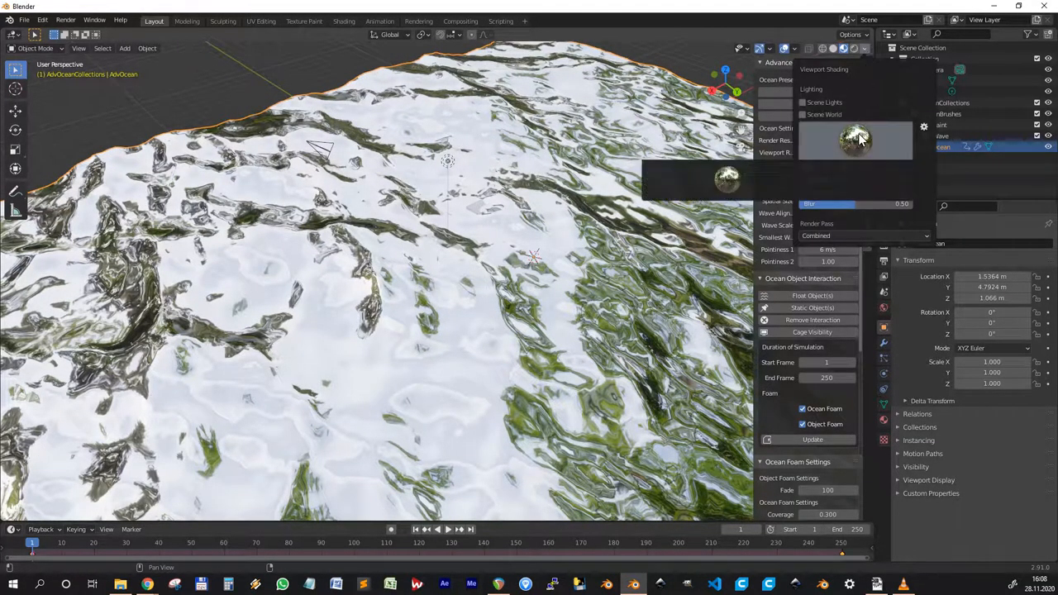
left_click(855, 141)
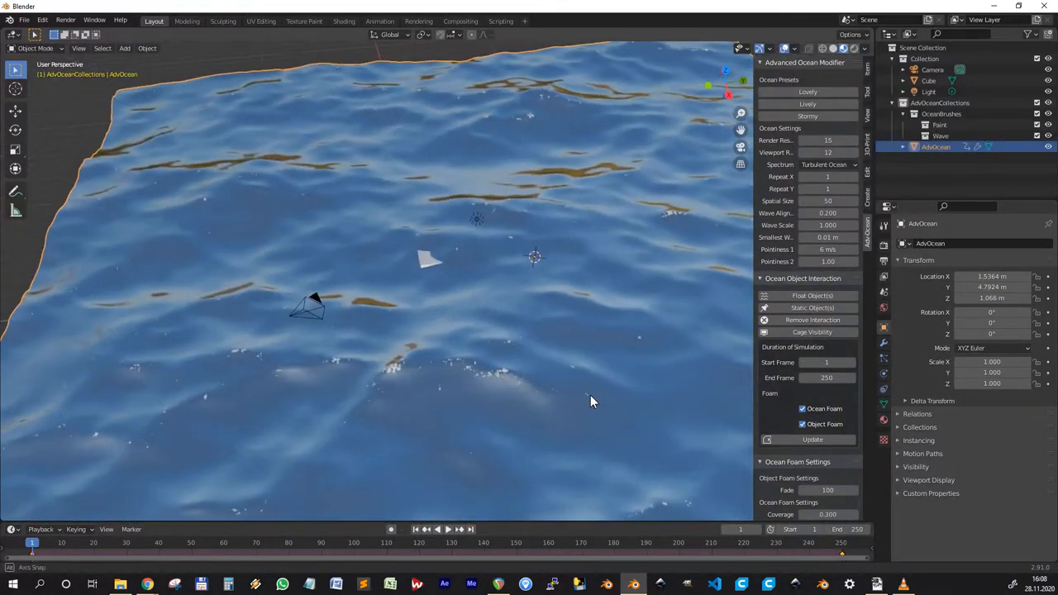
left_click(427, 529)
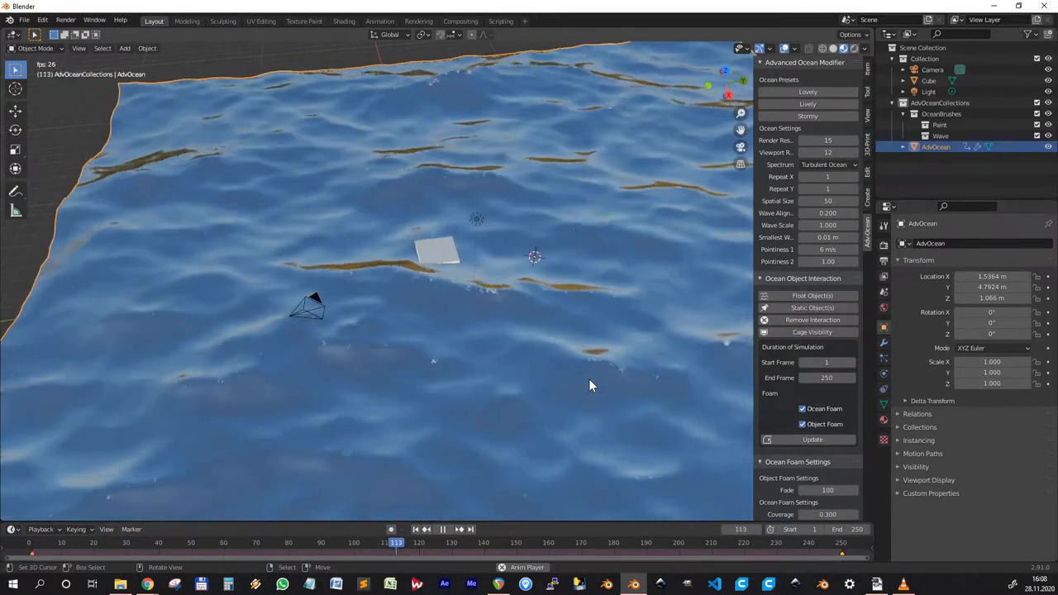
left_click(436, 529)
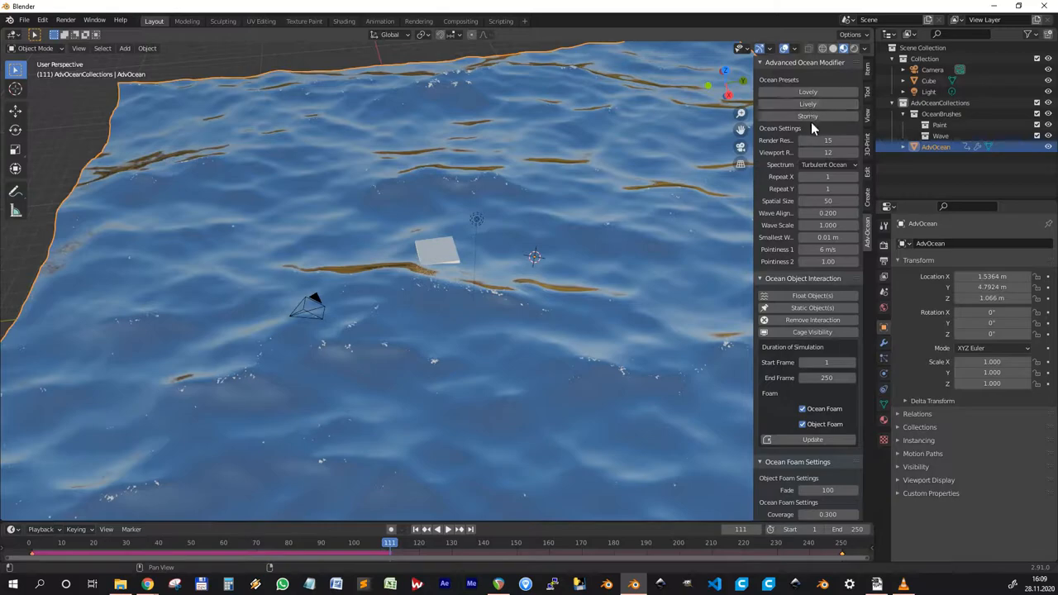
Try the calmer and stormier ocean presets on the animated sea
left_click(806, 93)
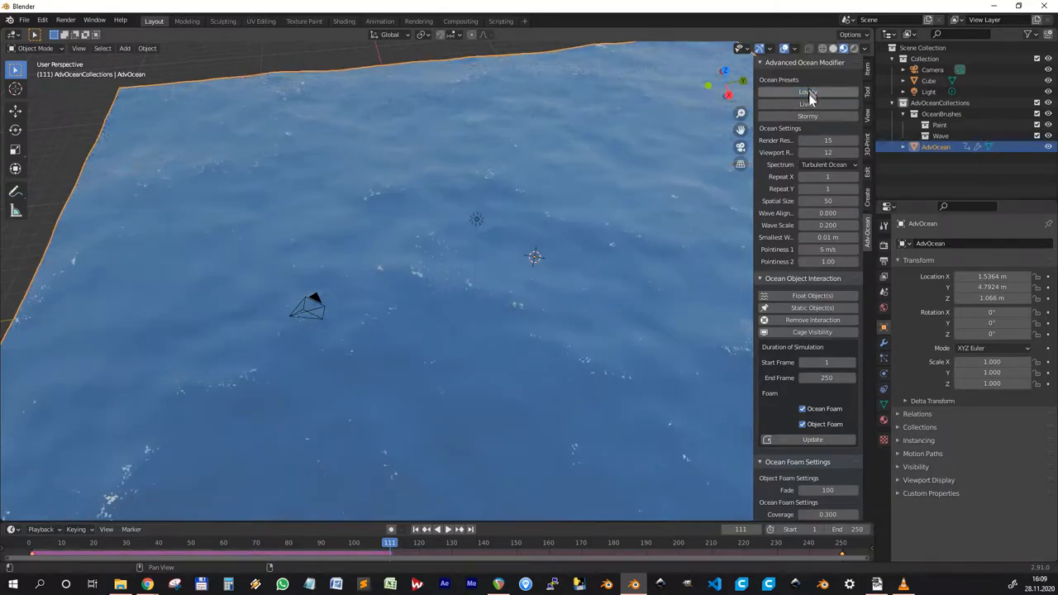
left_click(806, 102)
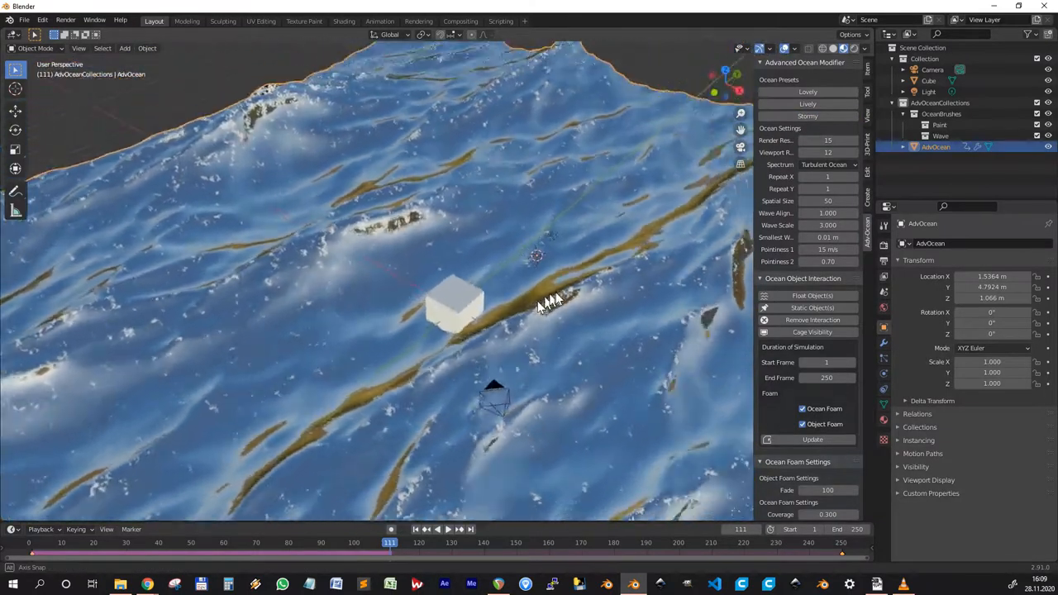
left_click(806, 93)
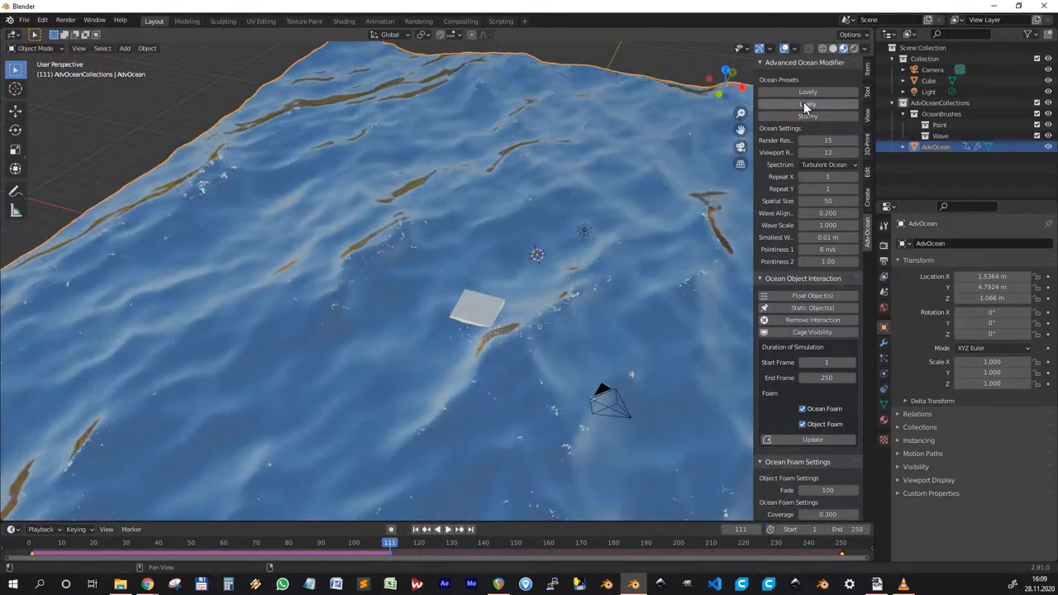
Float the cube on the ocean inside its orange cage and play the timeline to watch it bob
left_click(807, 103)
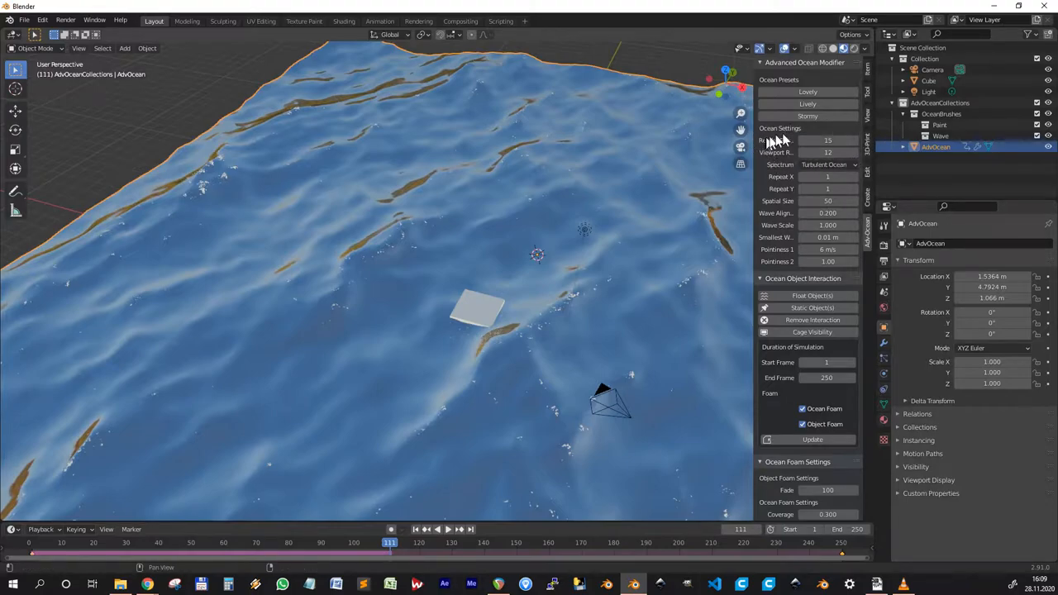
mouse_move(773, 172)
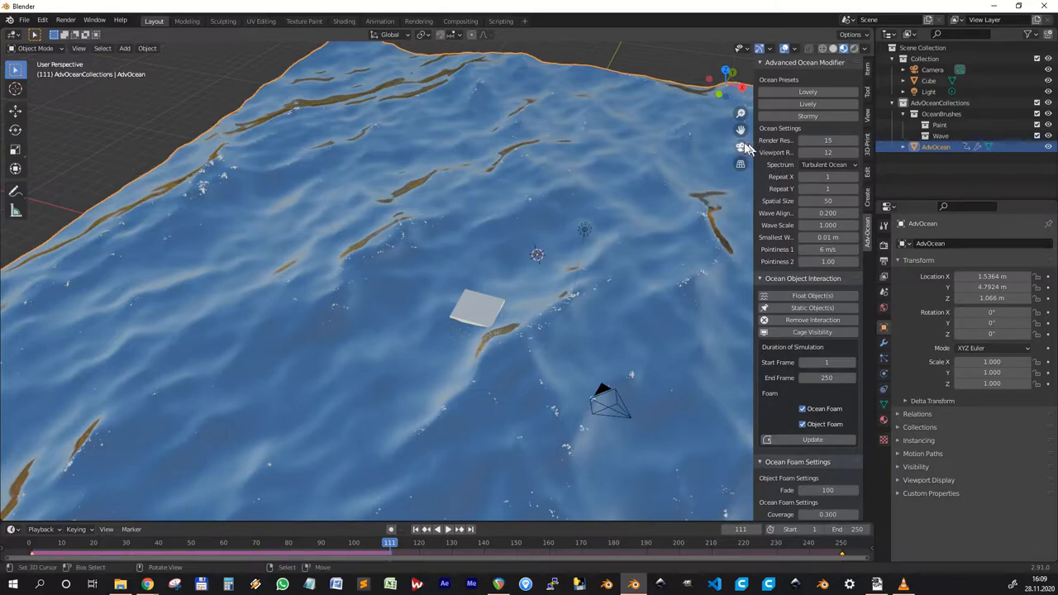
mouse_move(744, 152)
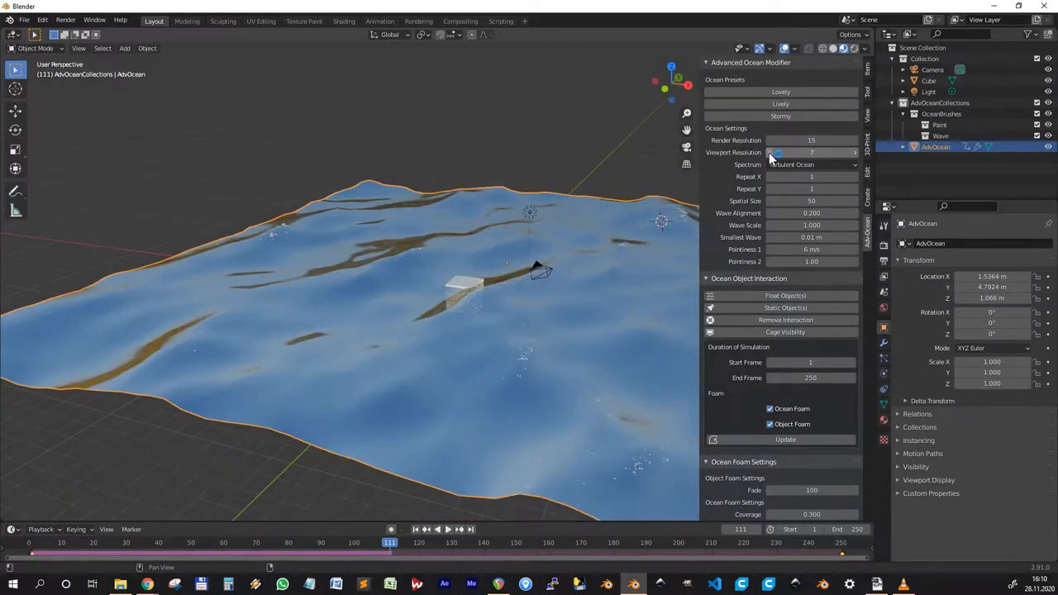
left_click(424, 529)
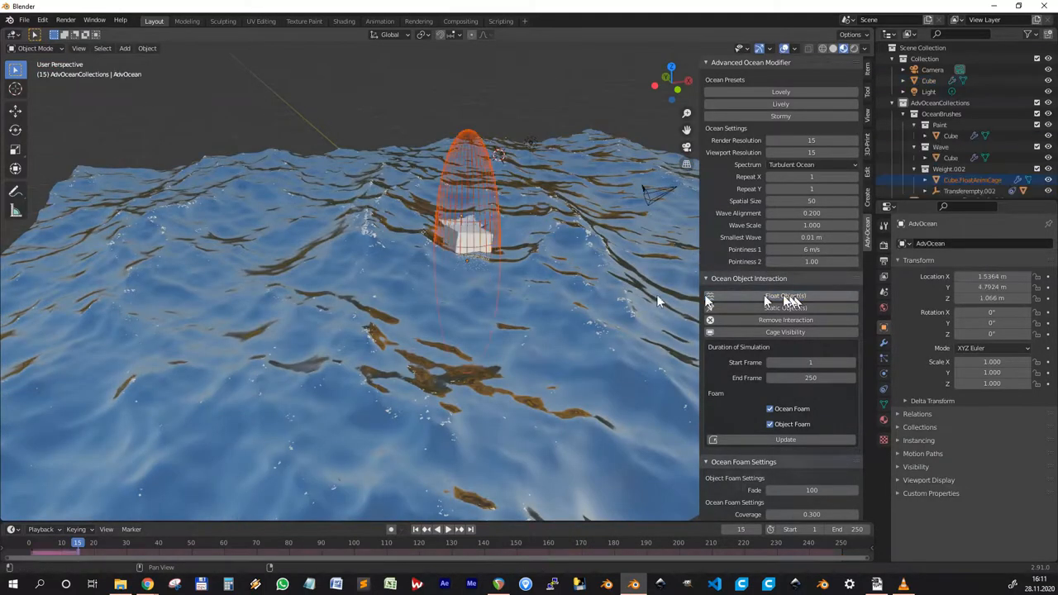
left_click(436, 529)
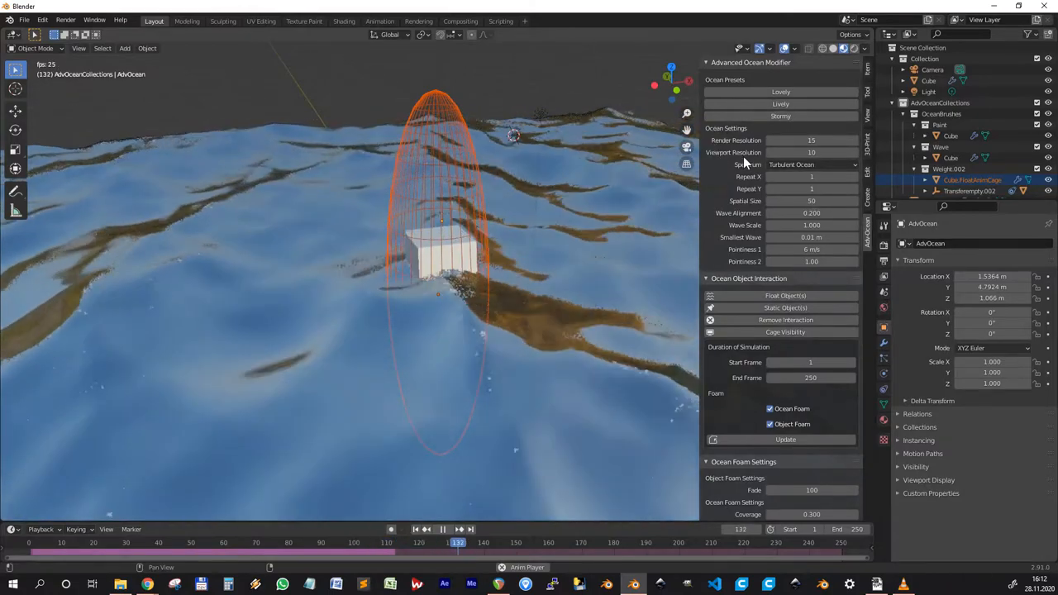
Switch the wave spectrum to Established Ocean (Sharp Peaks) for short choppy waves
left_click(814, 166)
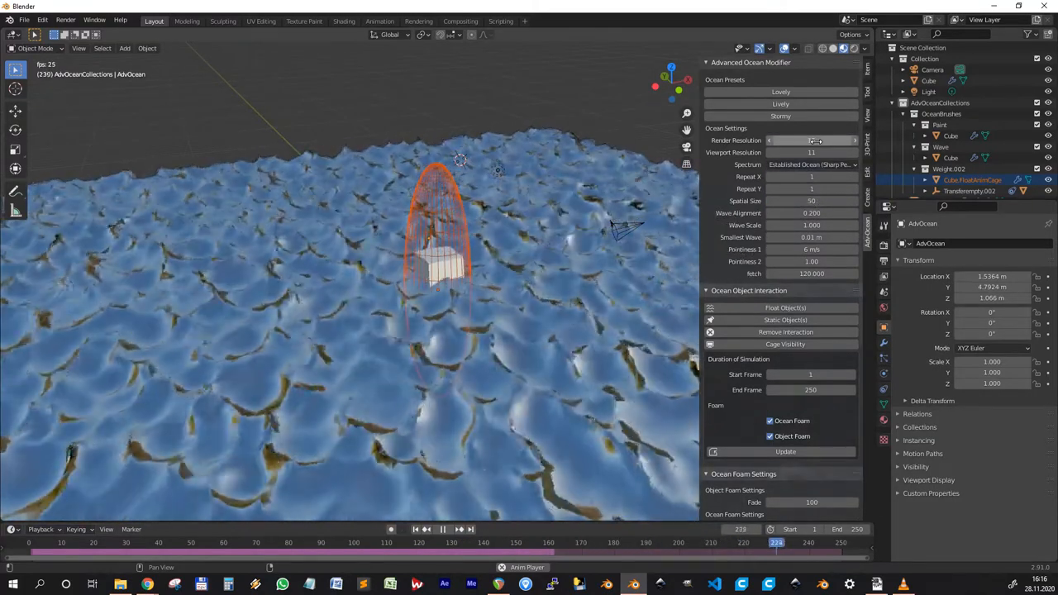
left_click(810, 164)
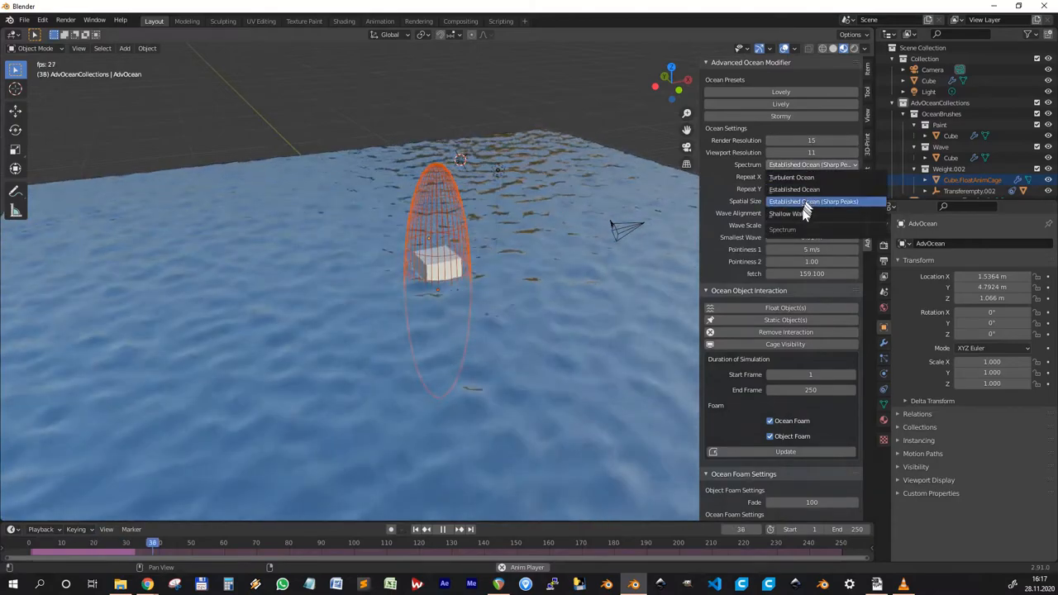
left_click(790, 214)
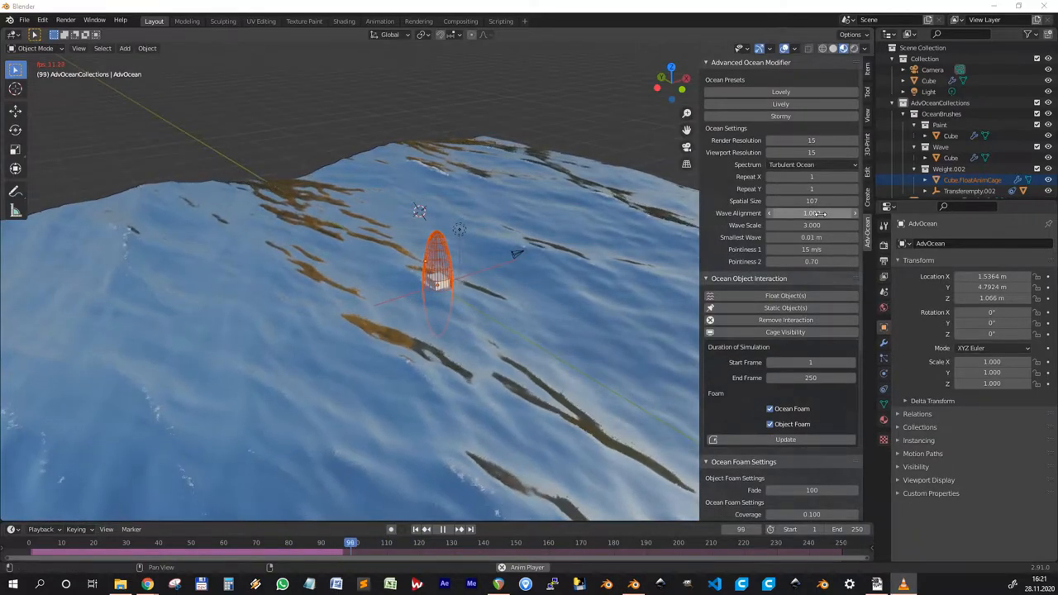
Raise the Wave Alignment value so the turbulent swells grow long and tall
left_click(443, 528)
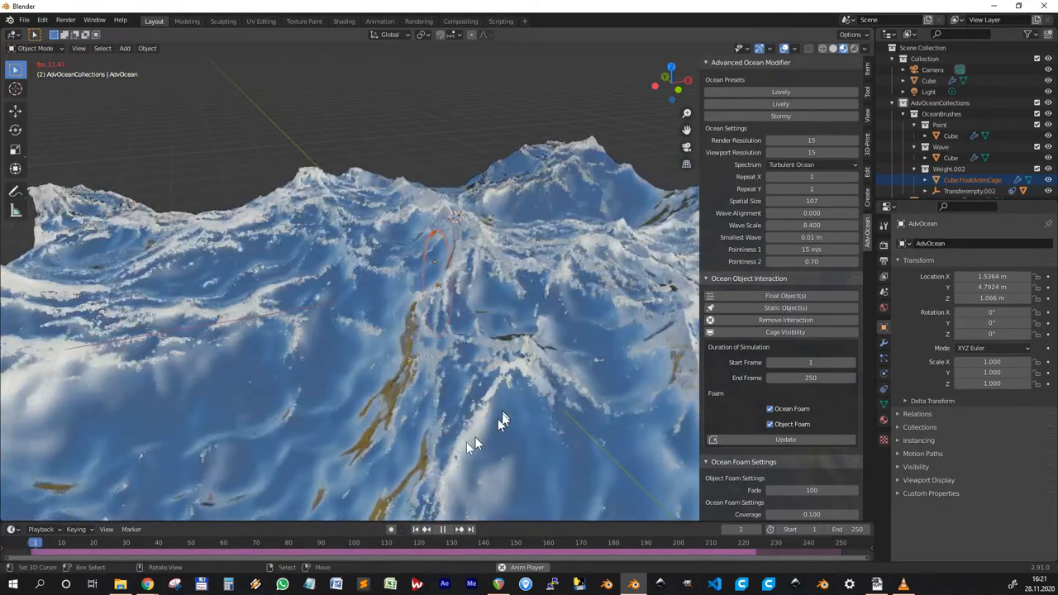
Experiment with Wave Scale and Pointiness, then restore Wave Alignment 0.200 and Wave Scale 1.000
left_click(443, 529)
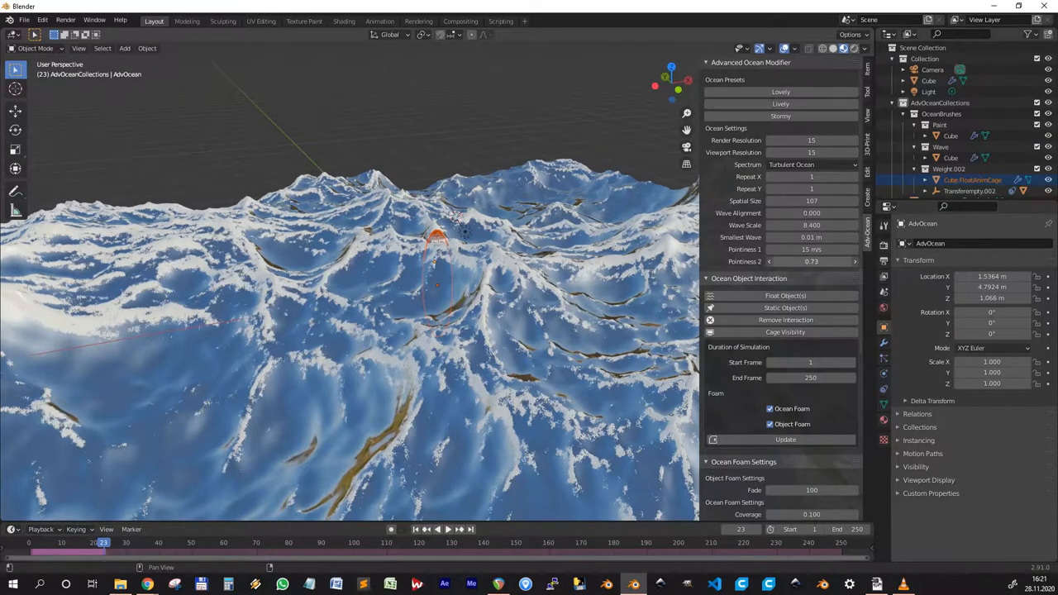
left_click(810, 261)
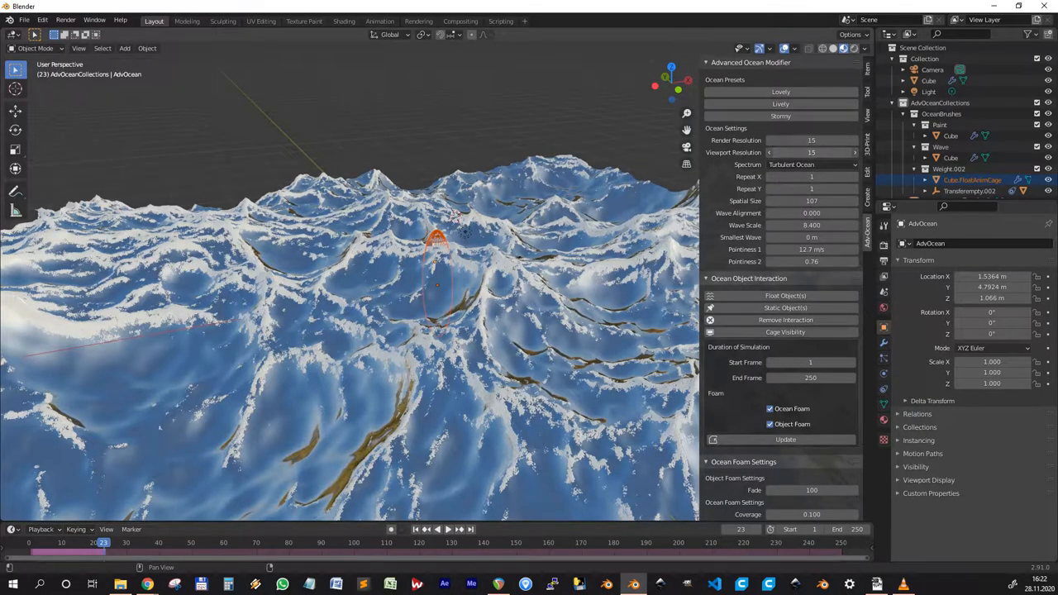
left_click(853, 152)
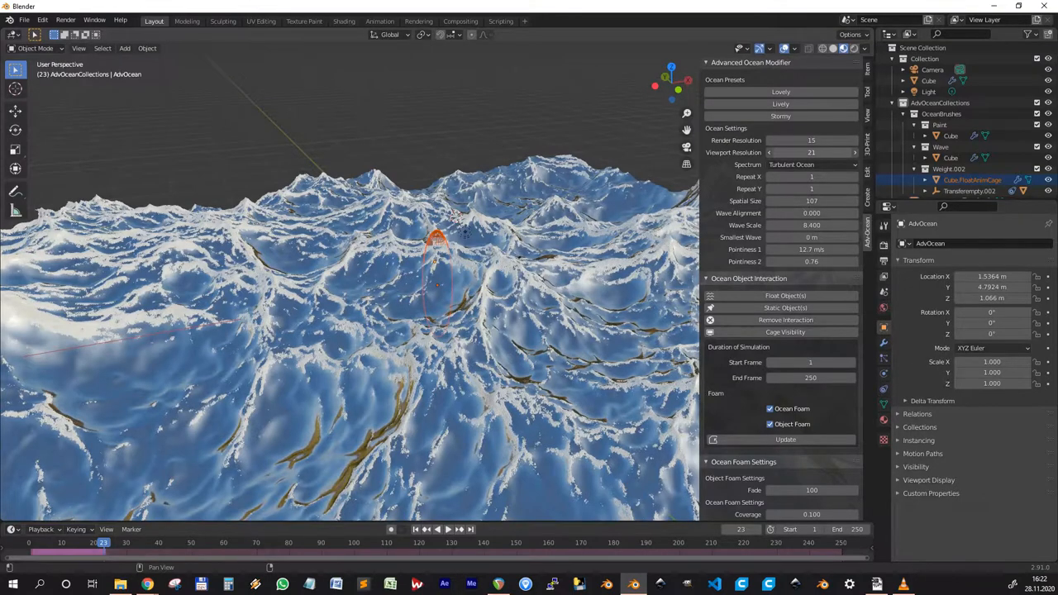
left_click(809, 152)
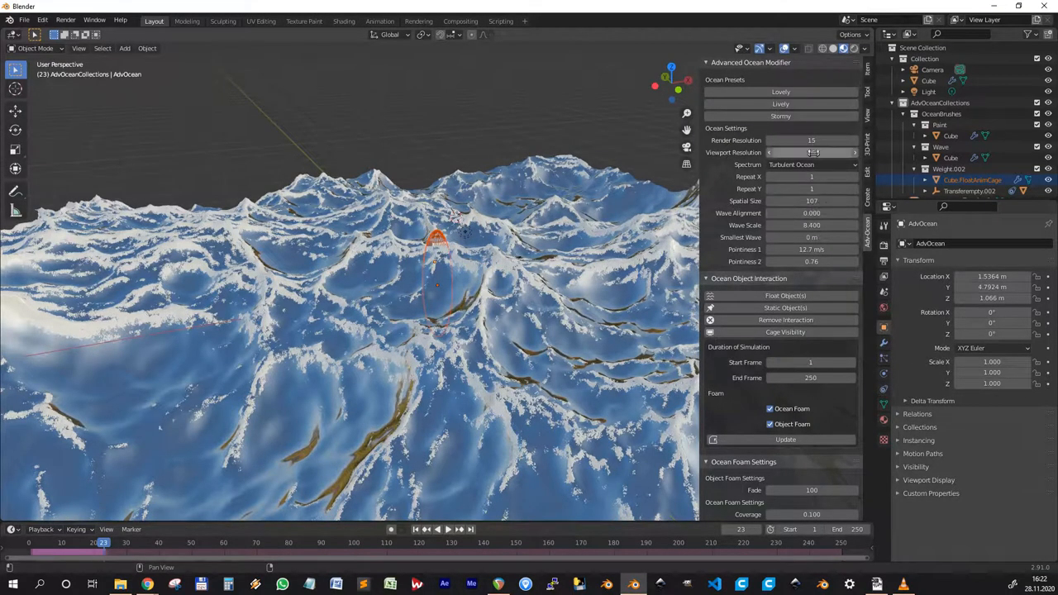
left_click(810, 152)
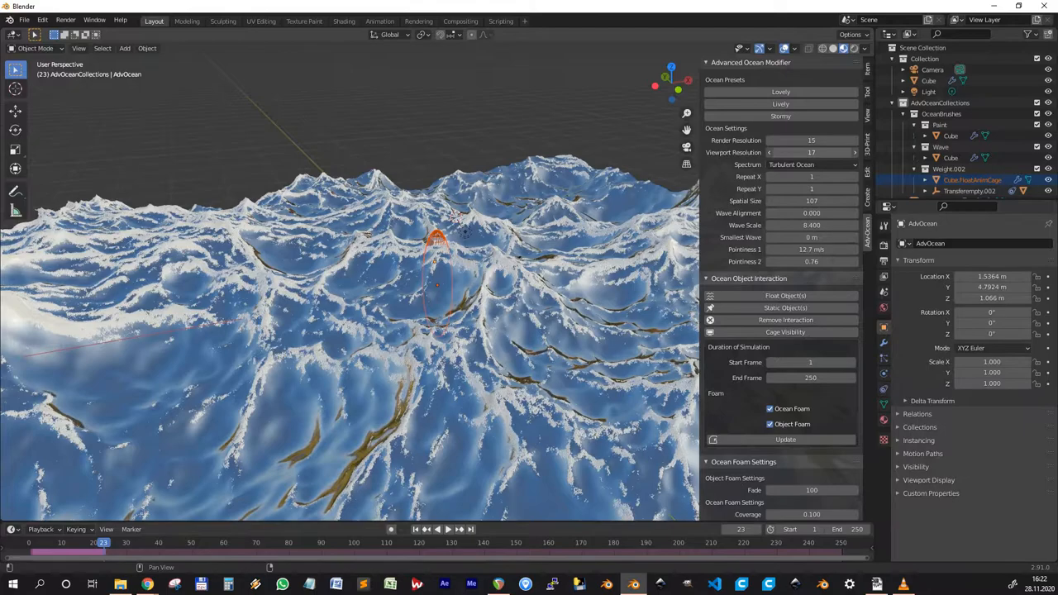
left_click(812, 152)
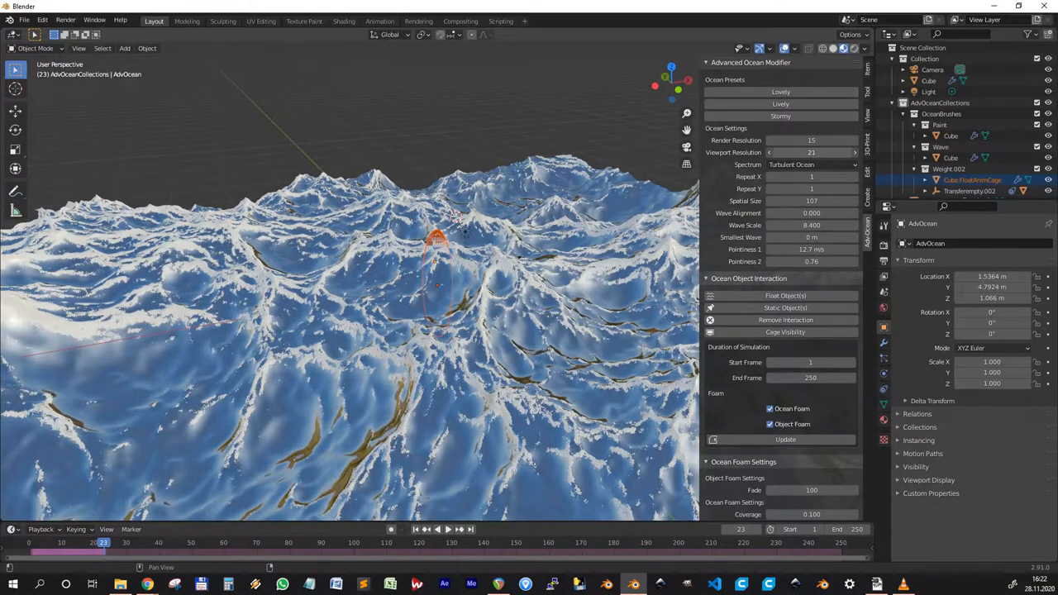
left_click(853, 152)
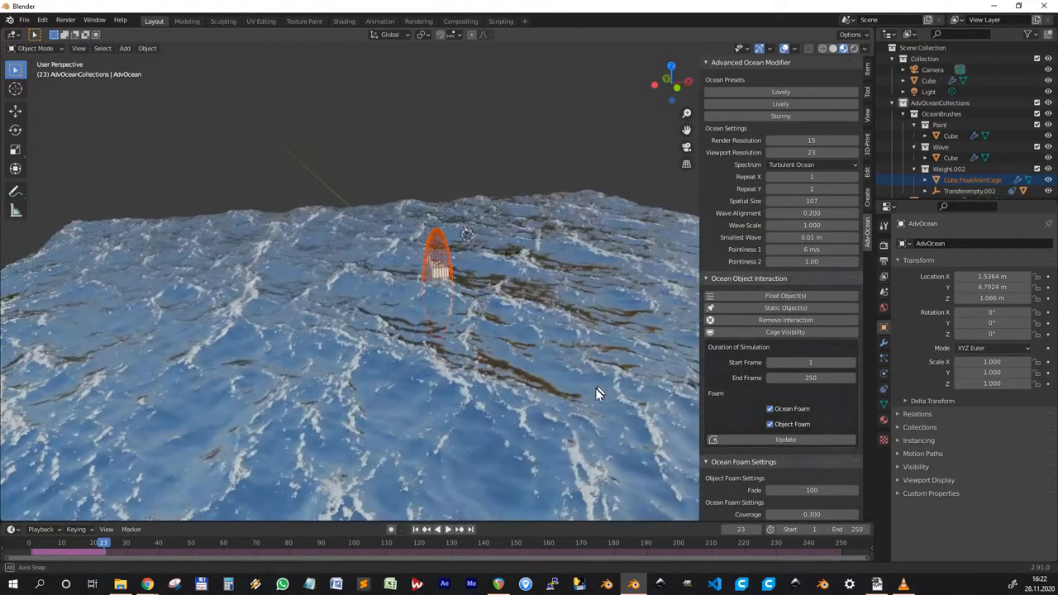
Adjust the Smallest Wave size while looking across the rolling waves
left_click_drag(599, 394, 542, 423)
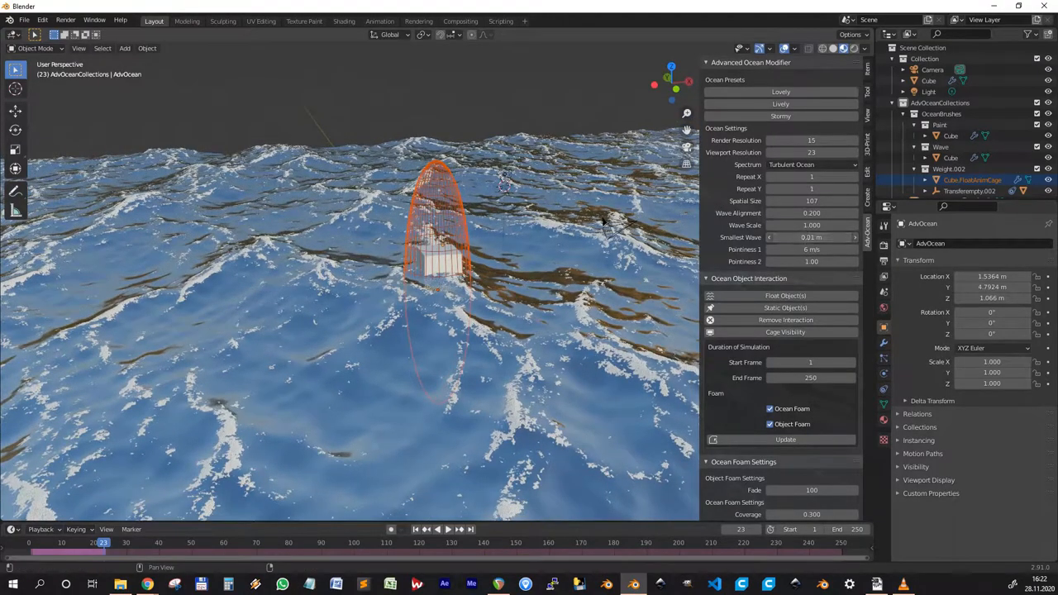
left_click(811, 238)
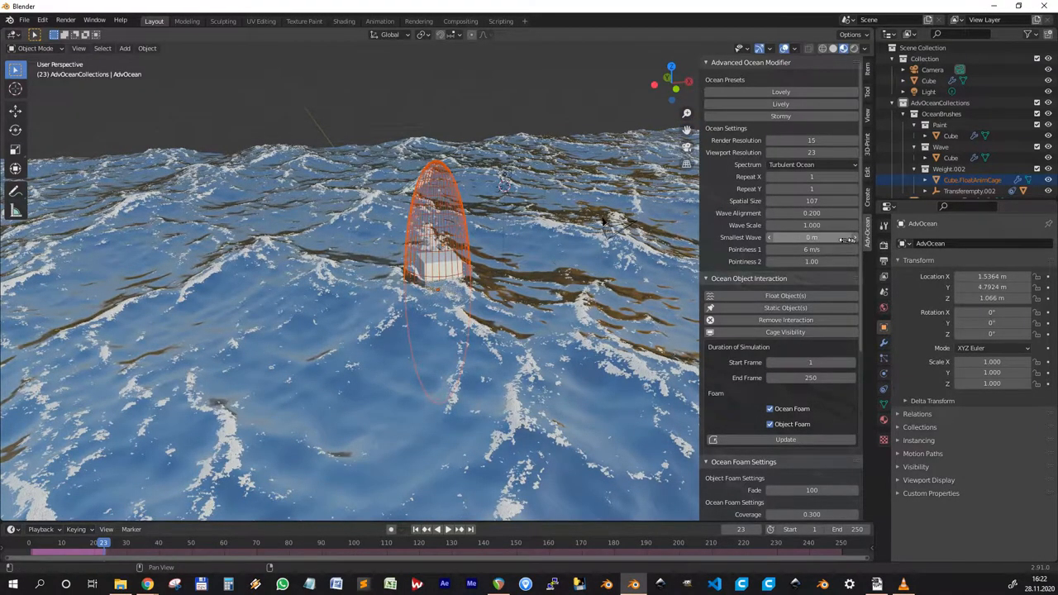
left_click(810, 248)
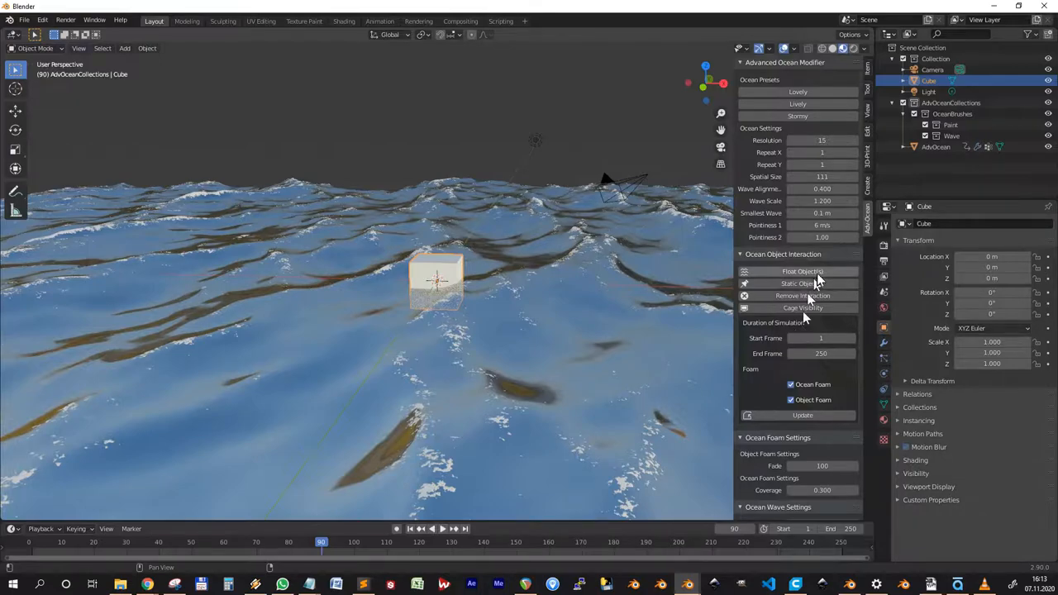
mouse_move(537, 306)
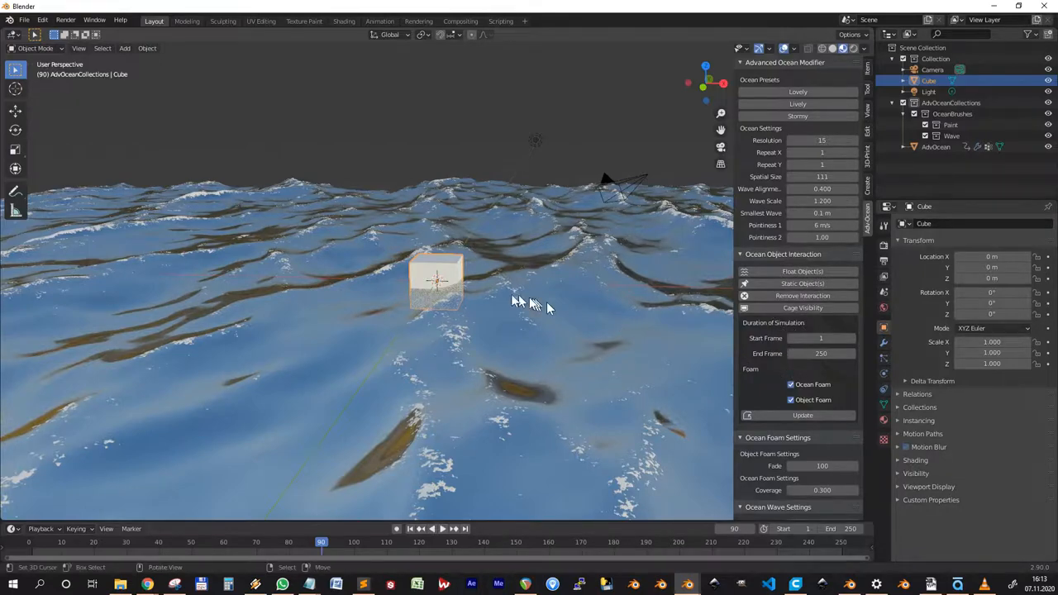
mouse_move(757, 350)
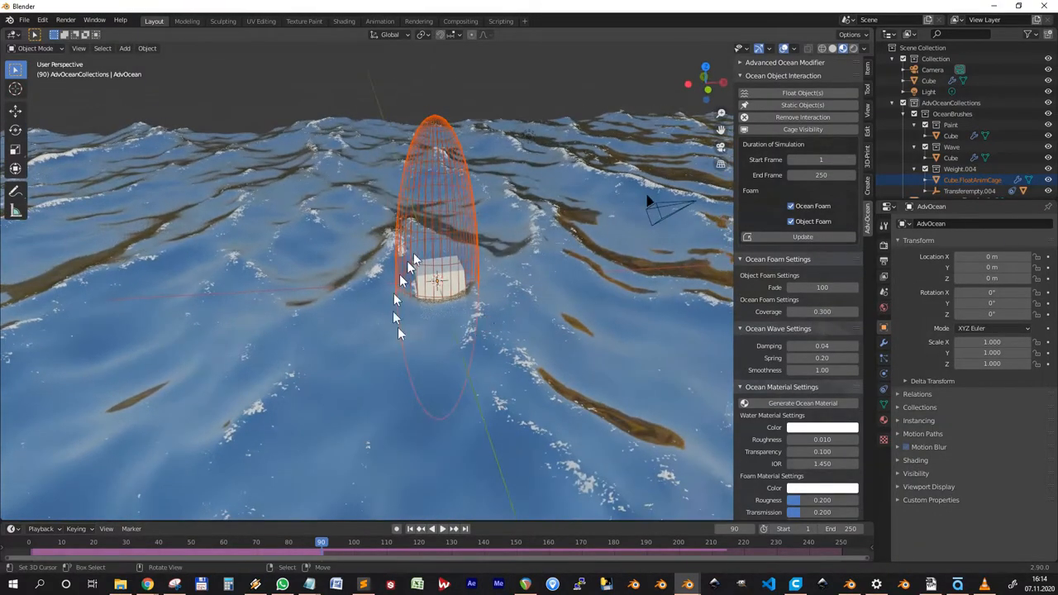
mouse_move(516, 342)
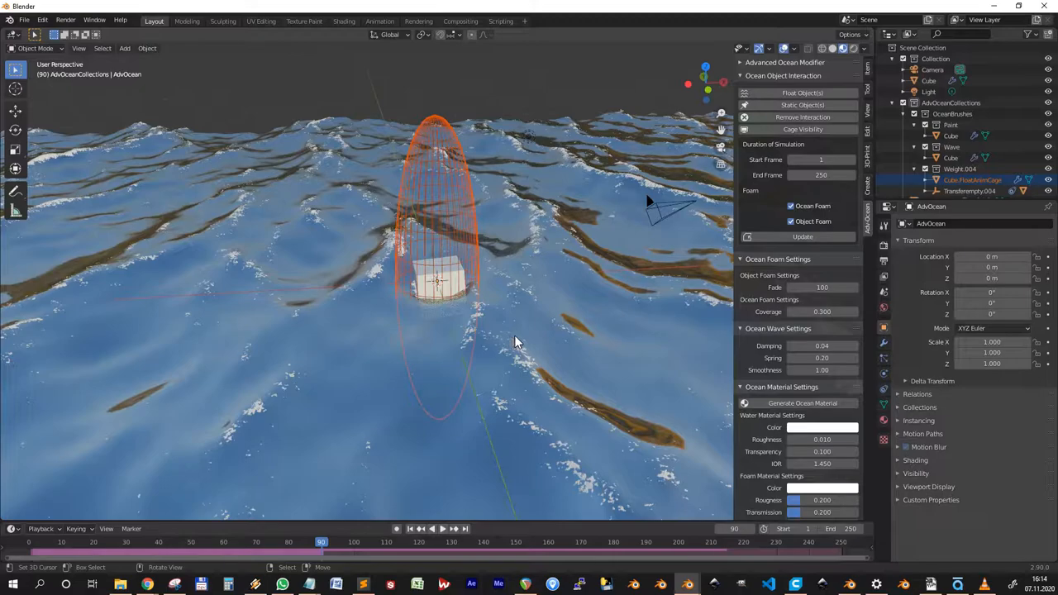
Play the timeline to preview the caged cube riding the waves
left_click(430, 529)
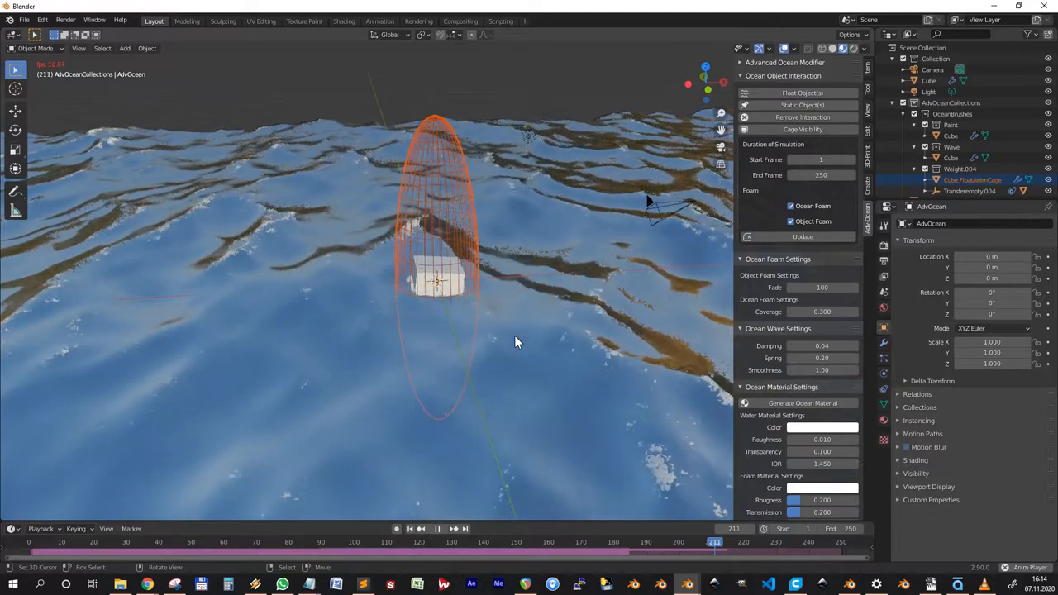
key("g")
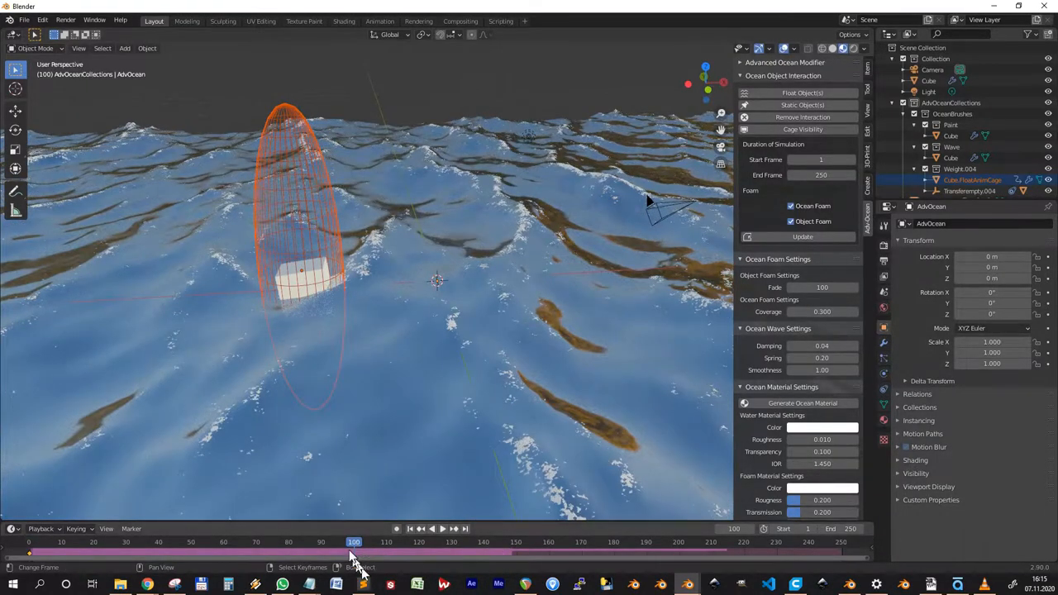
key("g")
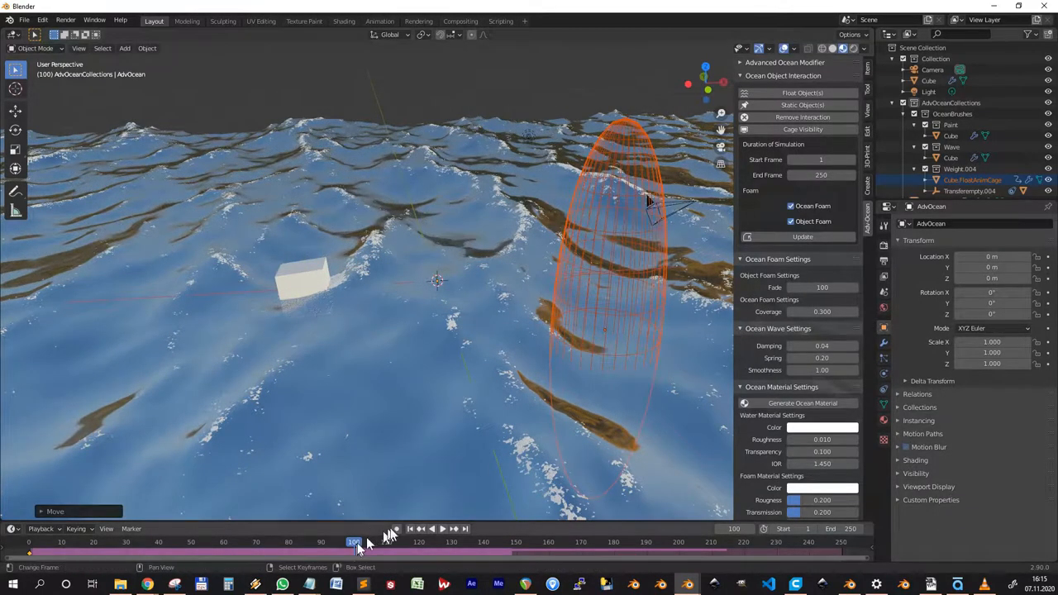
key("i")
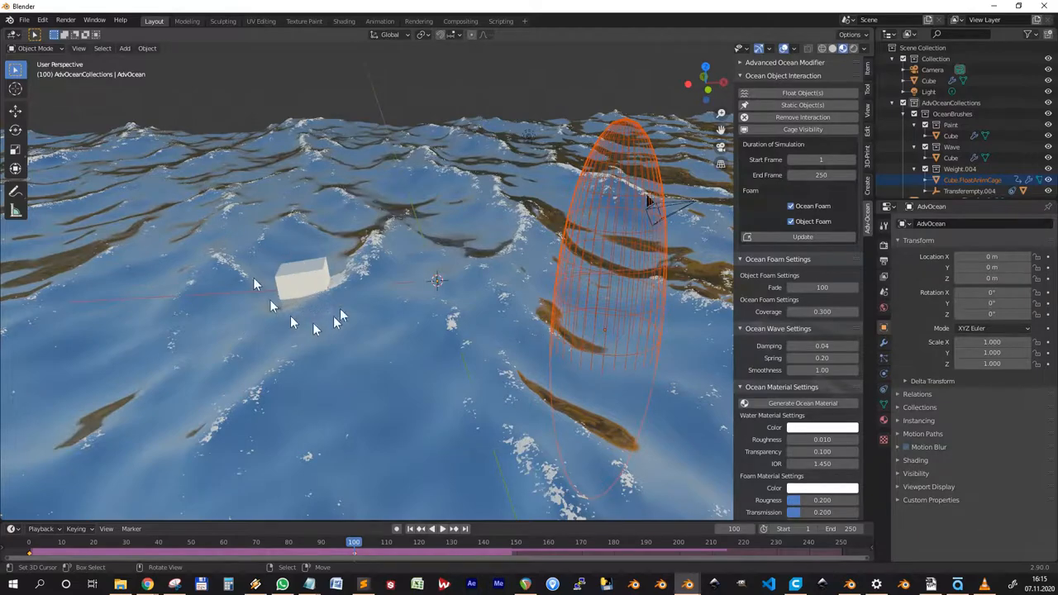
mouse_move(529, 314)
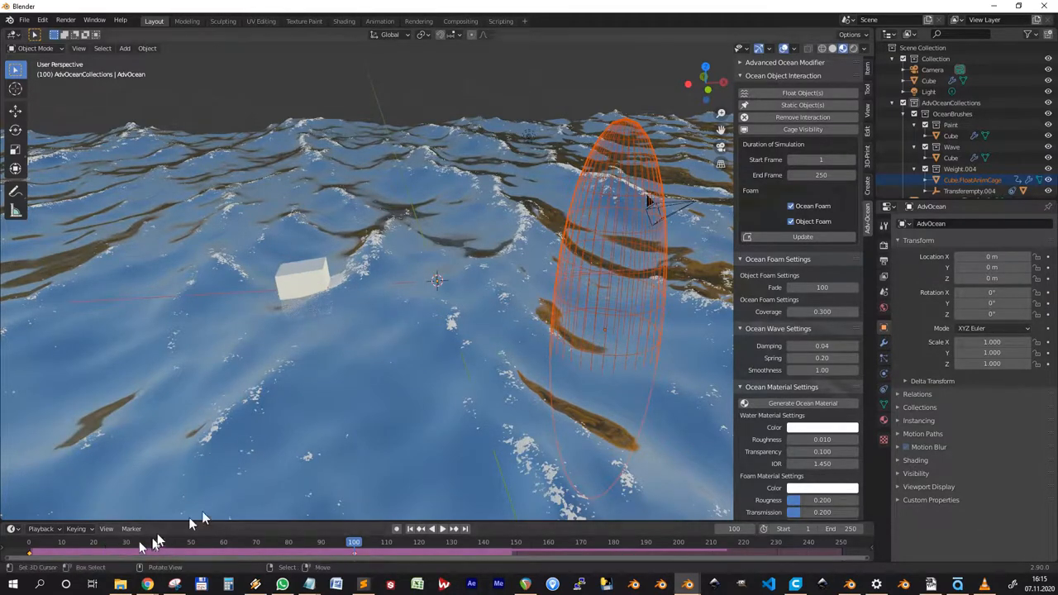
left_click(426, 529)
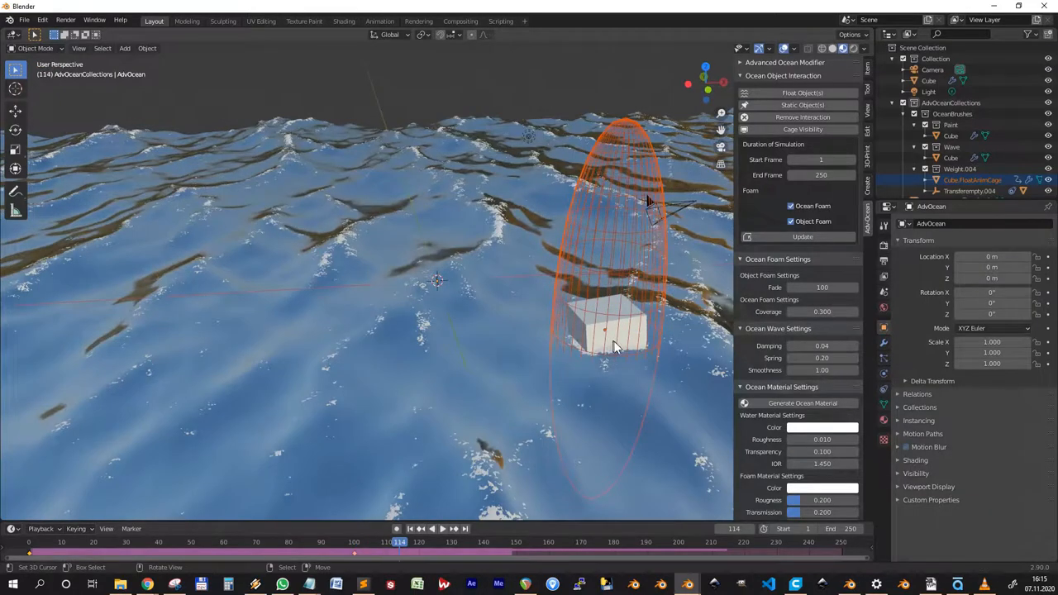
mouse_move(614, 366)
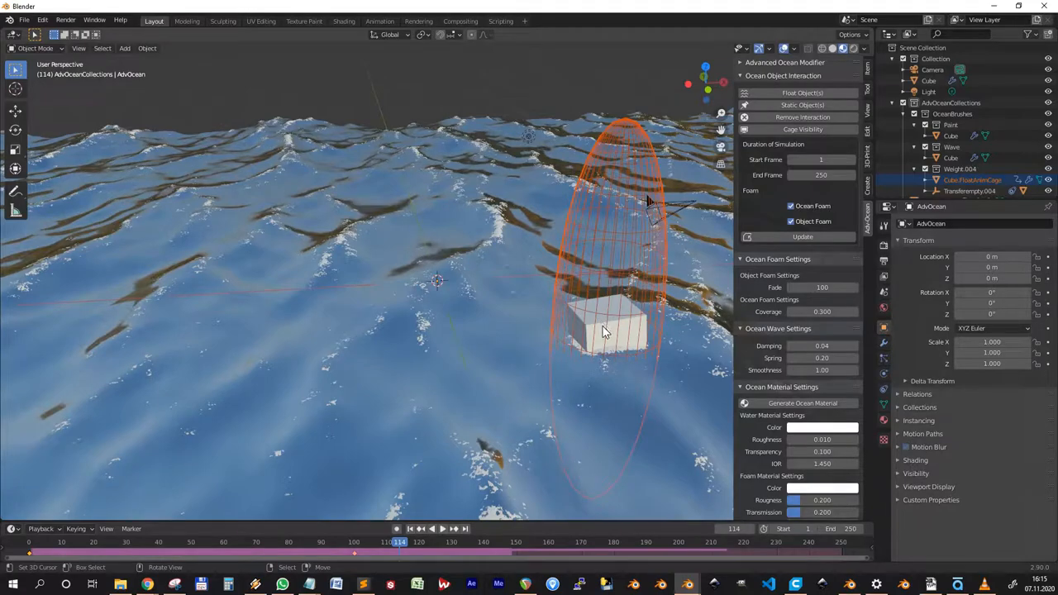
mouse_move(323, 499)
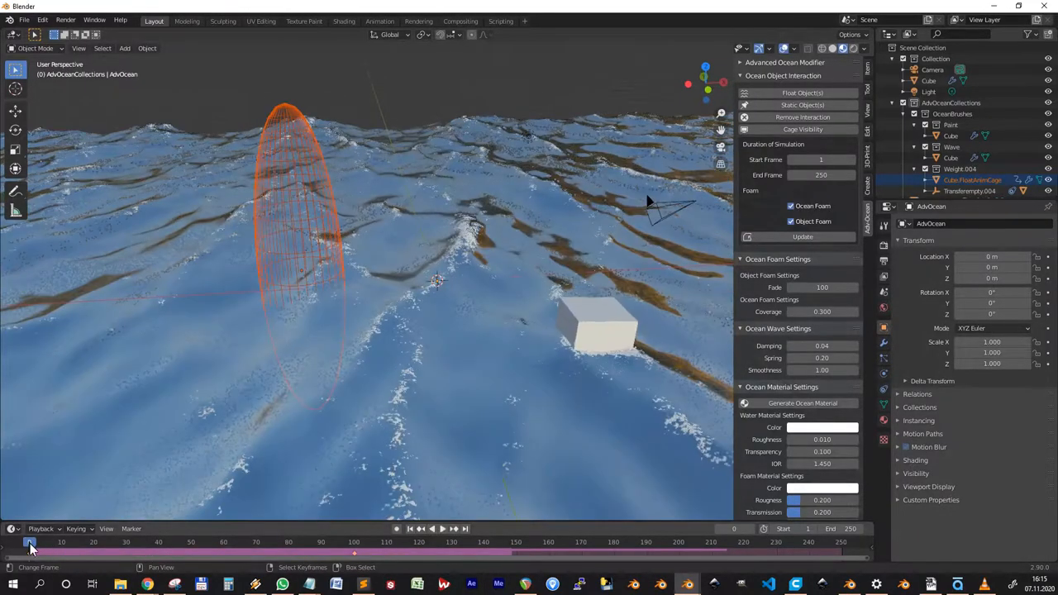
left_click(431, 529)
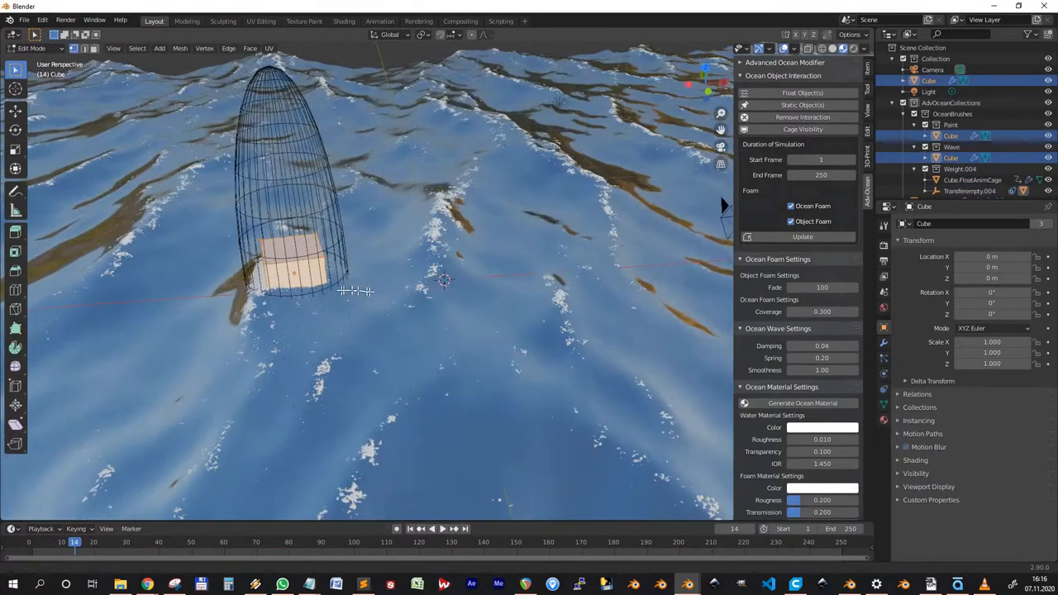
At a later frame, move the Cube.FloatAnimCage across the water for a new location keyframe
key("x")
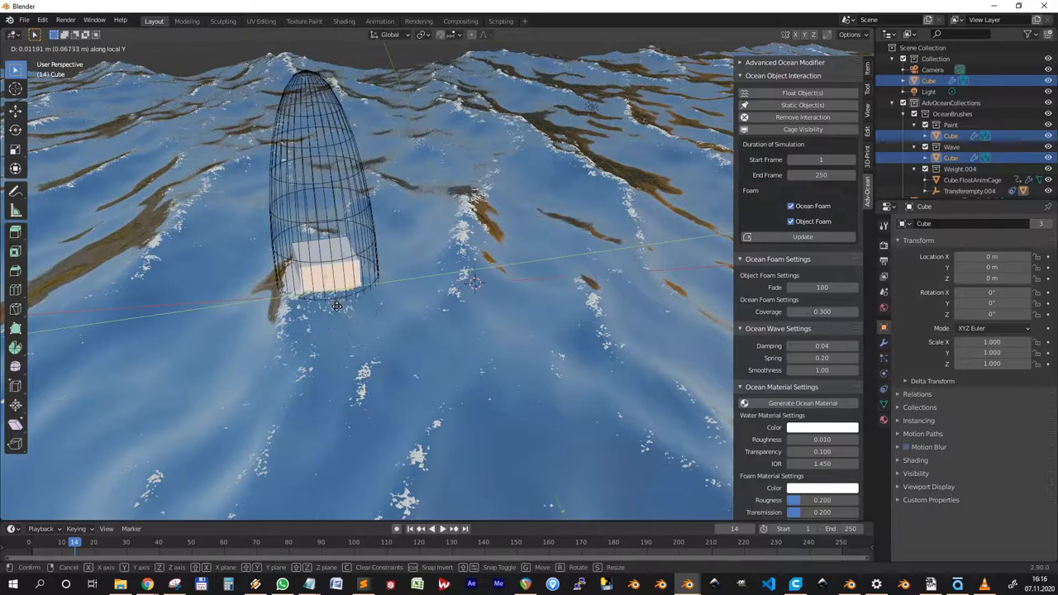
left_click(427, 529)
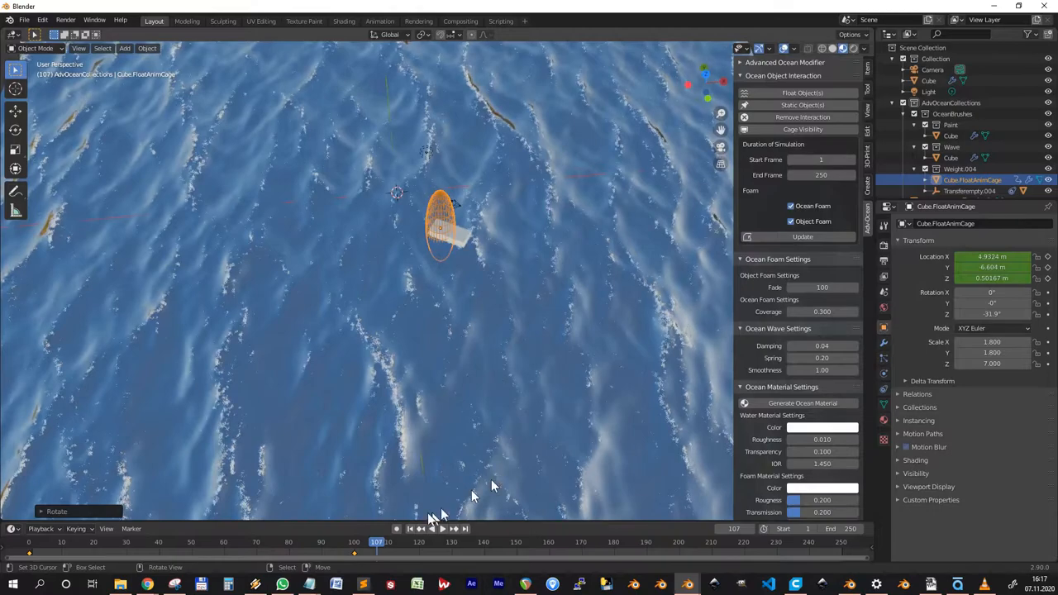
left_click(427, 529)
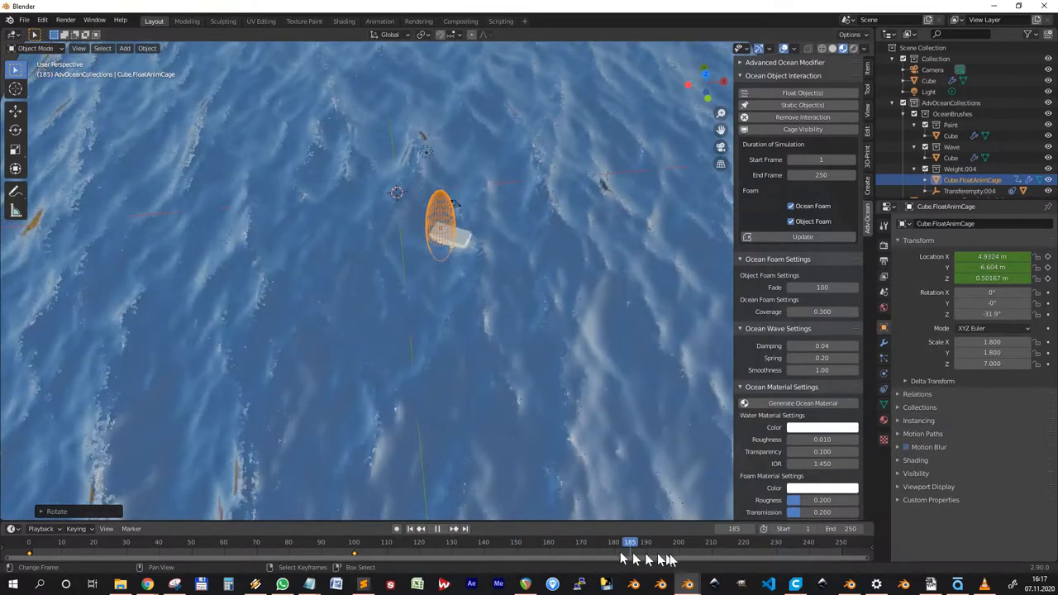
key("g")
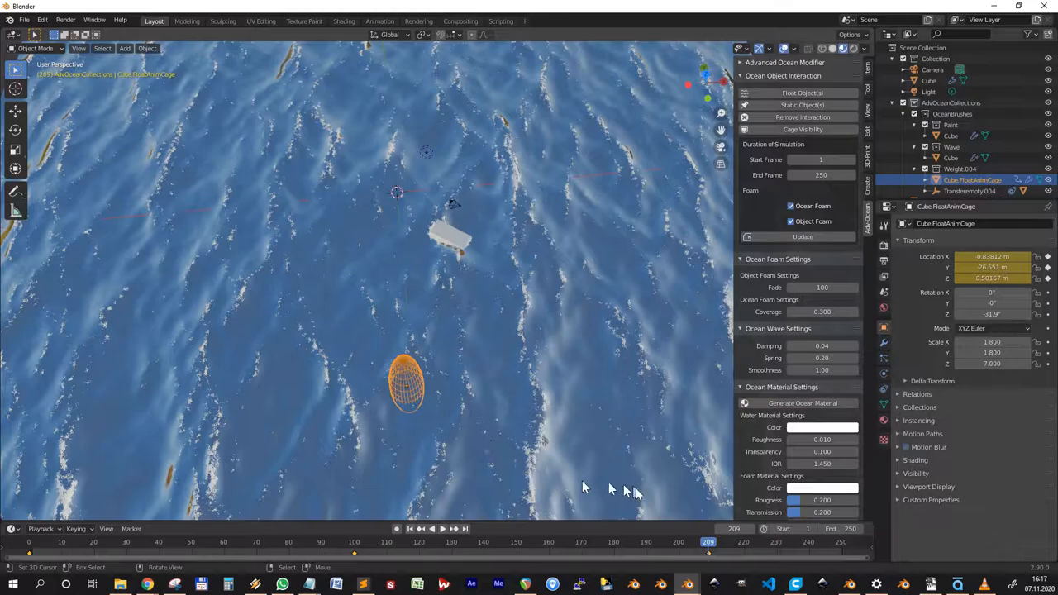
left_click(678, 542)
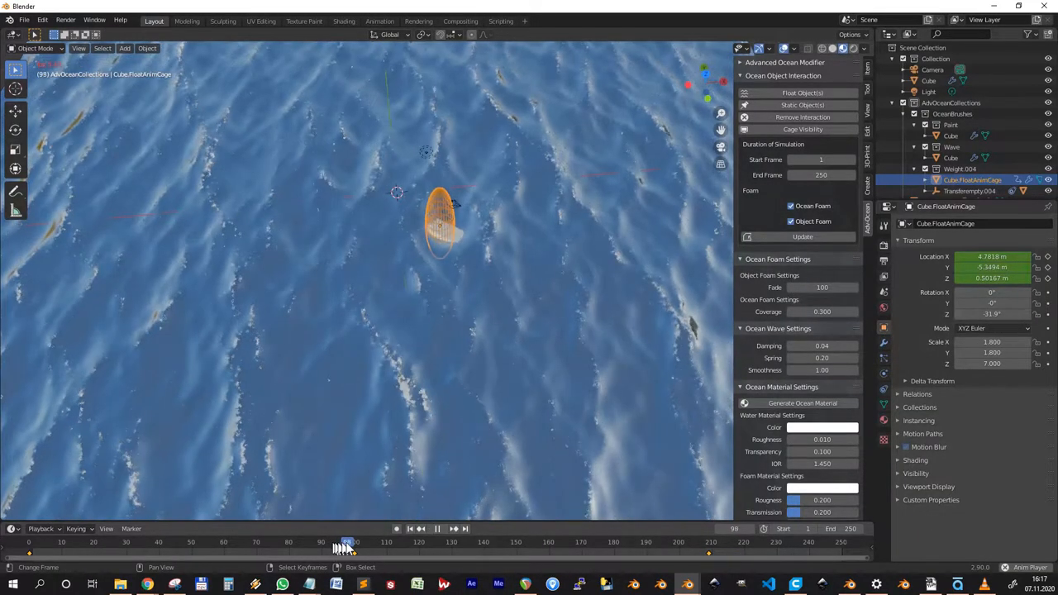
left_click(340, 542)
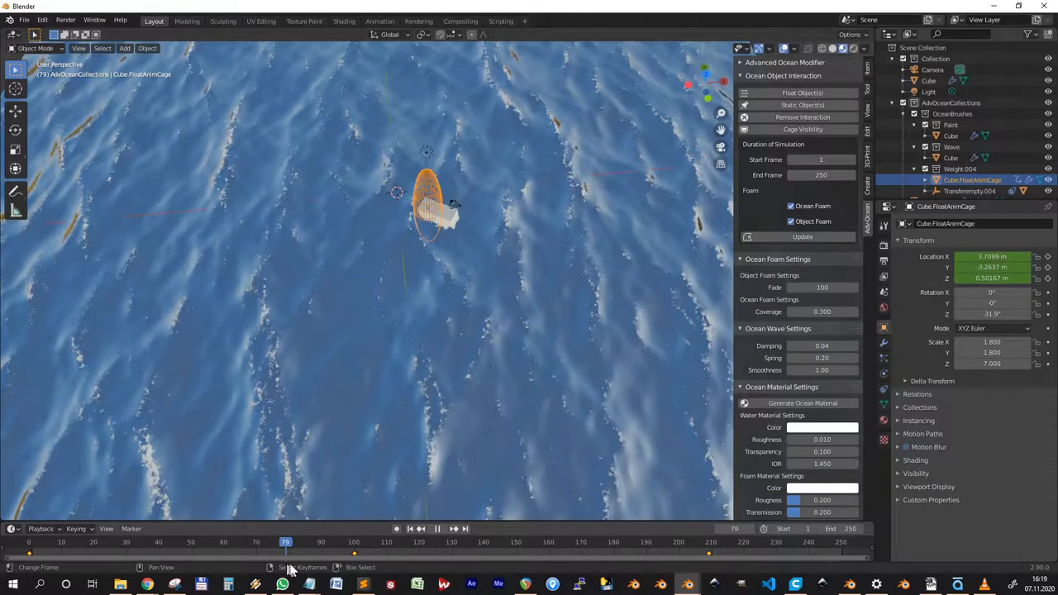
left_click(263, 542)
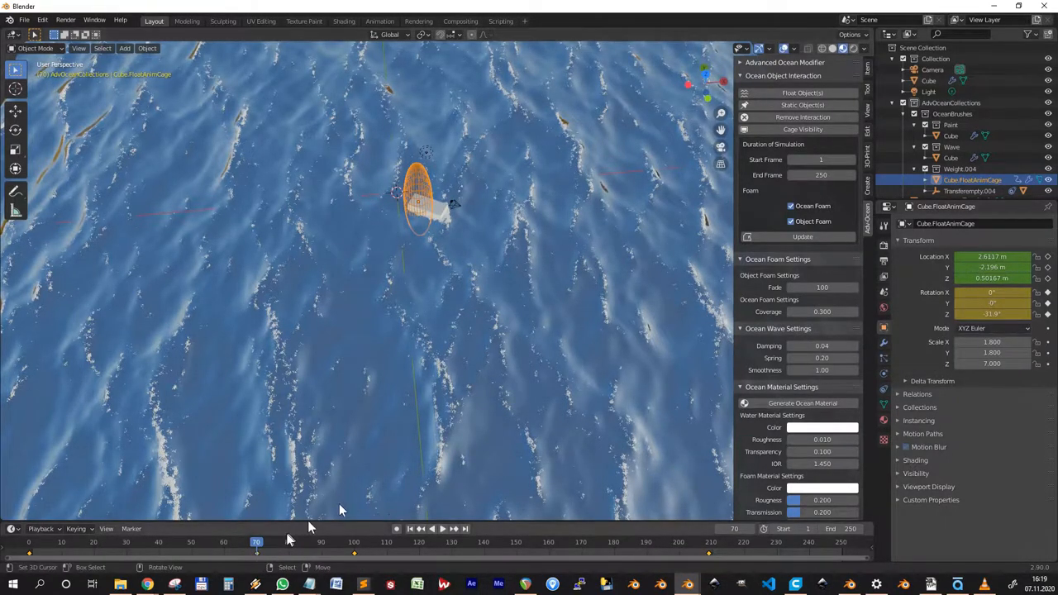
left_click(433, 543)
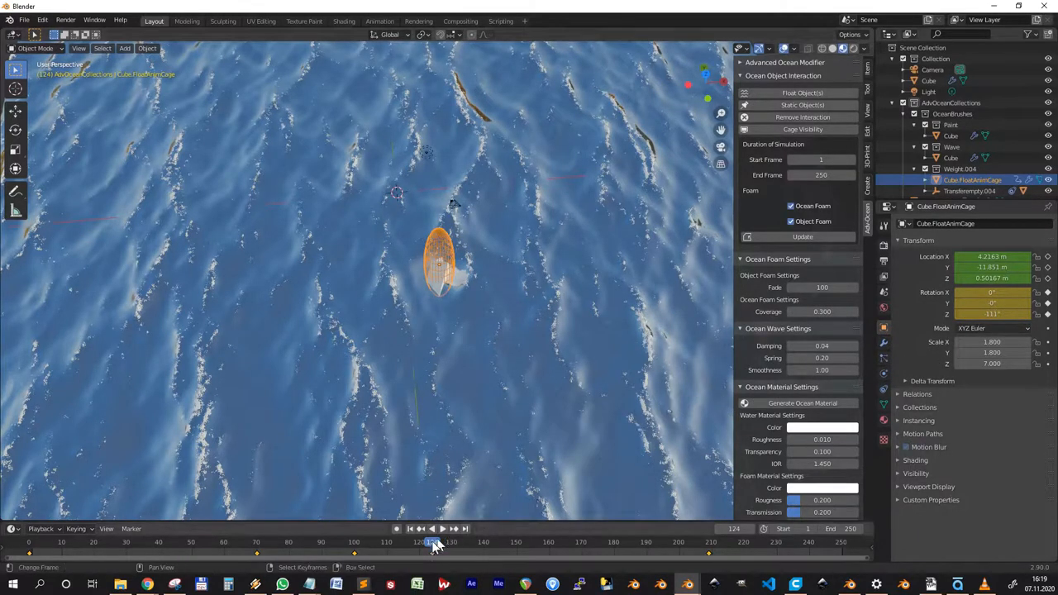
left_click(436, 529)
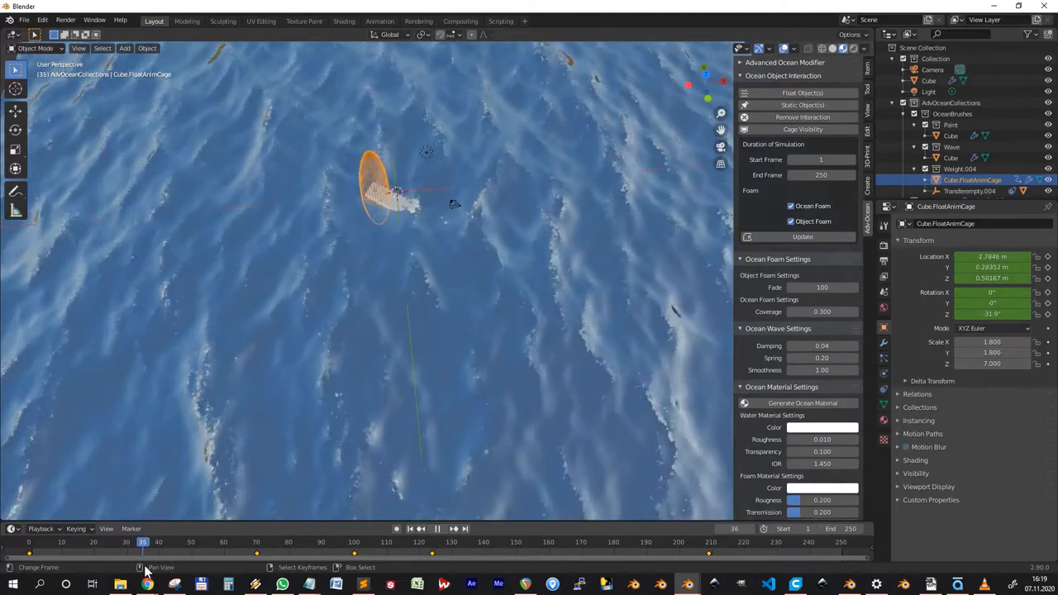
left_click(243, 542)
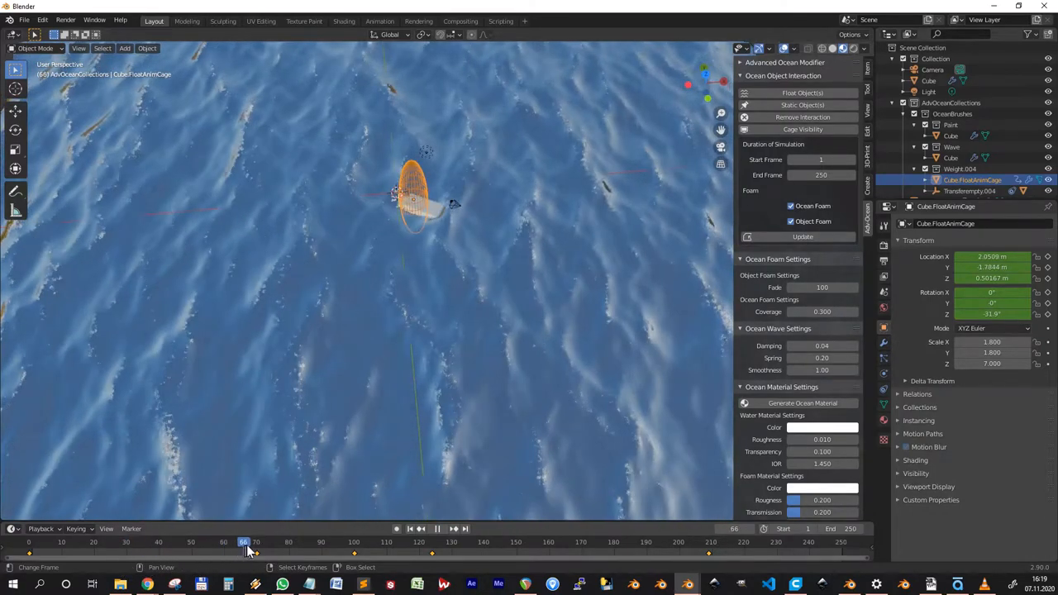
left_click(304, 542)
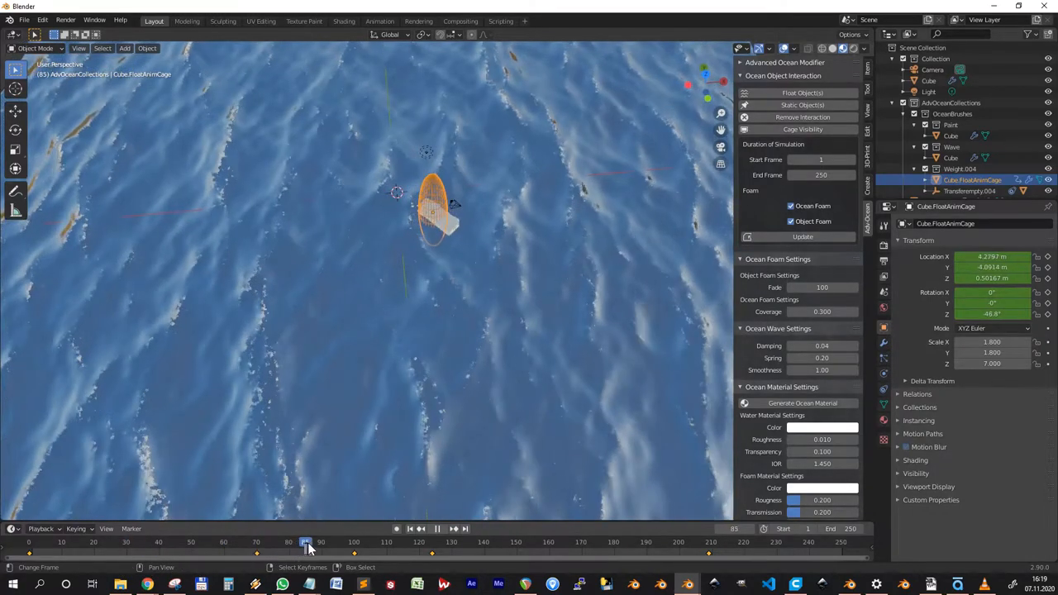
left_click(419, 542)
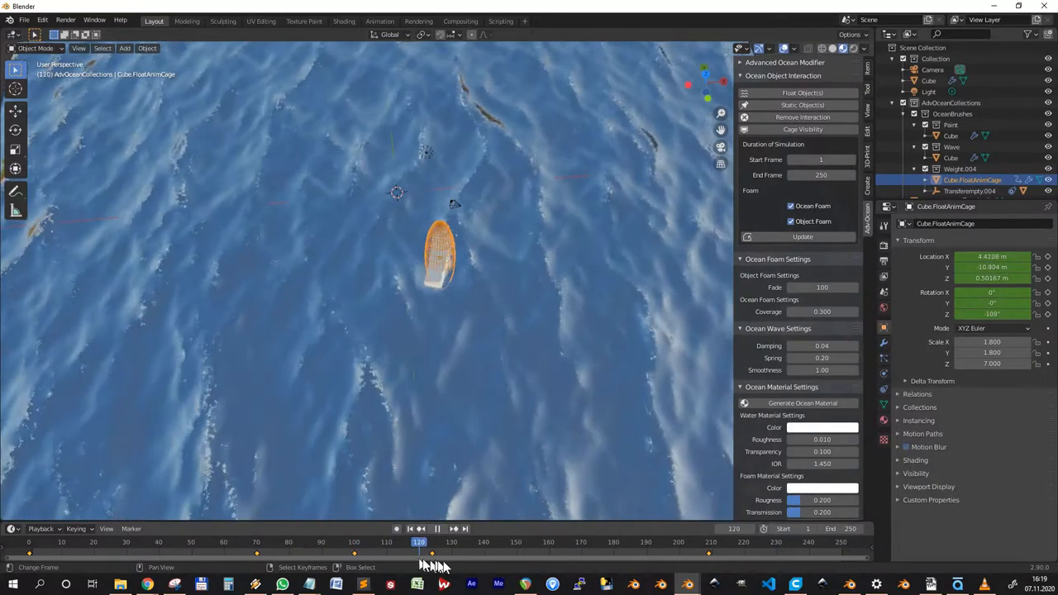
left_click(92, 542)
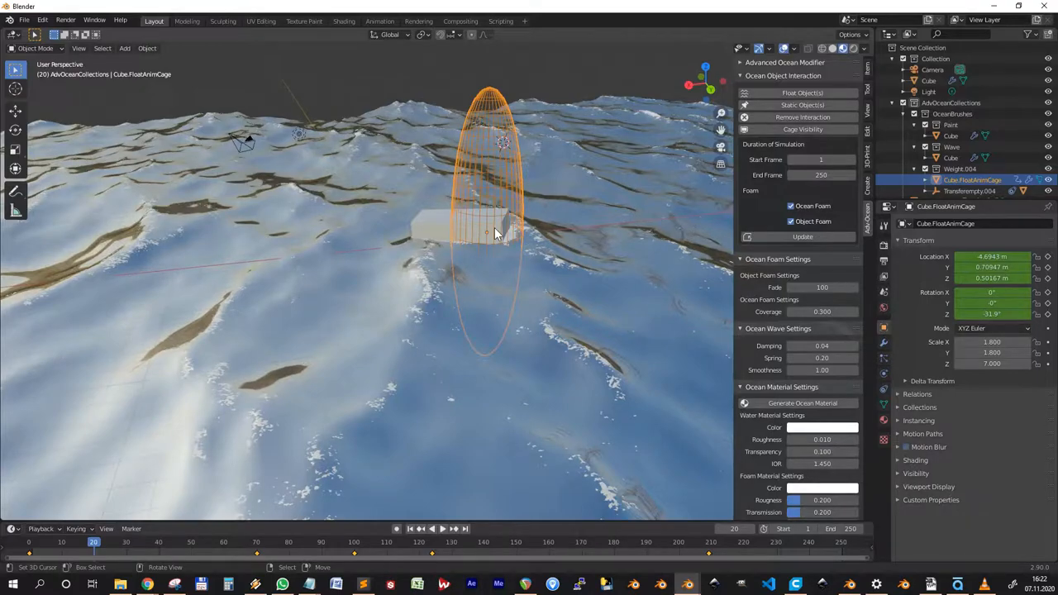
mouse_move(618, 304)
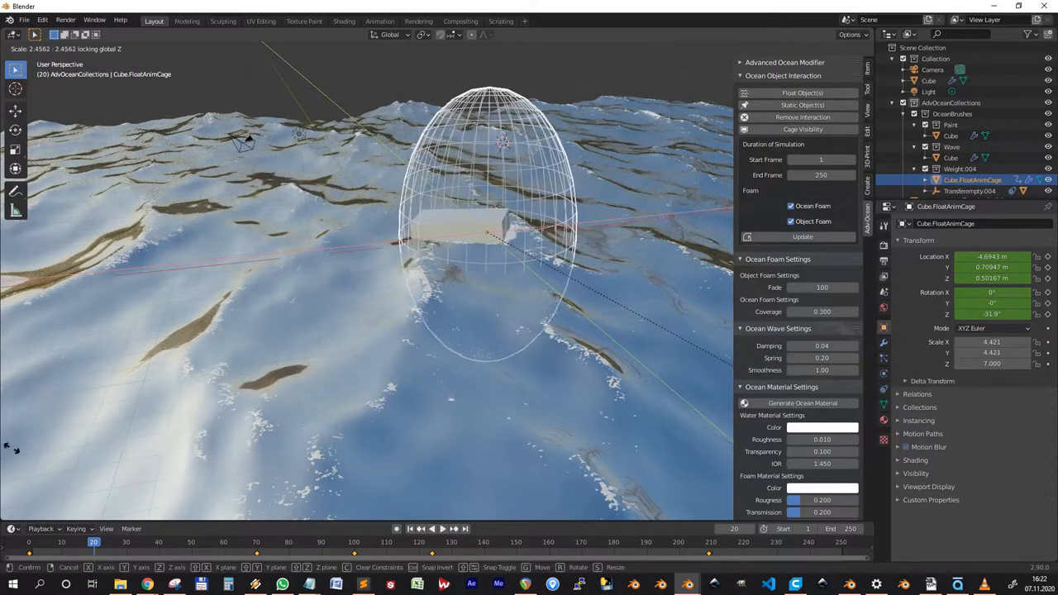
Scale the float cage wider on X and Y only, then shrink it back closer to the cube
left_click(496, 364)
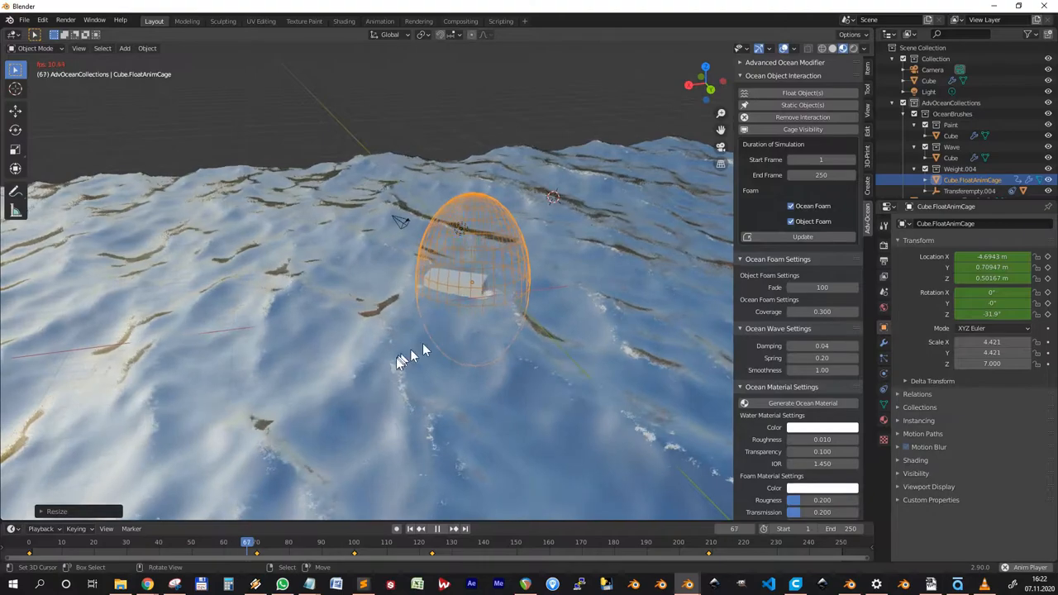
left_click(420, 529)
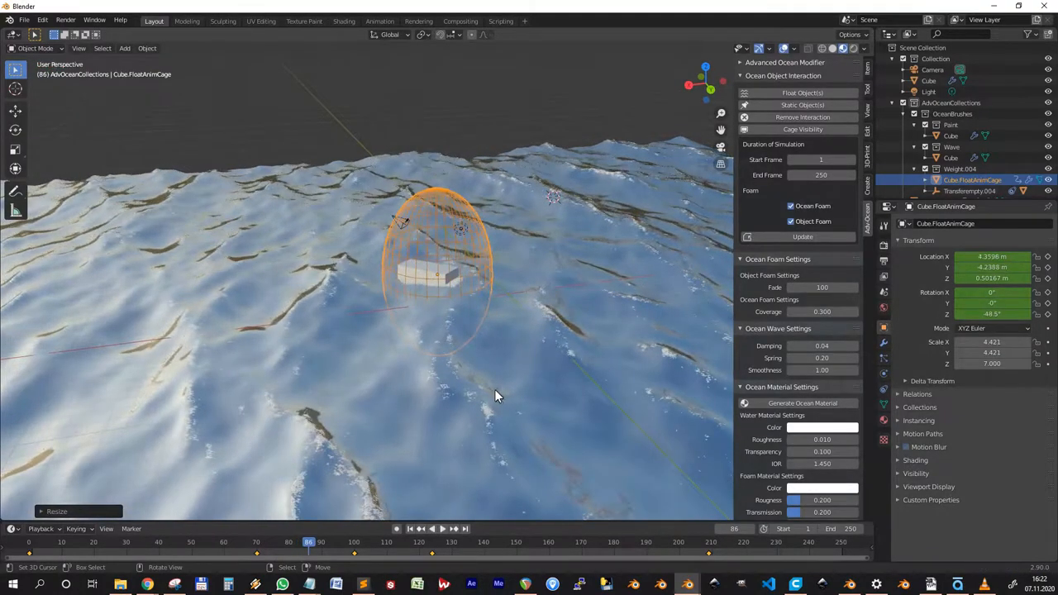
key("s")
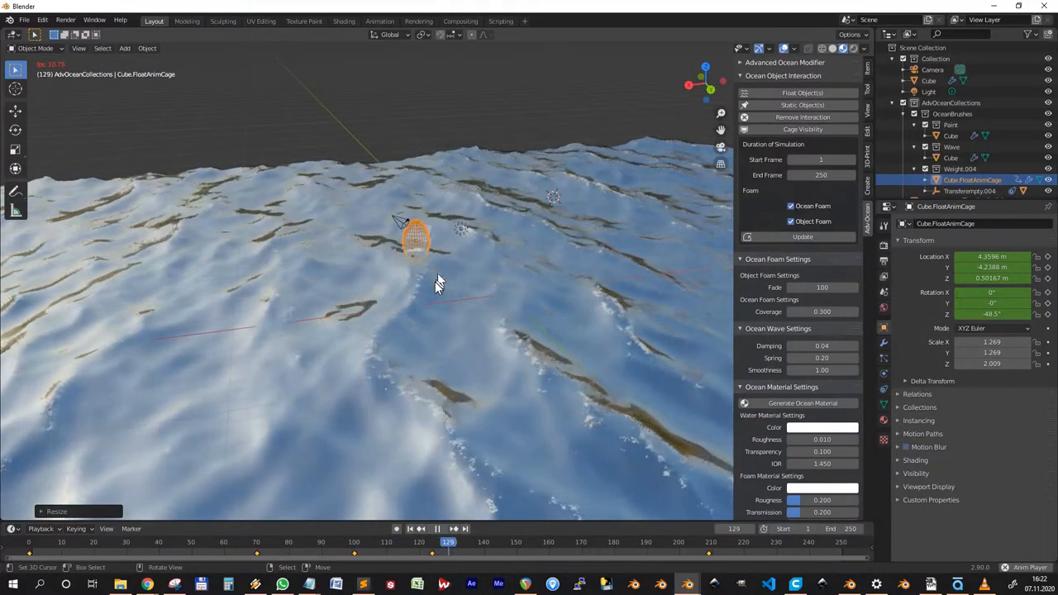
left_click(420, 529)
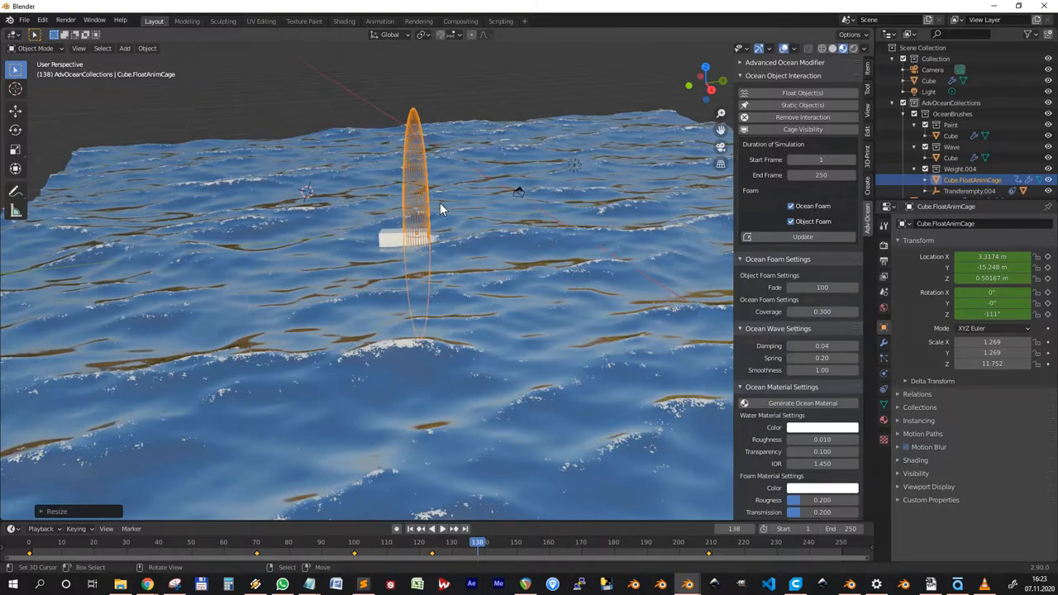
mouse_move(420, 291)
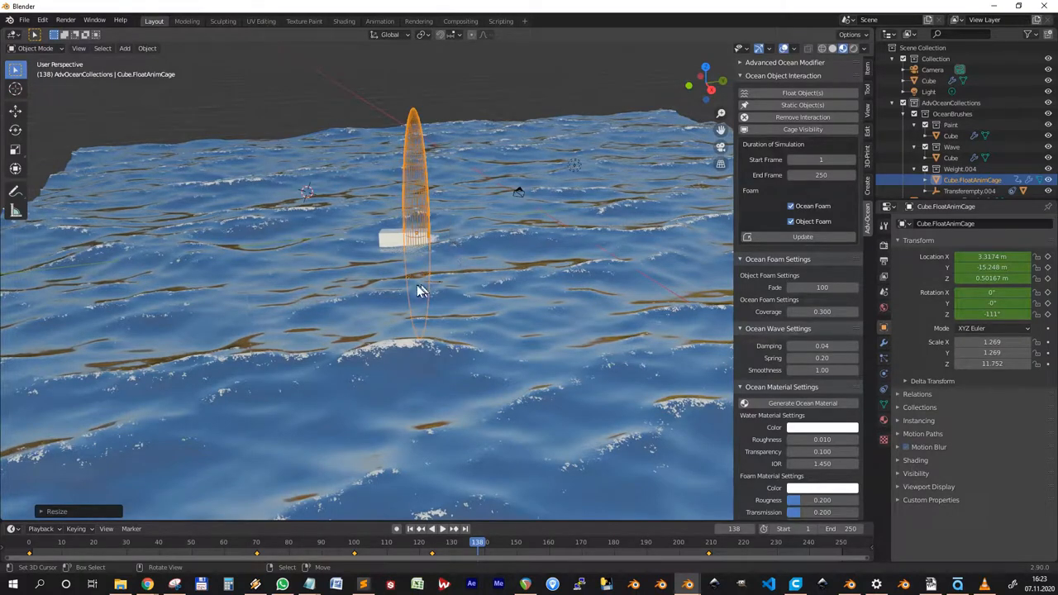
mouse_move(449, 323)
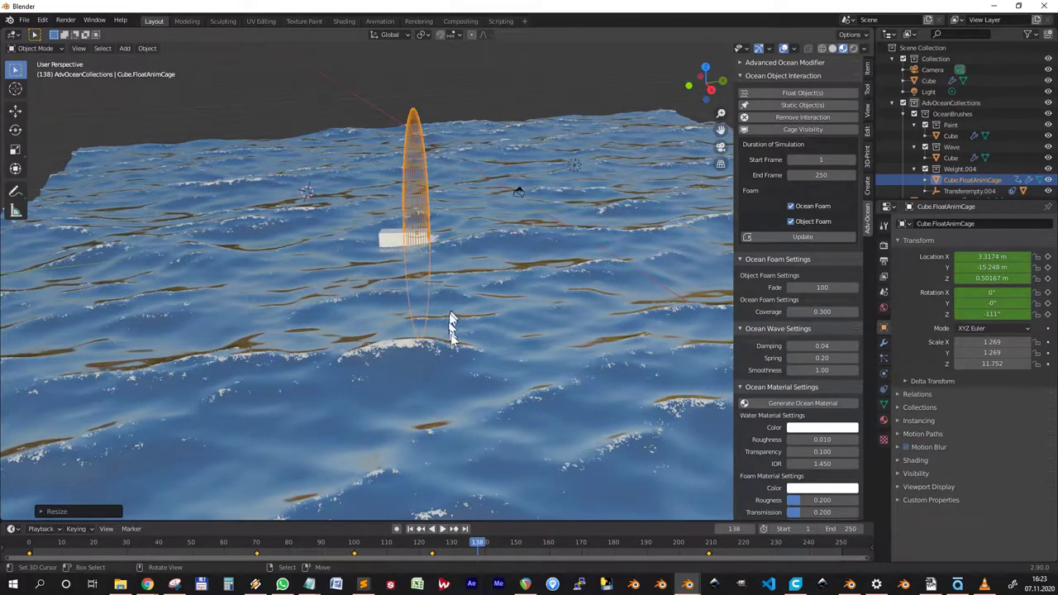
mouse_move(423, 321)
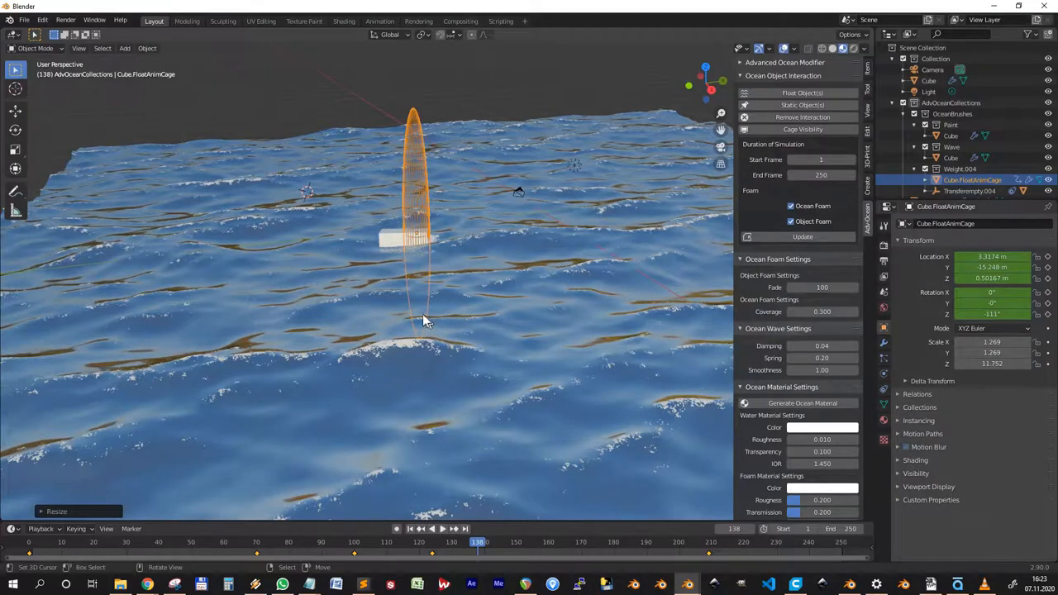
mouse_move(400, 241)
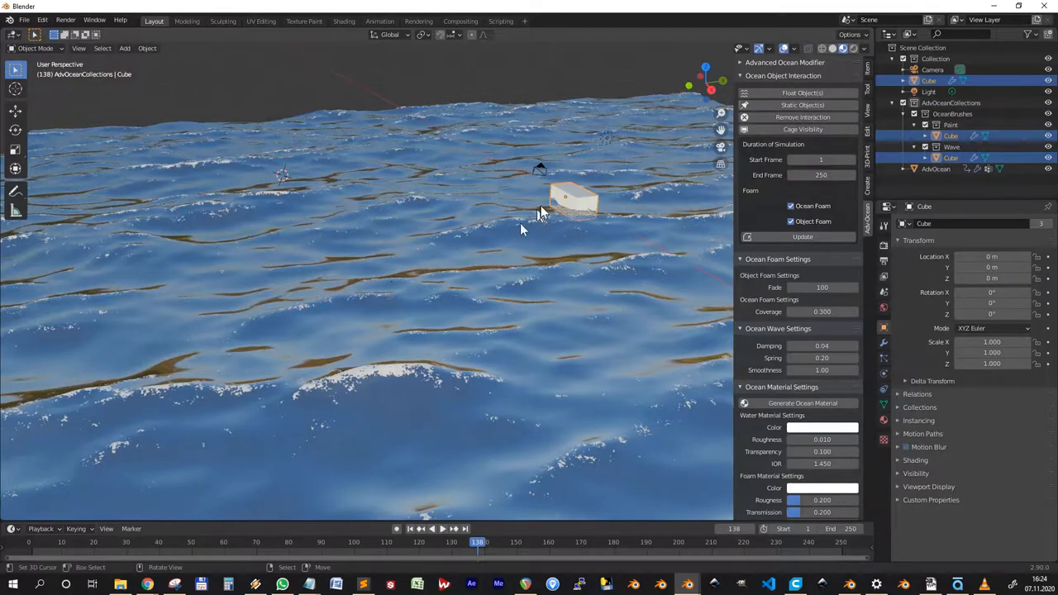
Select the floating cube and grab it to a new spot on the foamy water
left_click_drag(537, 214, 625, 264)
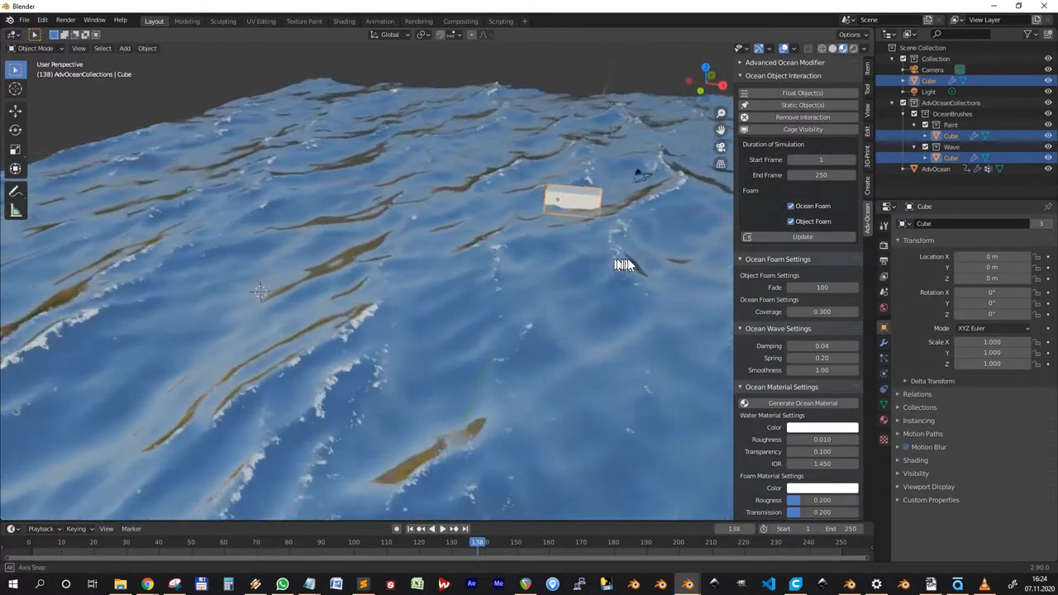
left_click(420, 529)
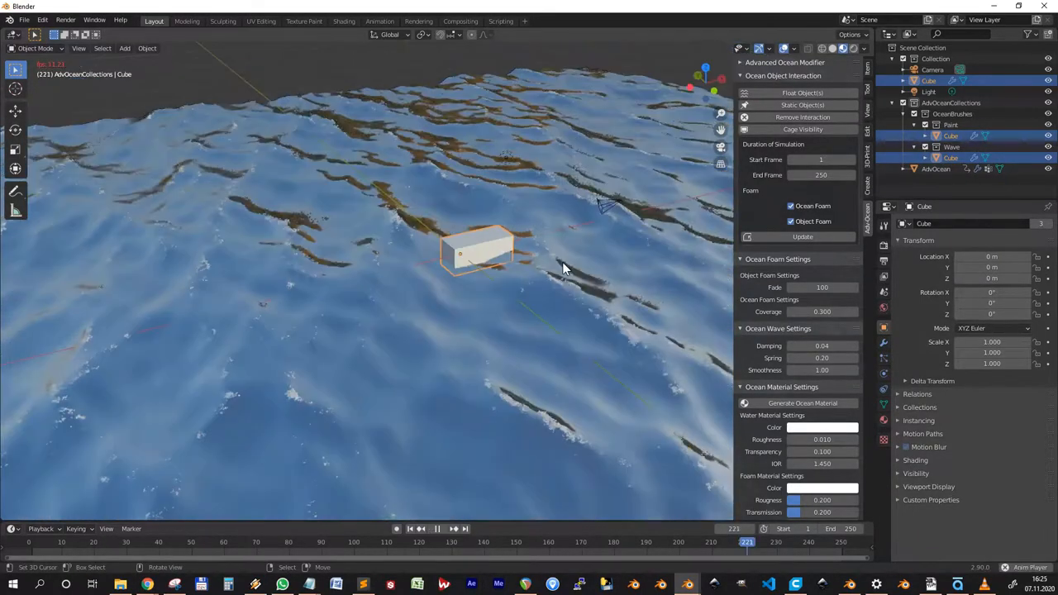
left_click_drag(479, 251, 380, 262)
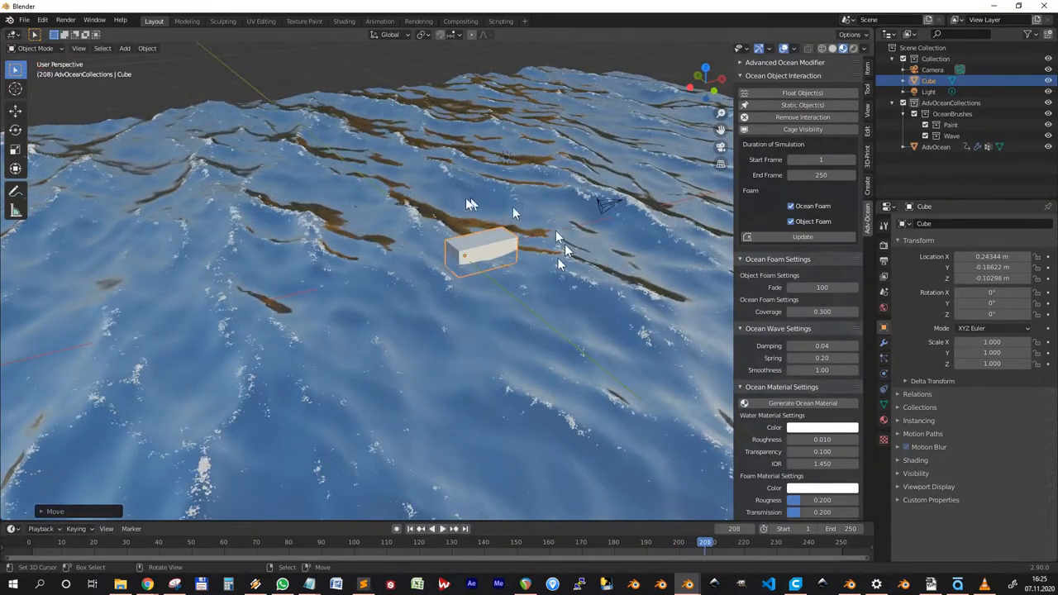
Toggle Cage Visibility a few times to check the float cage around the cube
left_click(802, 93)
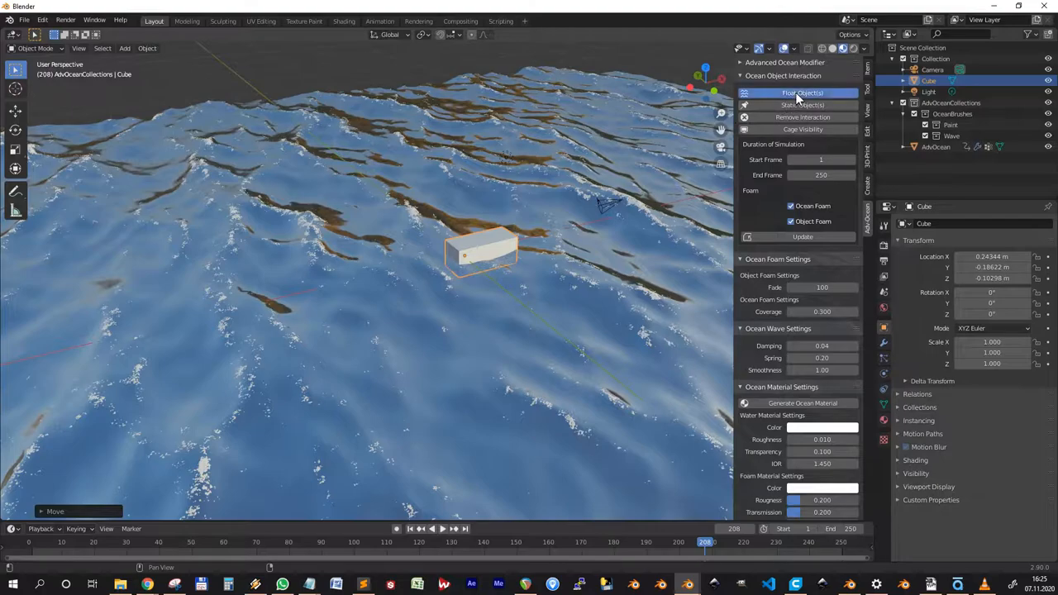
left_click(802, 92)
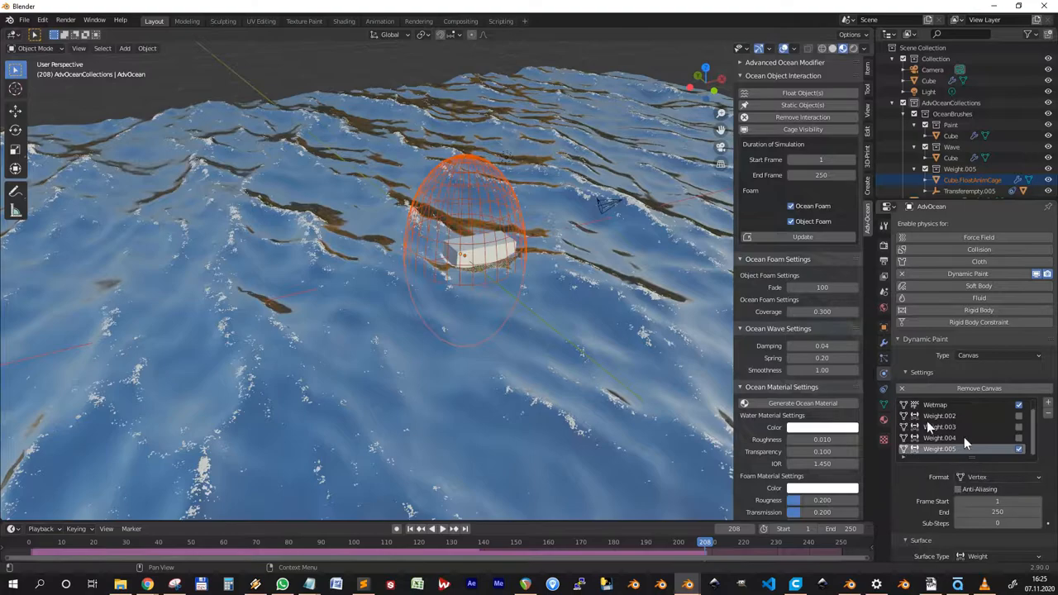
mouse_move(509, 334)
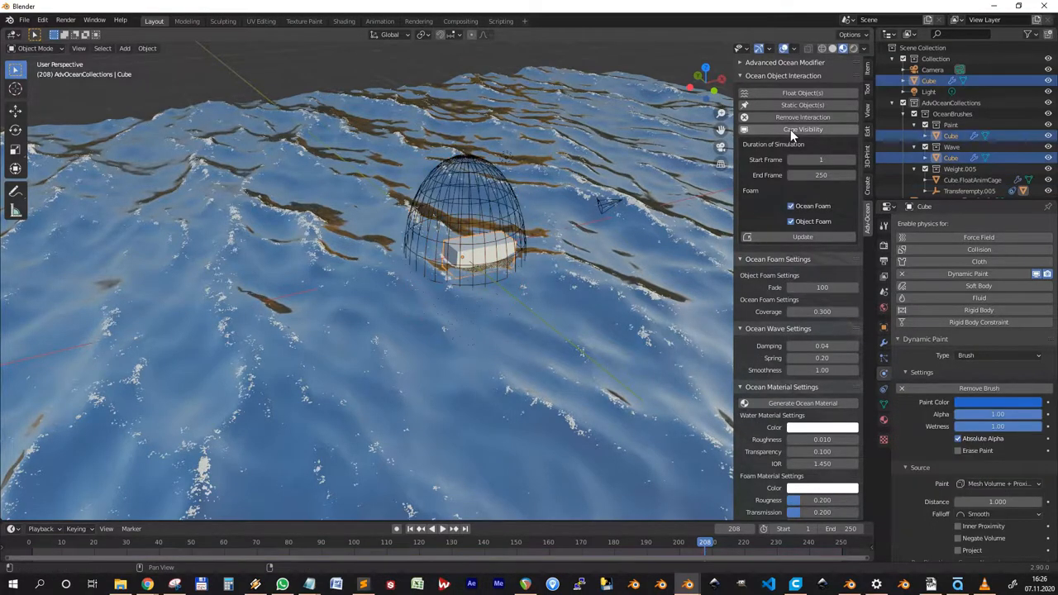
mouse_move(802, 129)
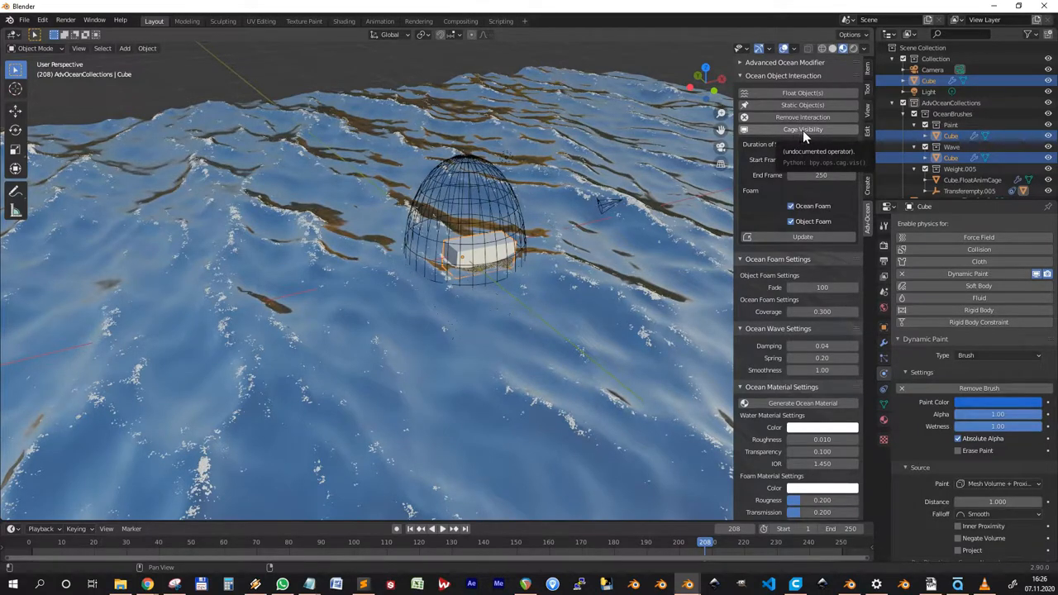
left_click(803, 129)
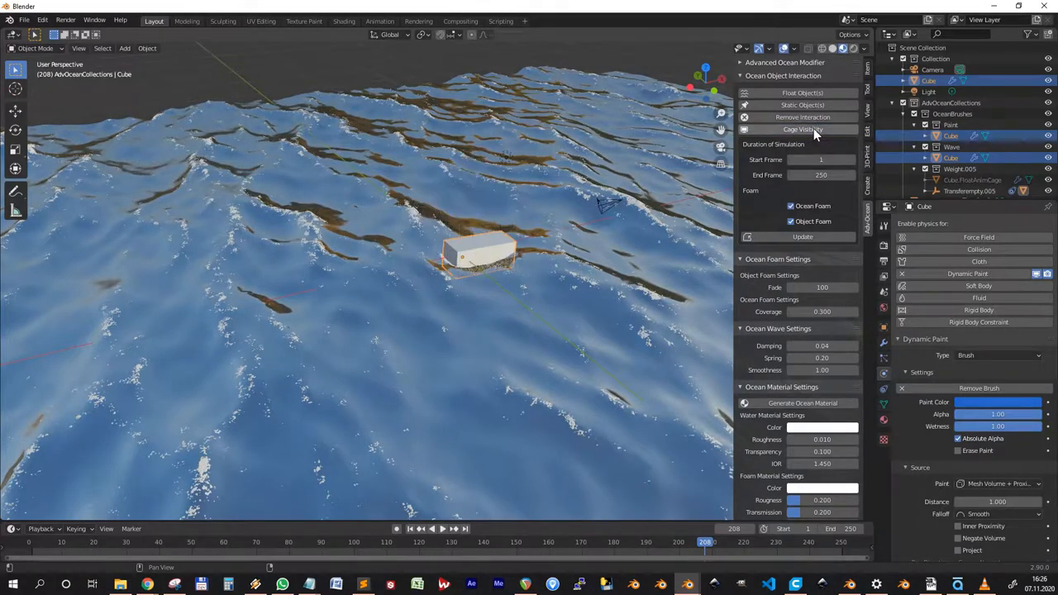
left_click(802, 129)
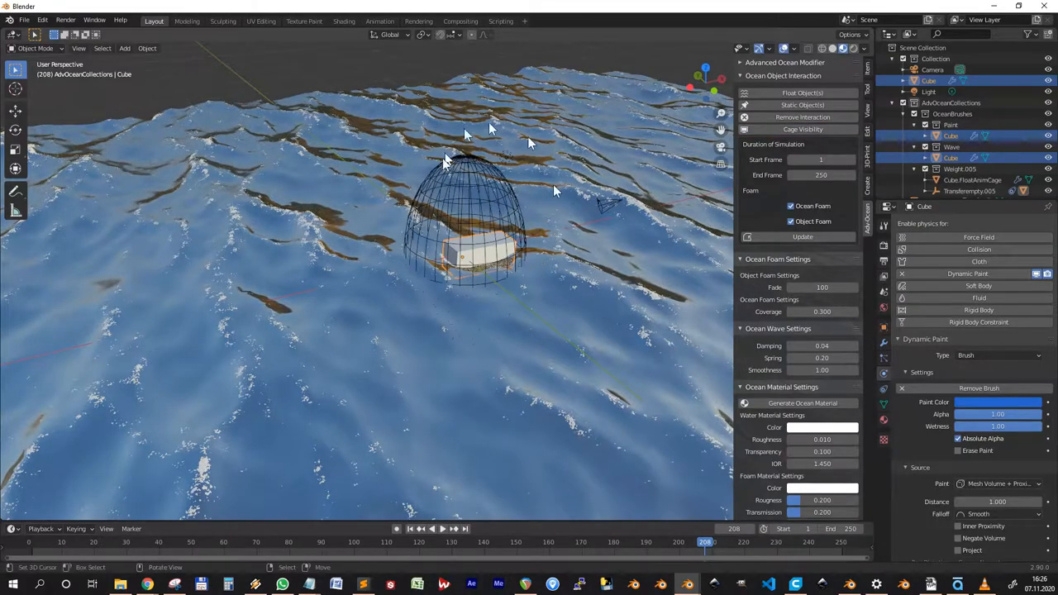
left_click(801, 129)
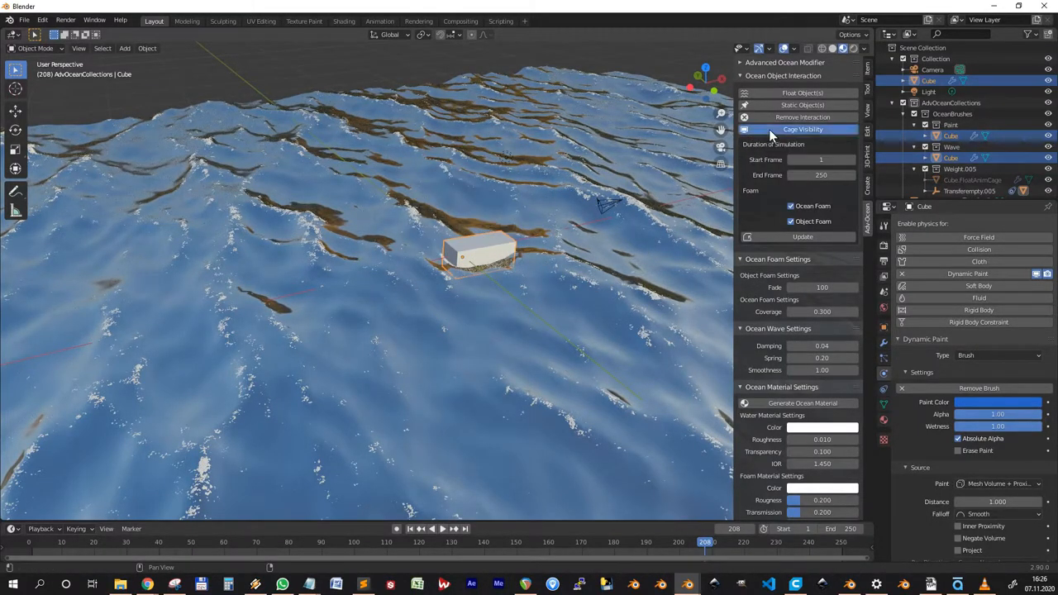
left_click(802, 129)
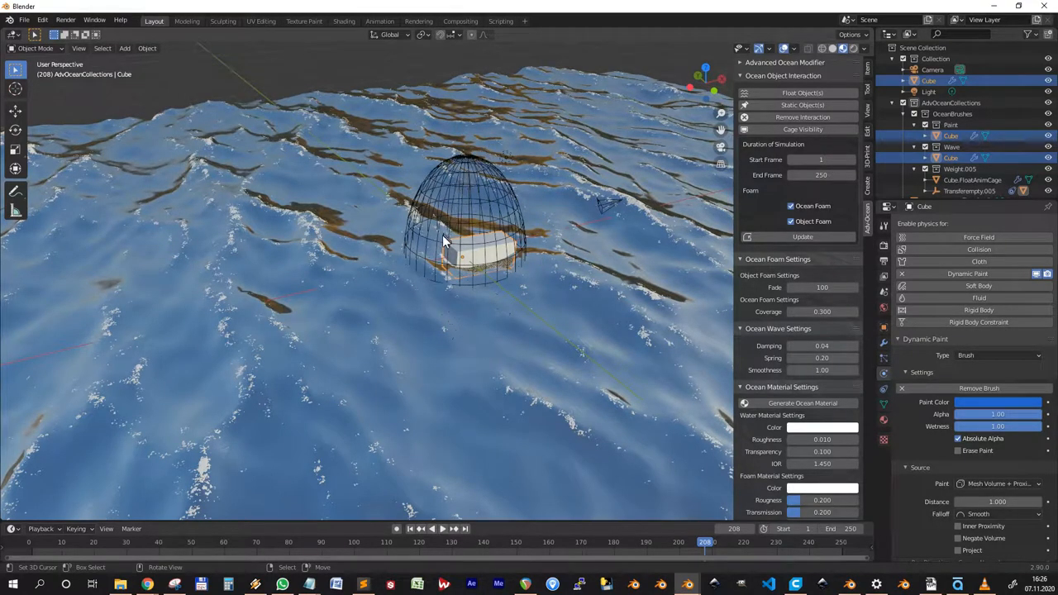
mouse_move(460, 291)
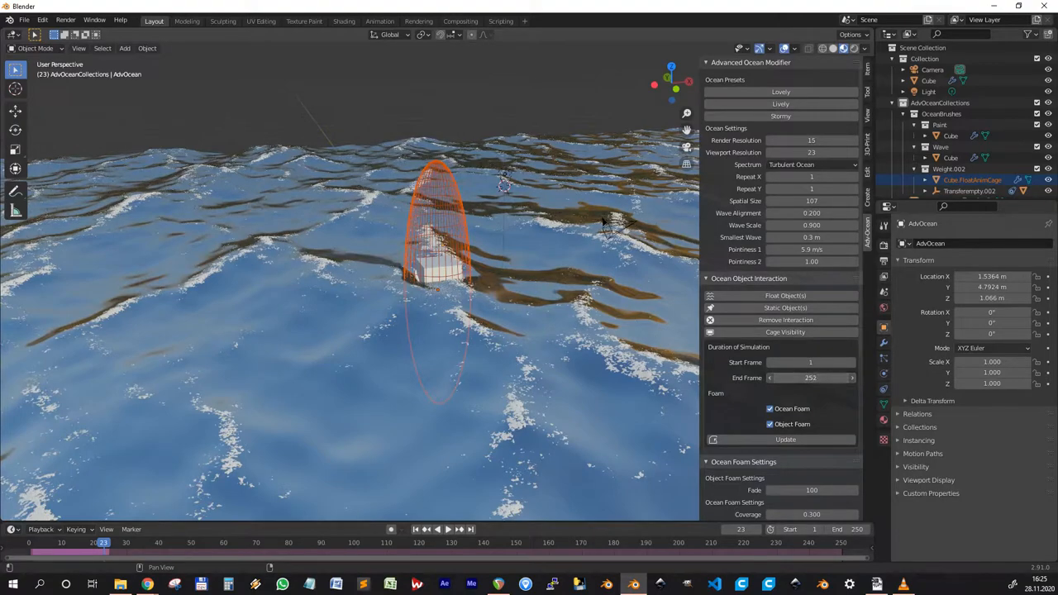
In the ocean's modifier settings turn off Ocean Foam and keep Object Foam enabled
left_click(809, 377)
type("261")
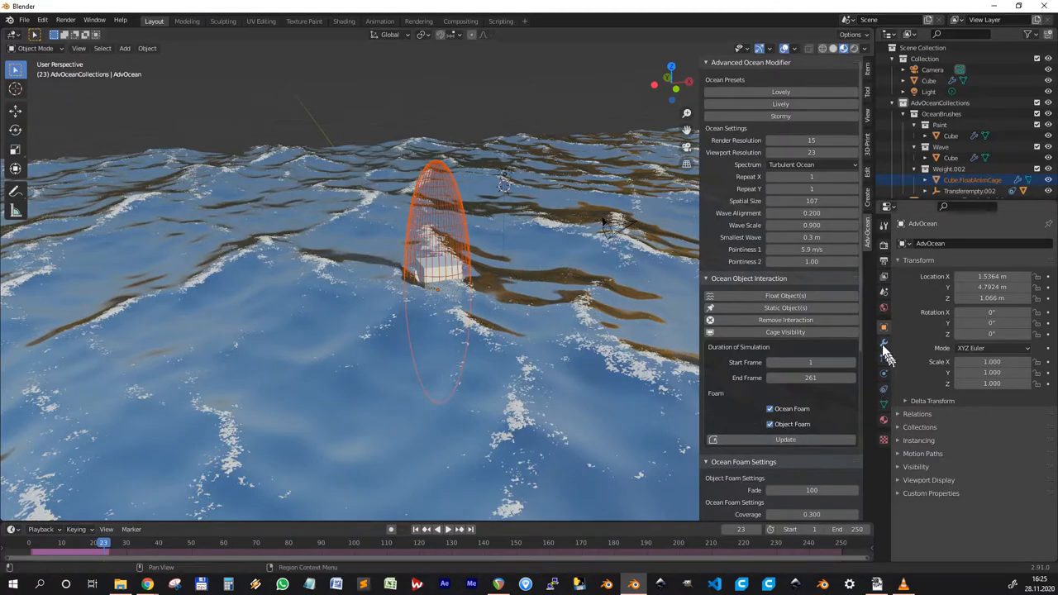
left_click(783, 440)
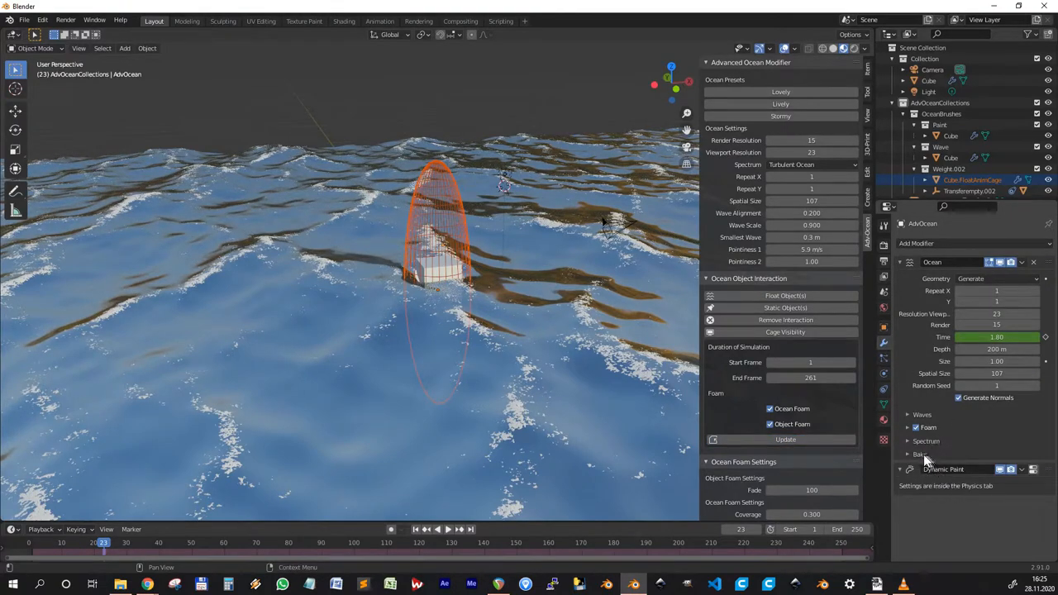
left_click(919, 453)
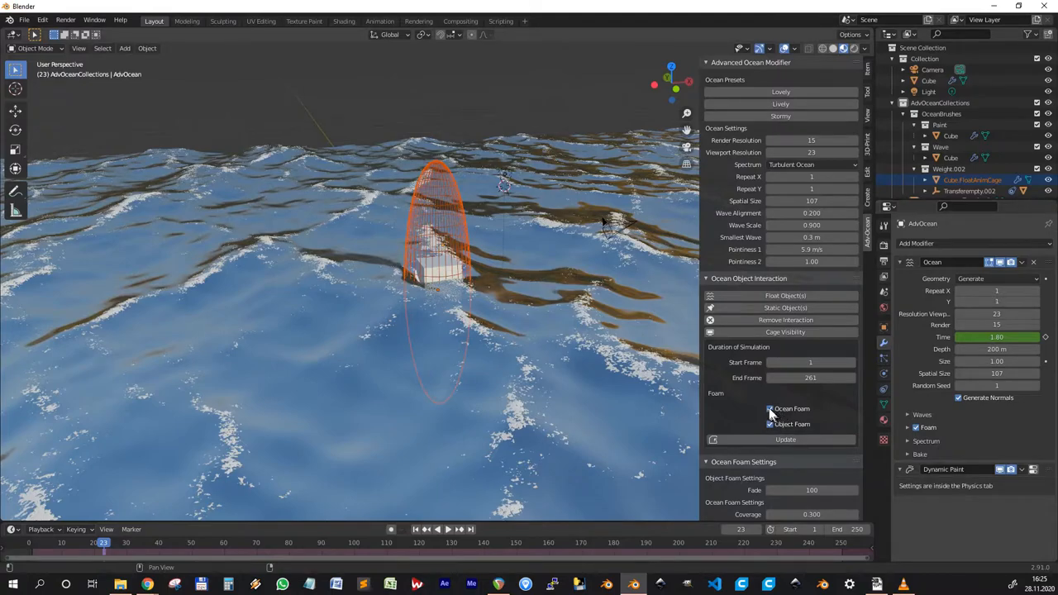
left_click(770, 408)
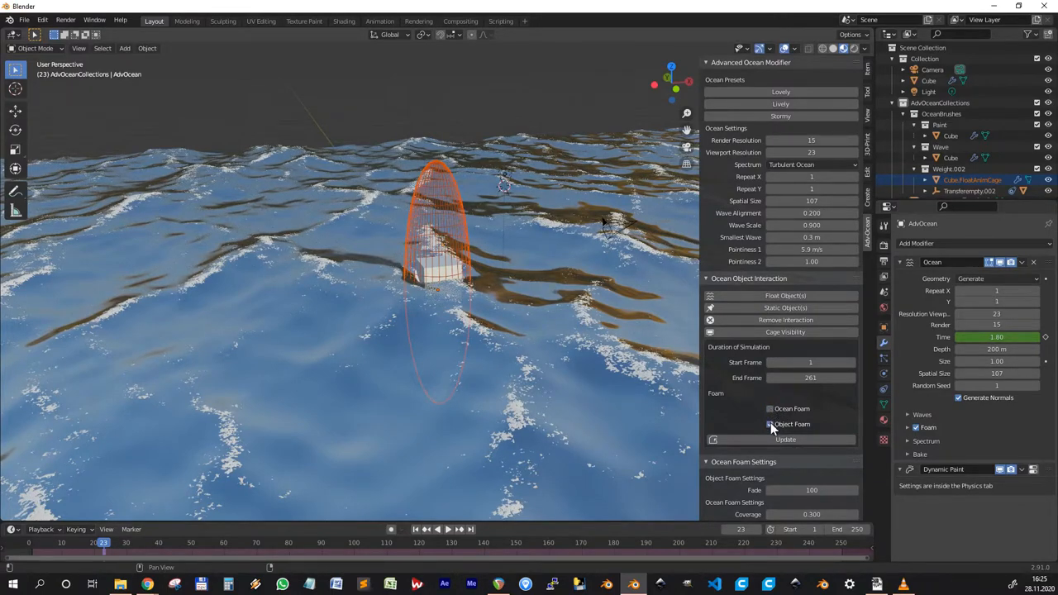
left_click(771, 423)
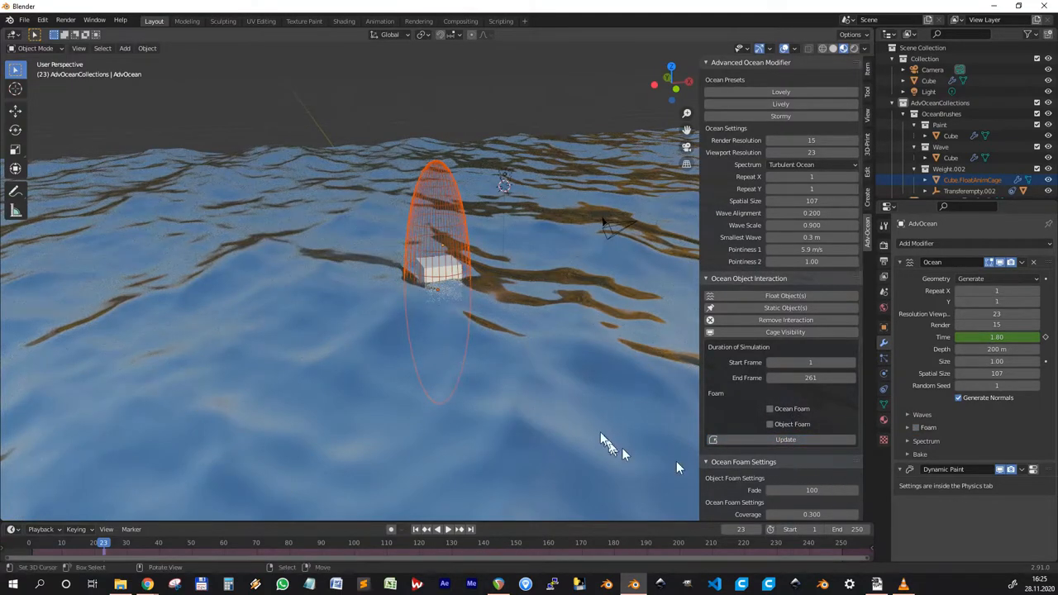
left_click(770, 423)
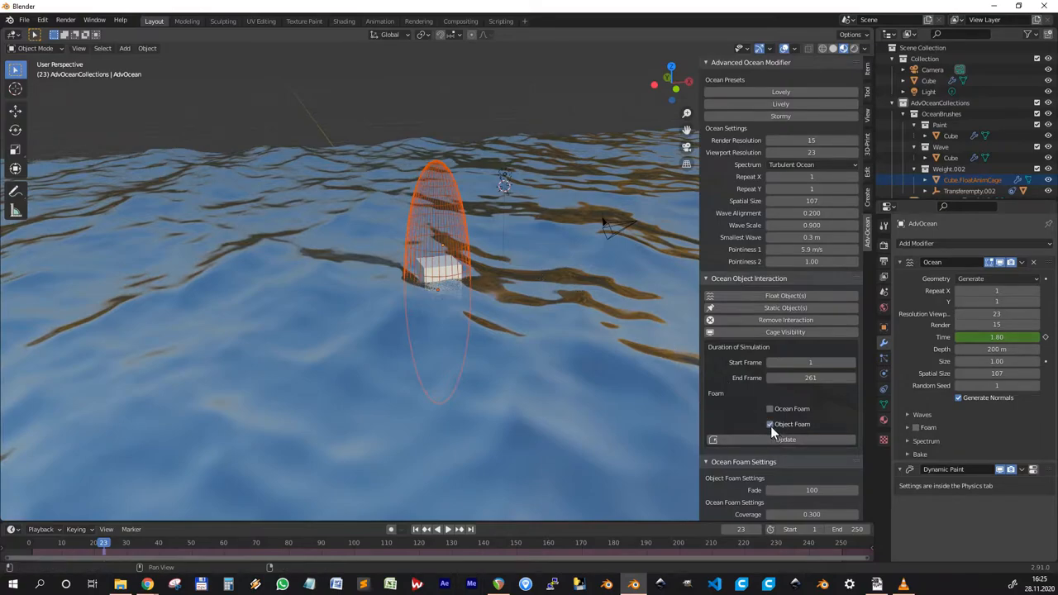
mouse_move(784, 440)
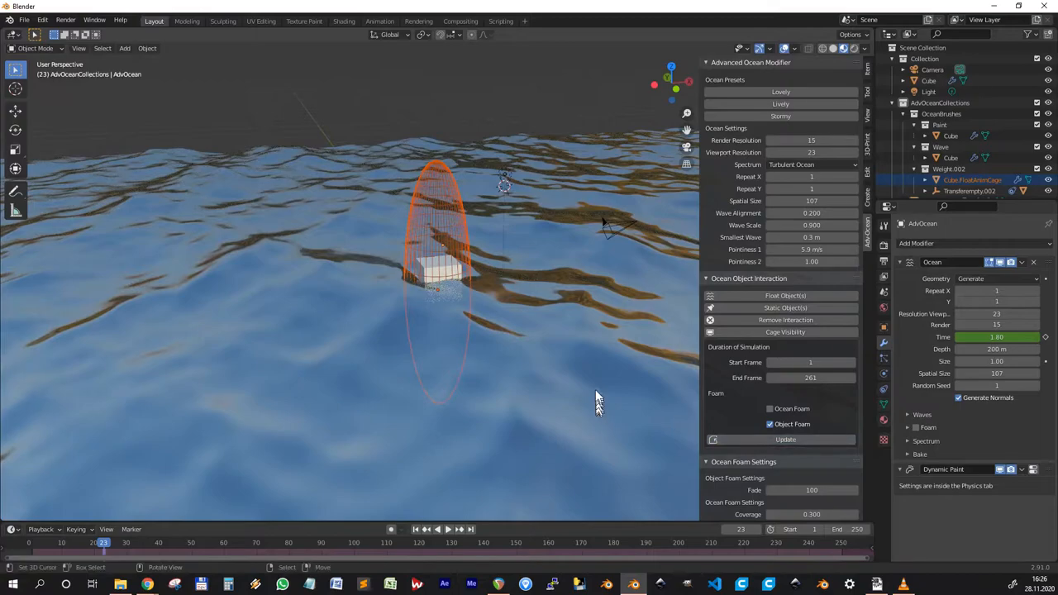
left_click(436, 529)
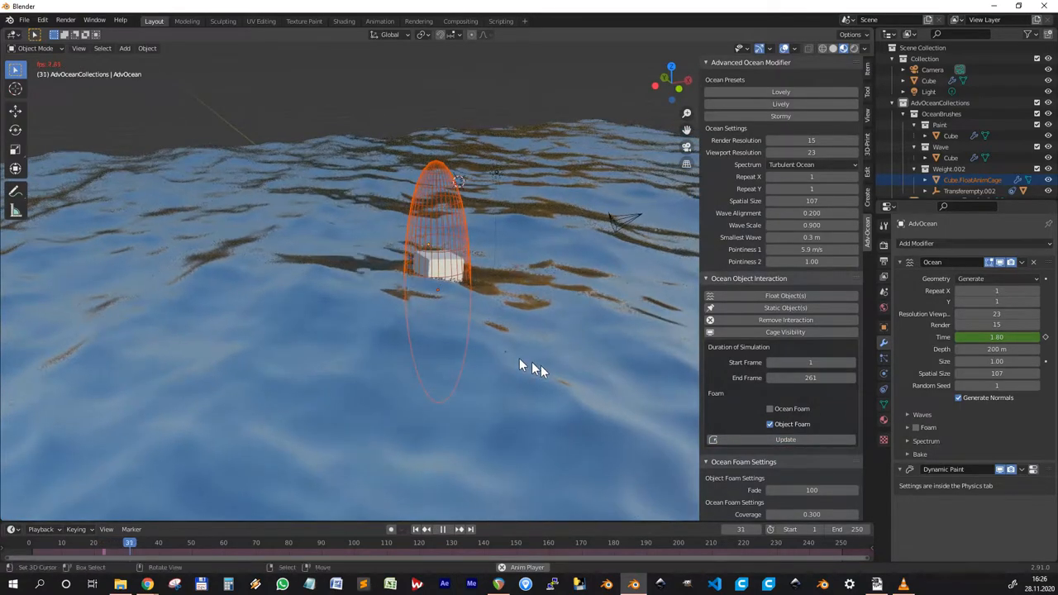
Raise the object foam Fade and drag Coverage up so the waves carry much more foam
left_click(441, 529)
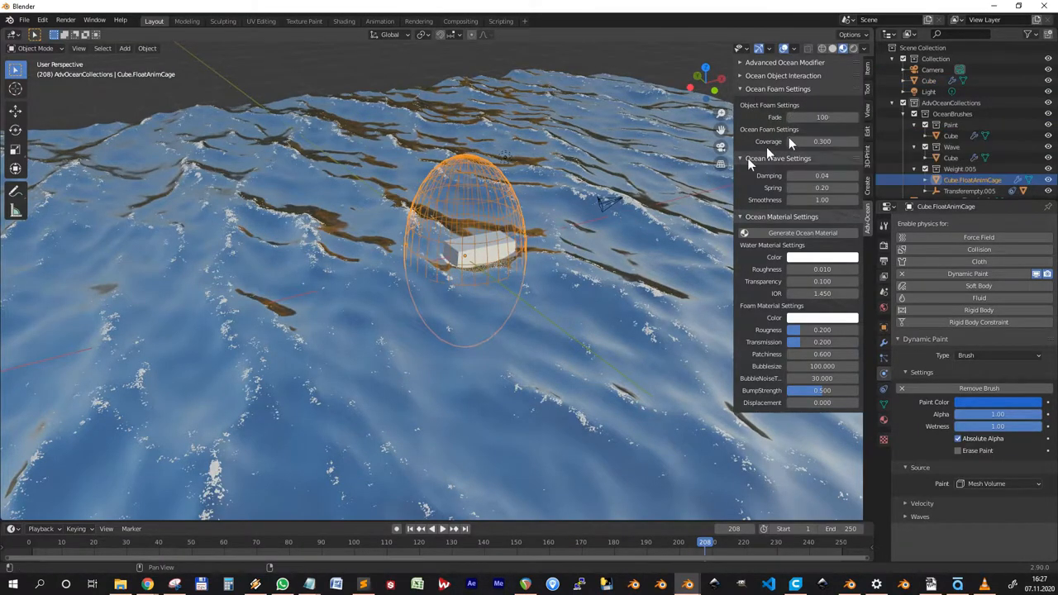
mouse_move(544, 241)
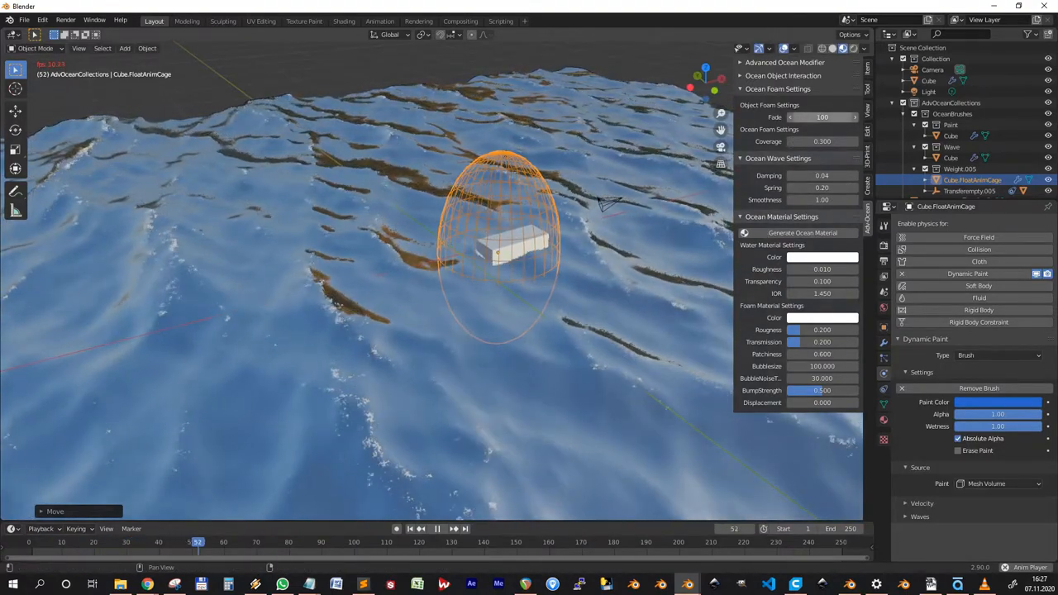
left_click(436, 528)
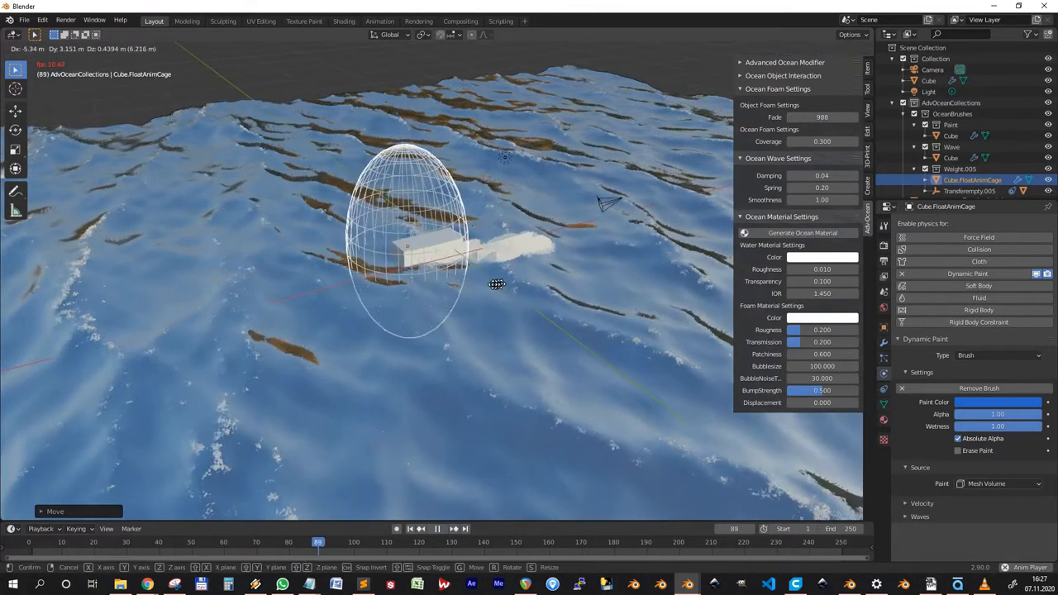
left_click_drag(496, 285, 307, 287)
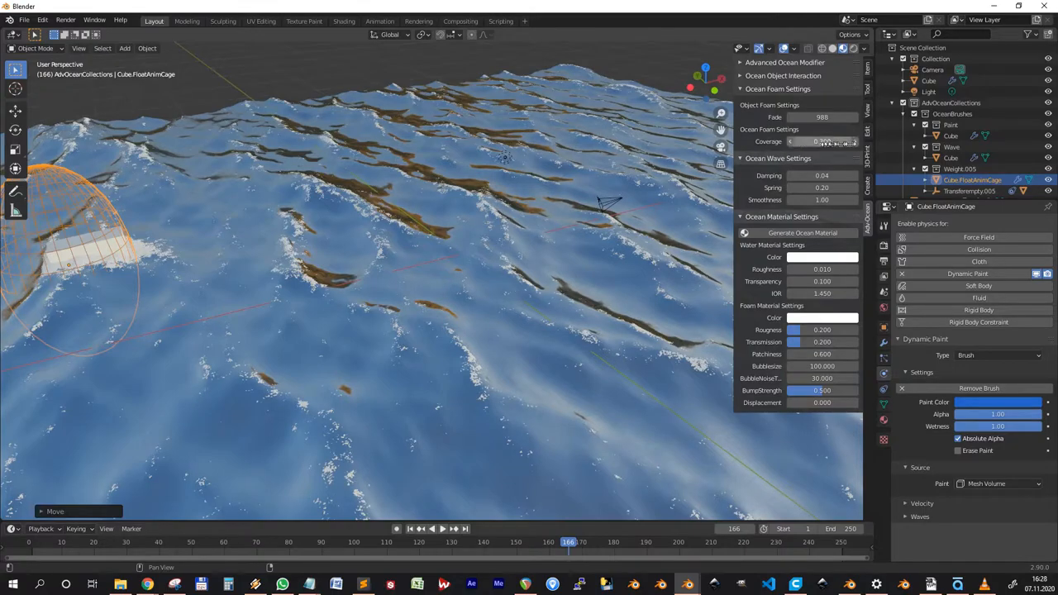
left_click_drag(851, 142, 818, 142)
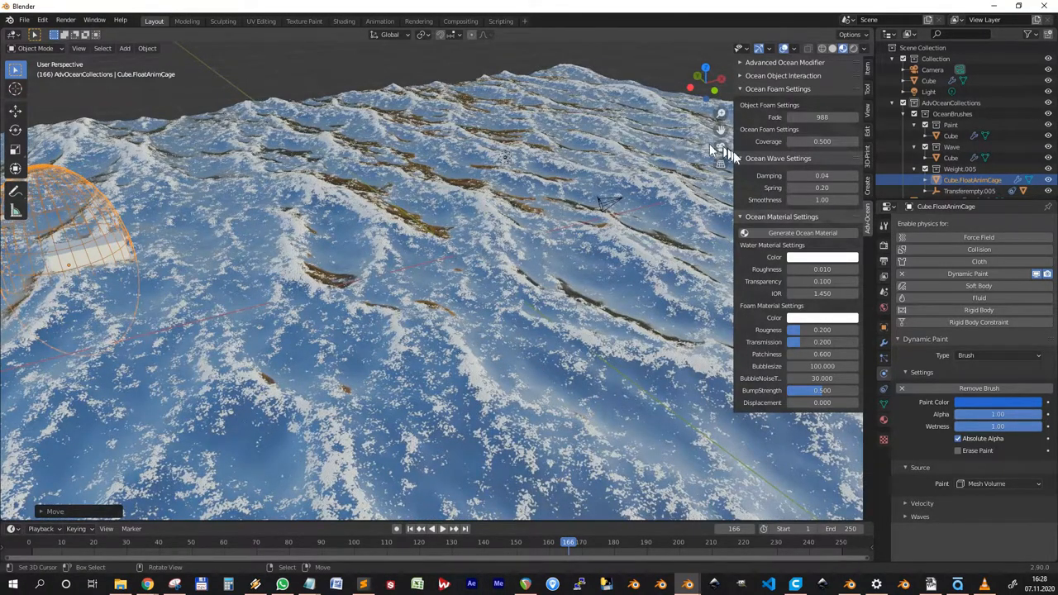
left_click_drag(823, 140, 797, 140)
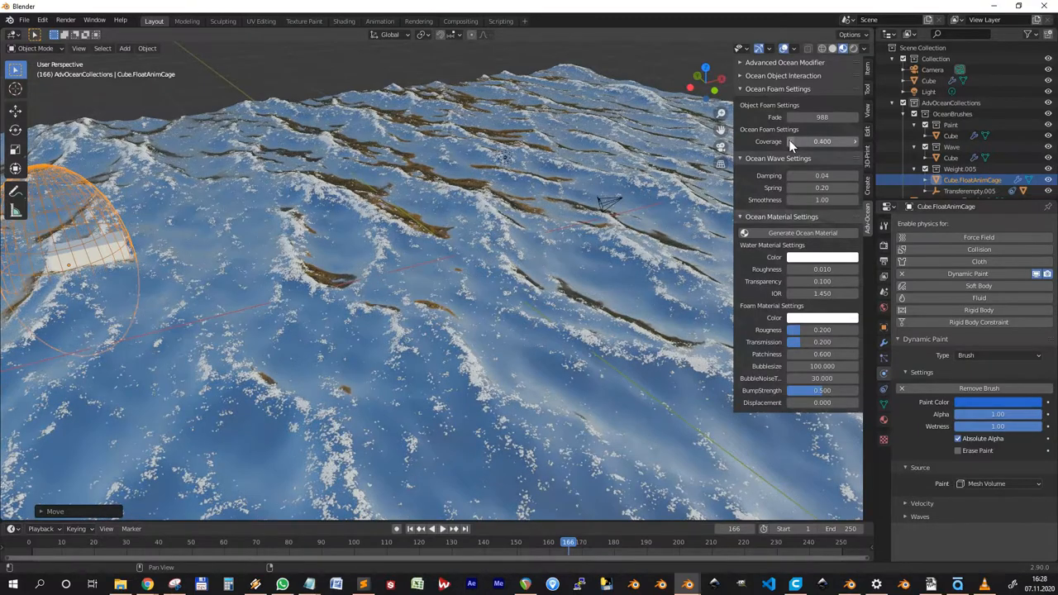
left_click_drag(822, 142, 785, 142)
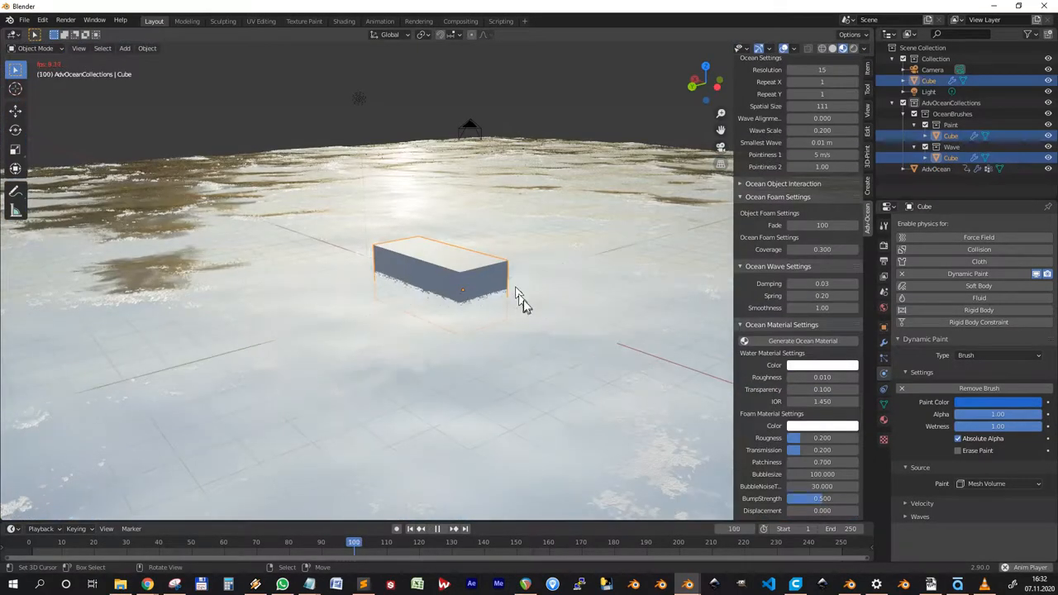
Grab the cube to another position on the ocean, confirm it, and scrub the timeline
left_click_drag(463, 289, 526, 284)
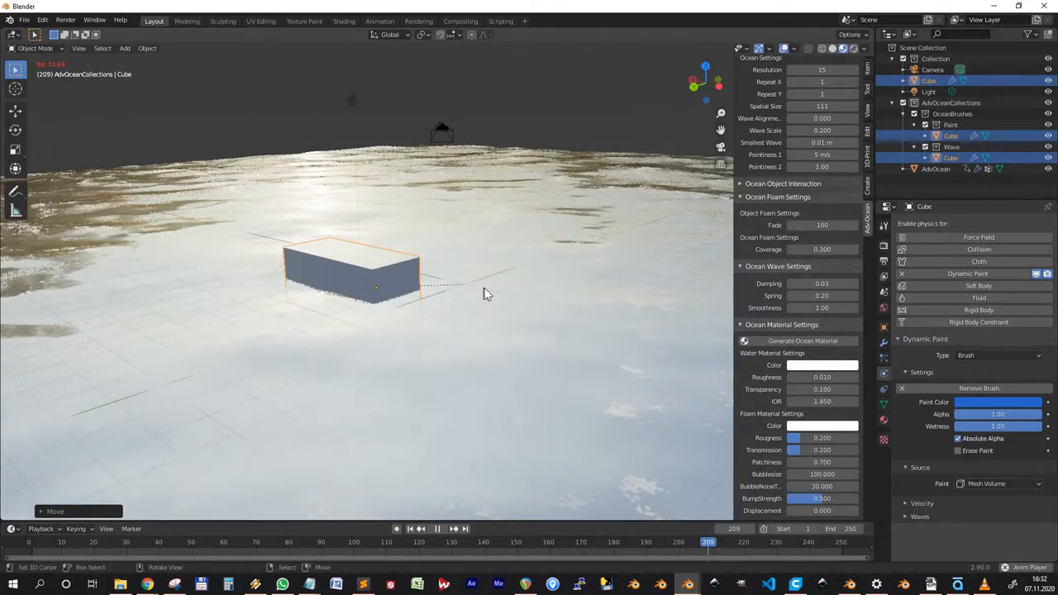
left_click(426, 529)
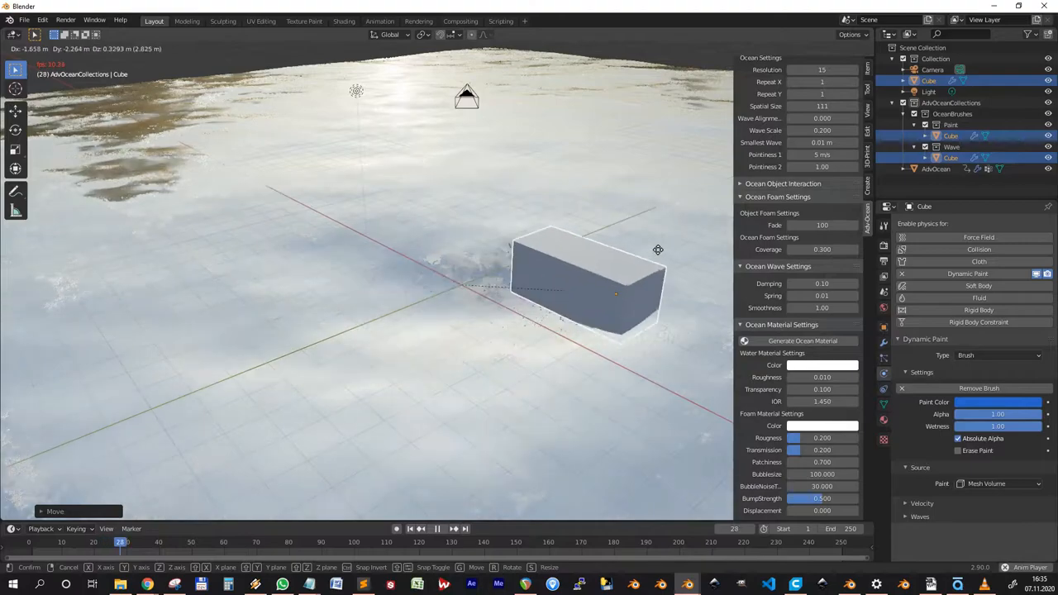
left_click(624, 267)
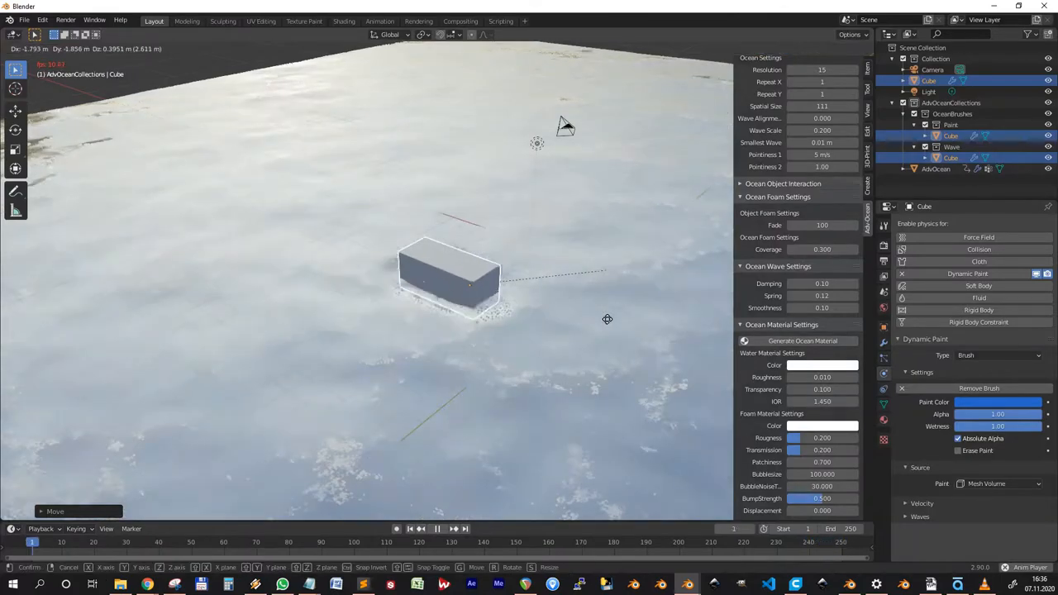
left_click(611, 334)
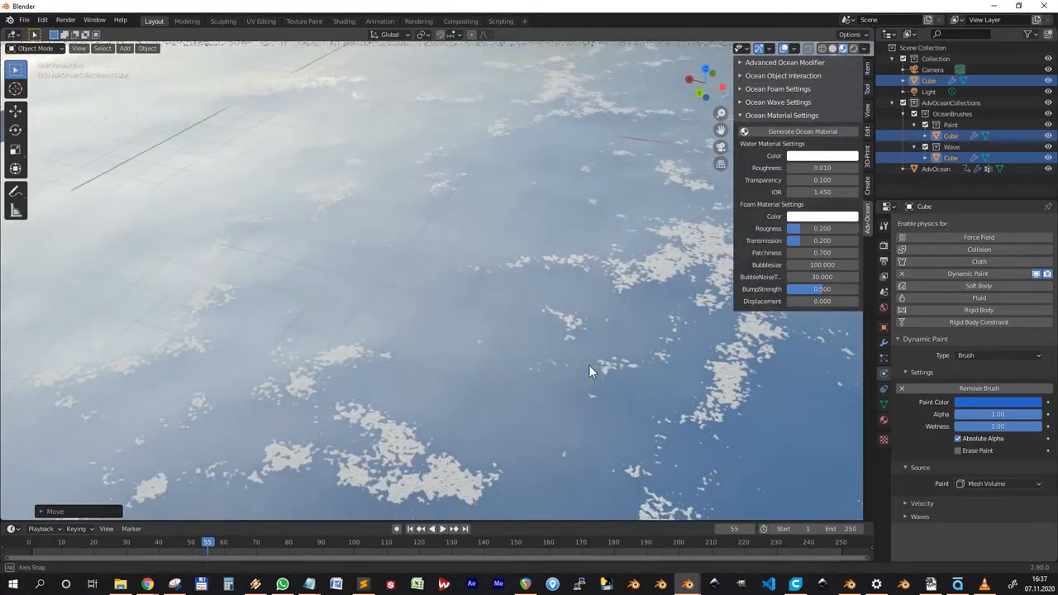
Tint the ocean water colour, trying gold and green before returning to blue
left_click(862, 48)
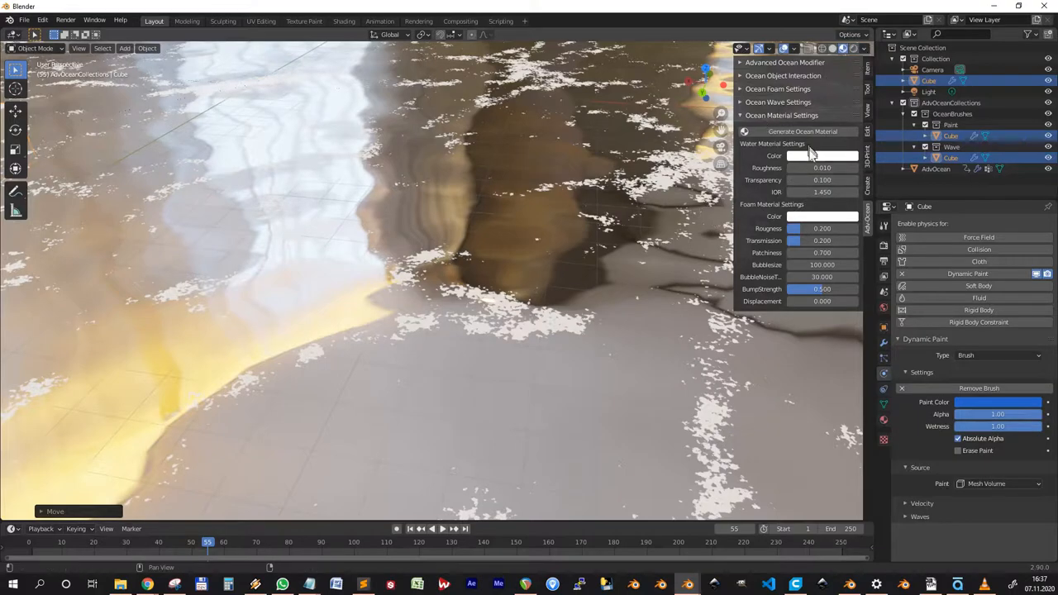
left_click(821, 155)
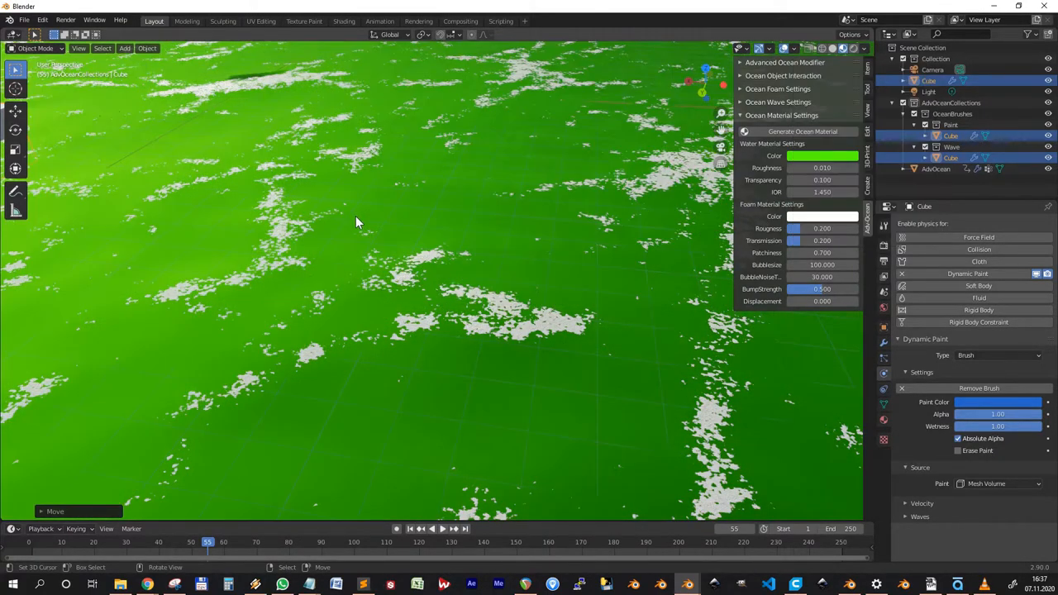
left_click(823, 155)
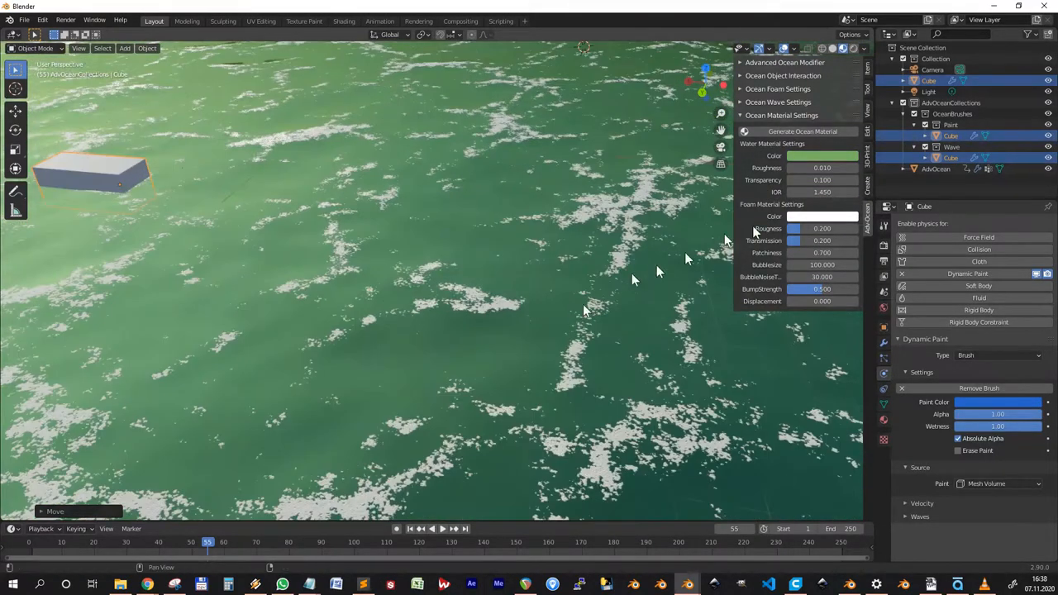
left_click(823, 156)
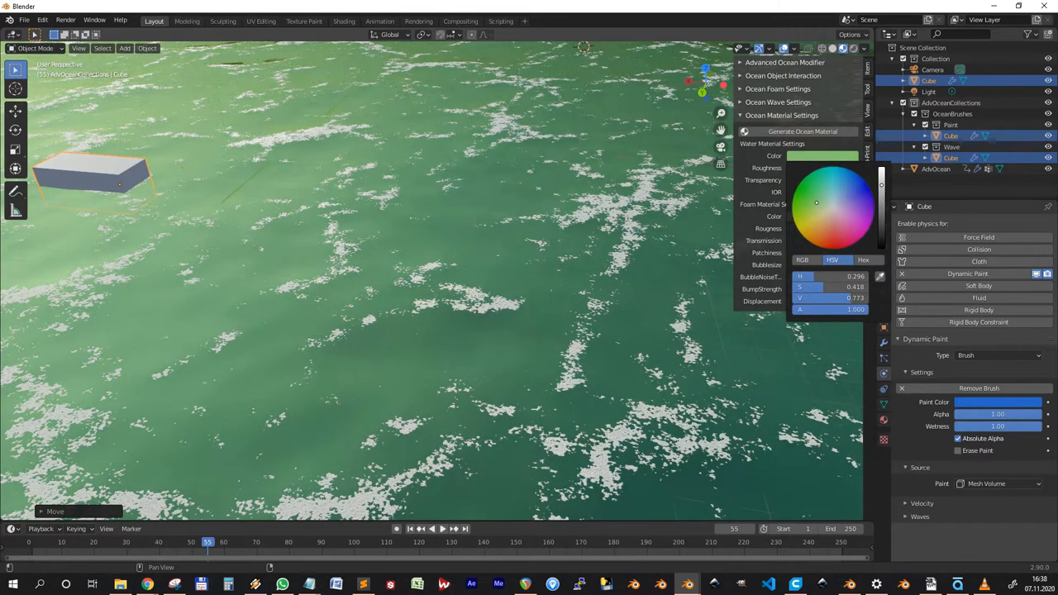
Tune the water material's Roughness and Transparency values
left_click(823, 156)
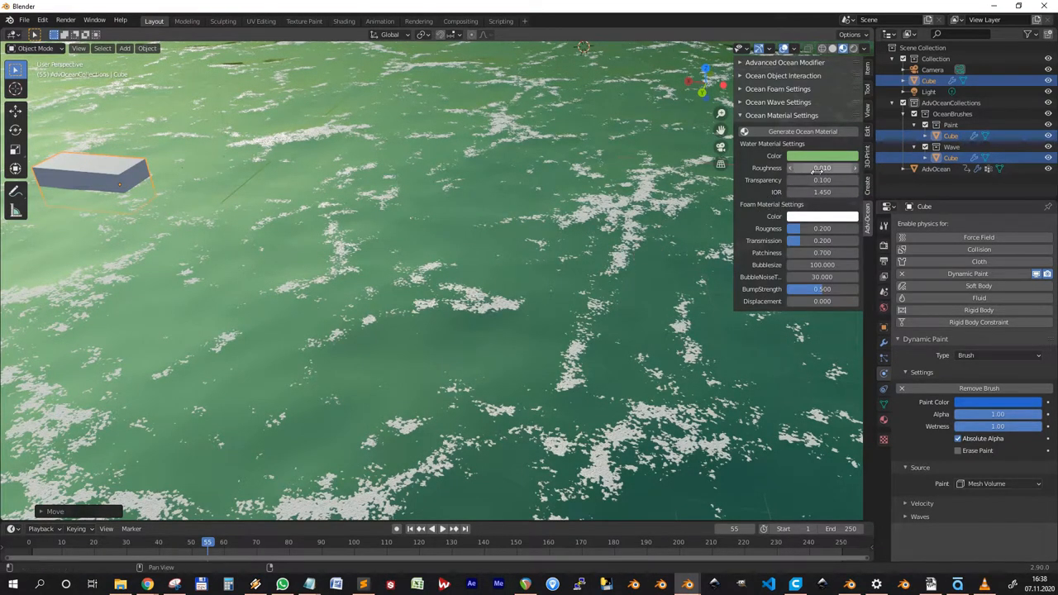
left_click_drag(802, 169, 843, 168)
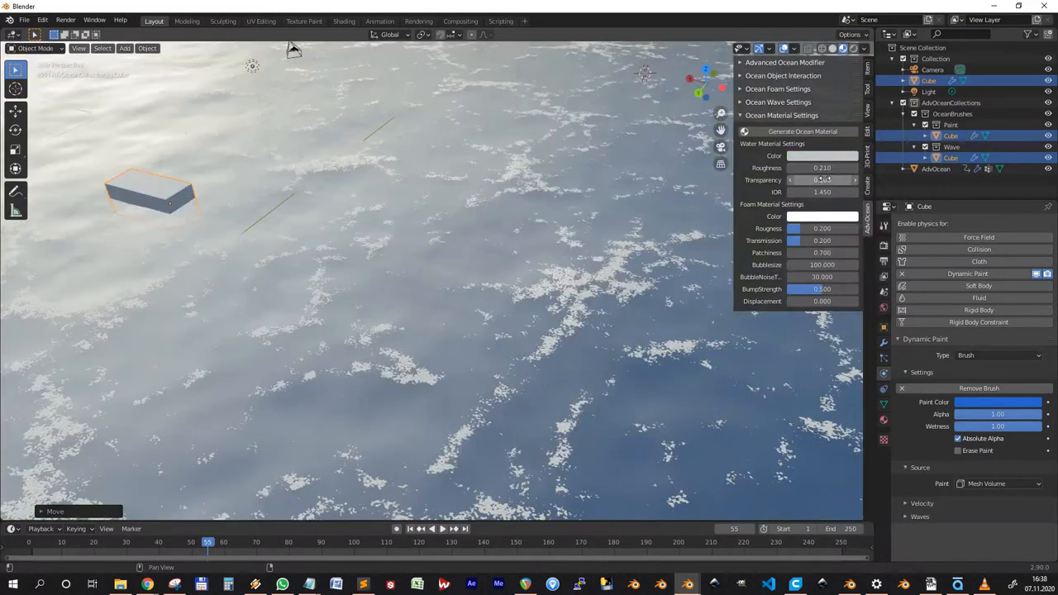
left_click(823, 180)
type("0.300")
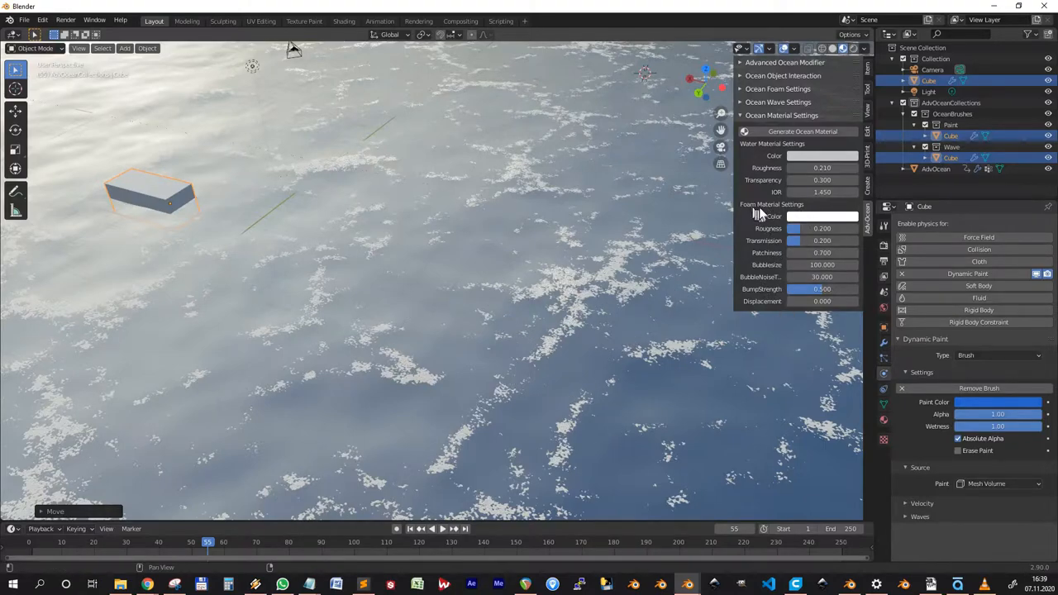
Set the foam colour to green and lower its Transmission
left_click(821, 215)
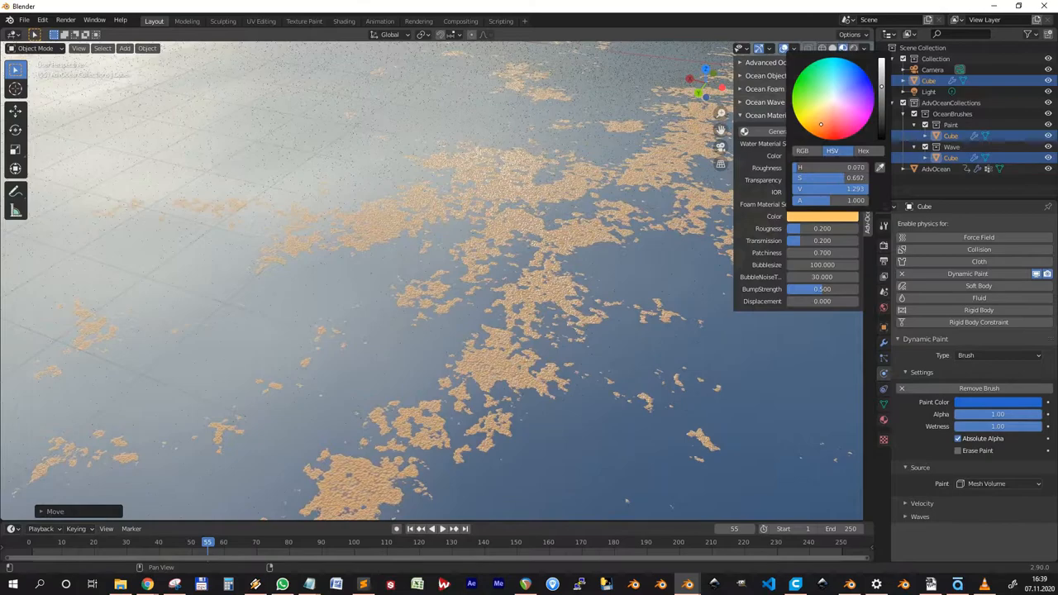
left_click(806, 96)
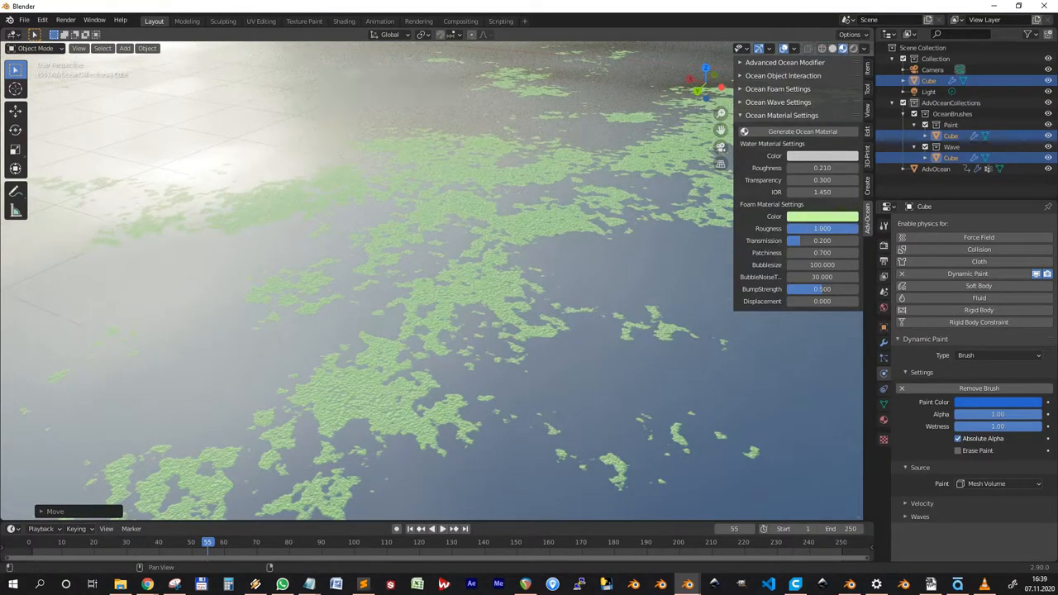
left_click_drag(821, 229, 813, 228)
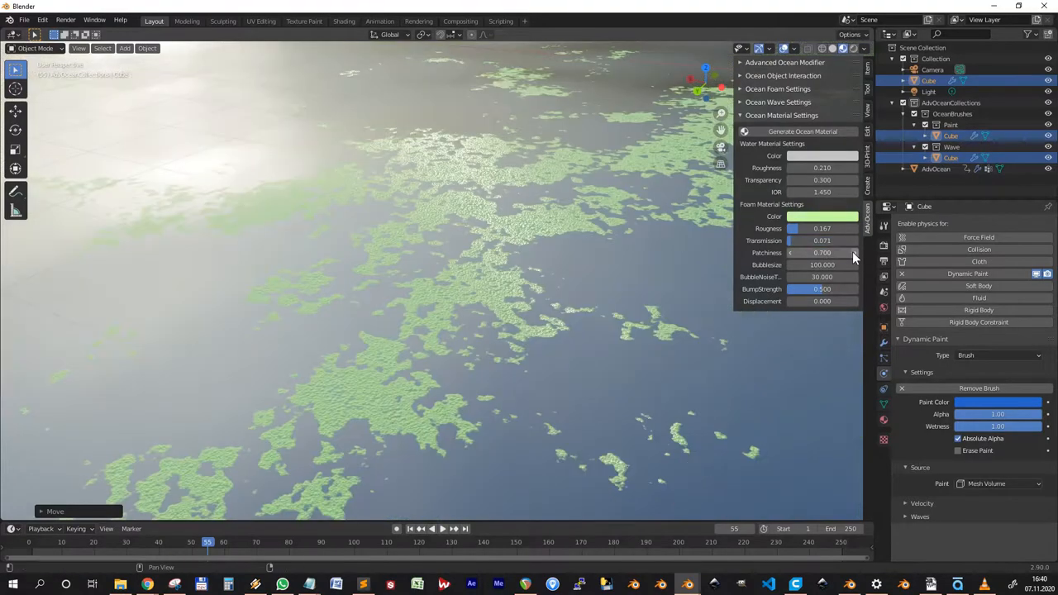
left_click(855, 251)
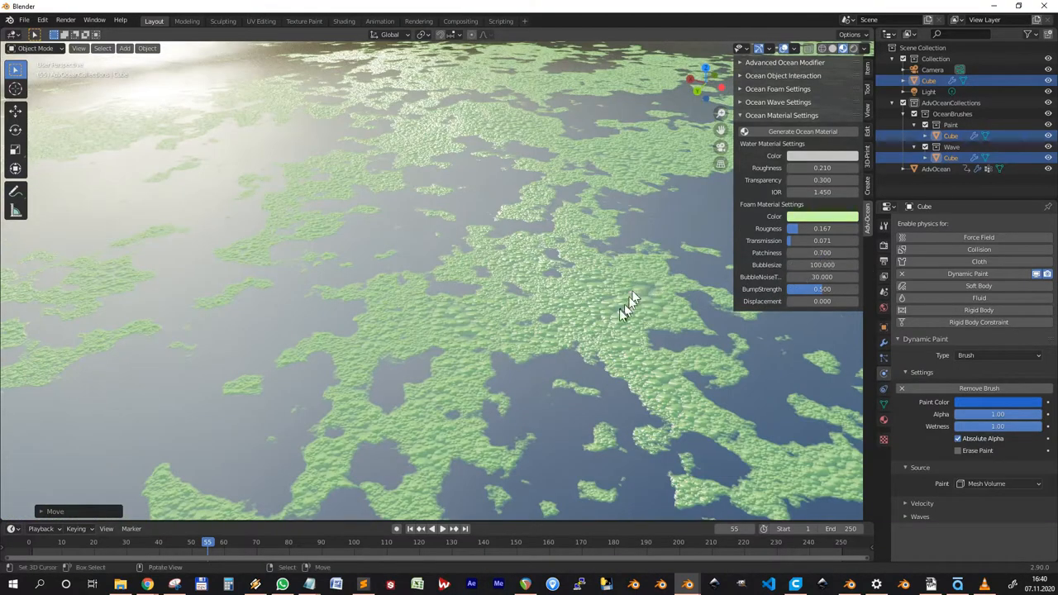
mouse_move(621, 367)
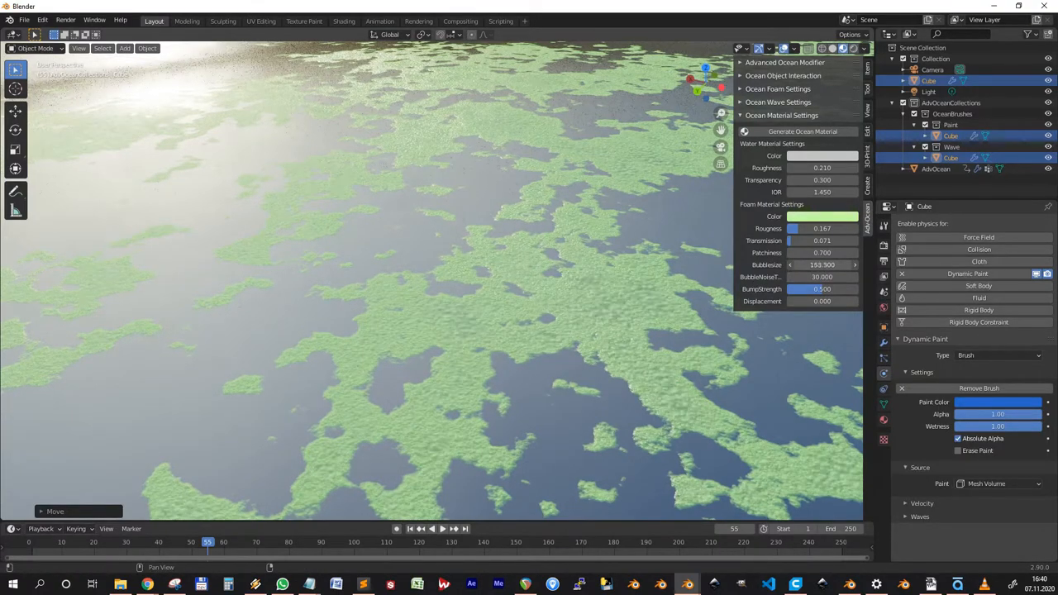
Drag the foam BubbleSize to about 119 for patchy clumps
left_click_drag(794, 264, 835, 264)
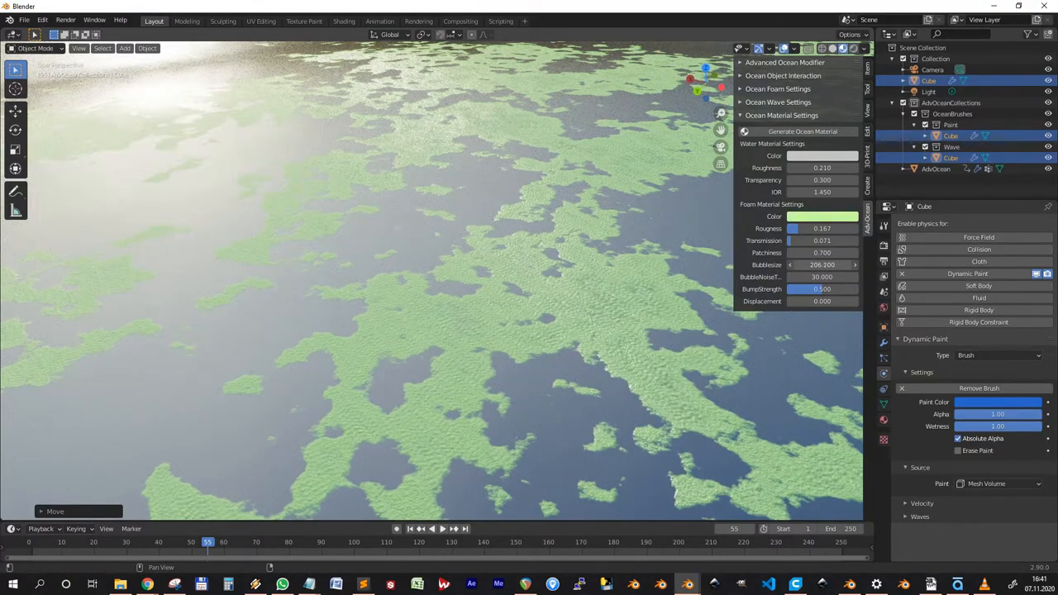
left_click_drag(810, 265, 829, 264)
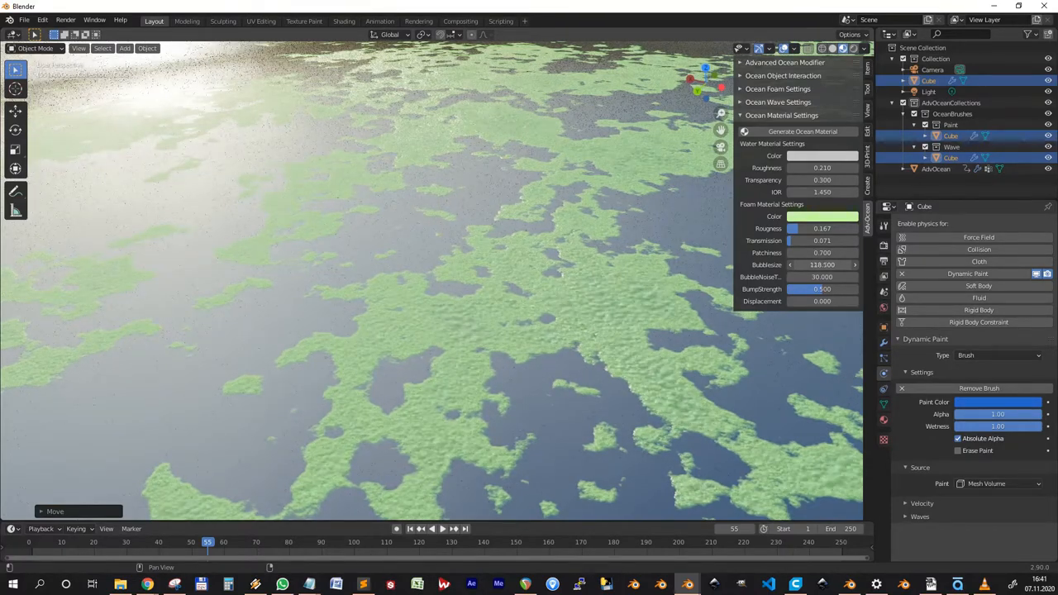
left_click_drag(843, 265, 802, 264)
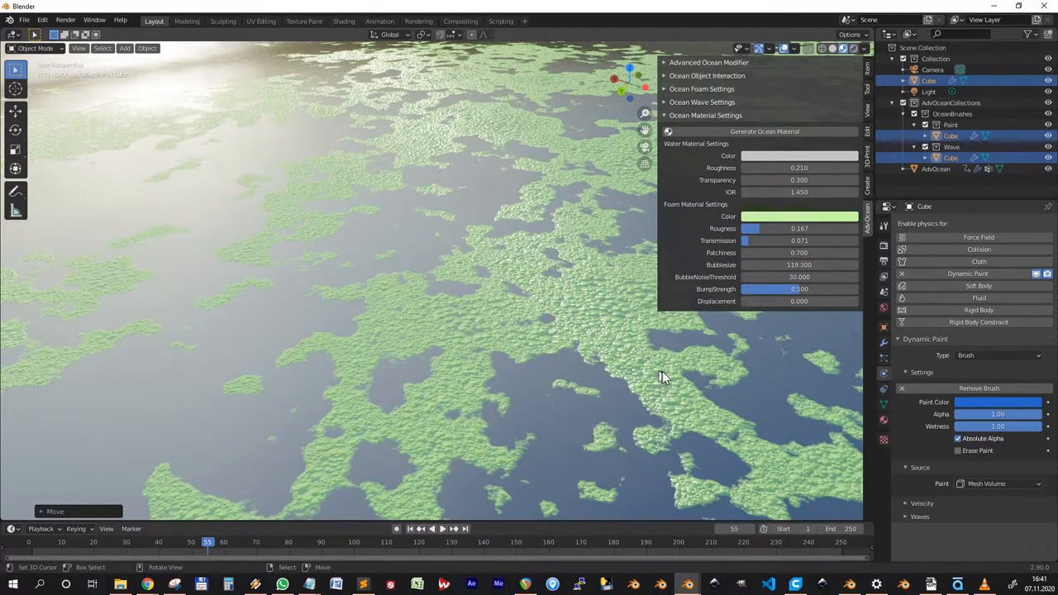
mouse_move(652, 388)
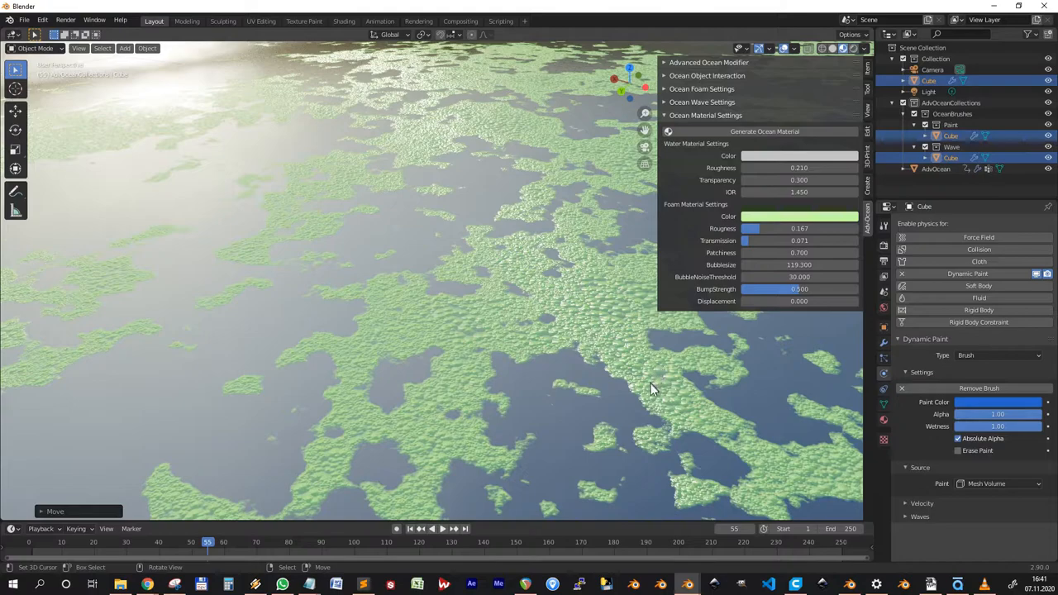
mouse_move(667, 423)
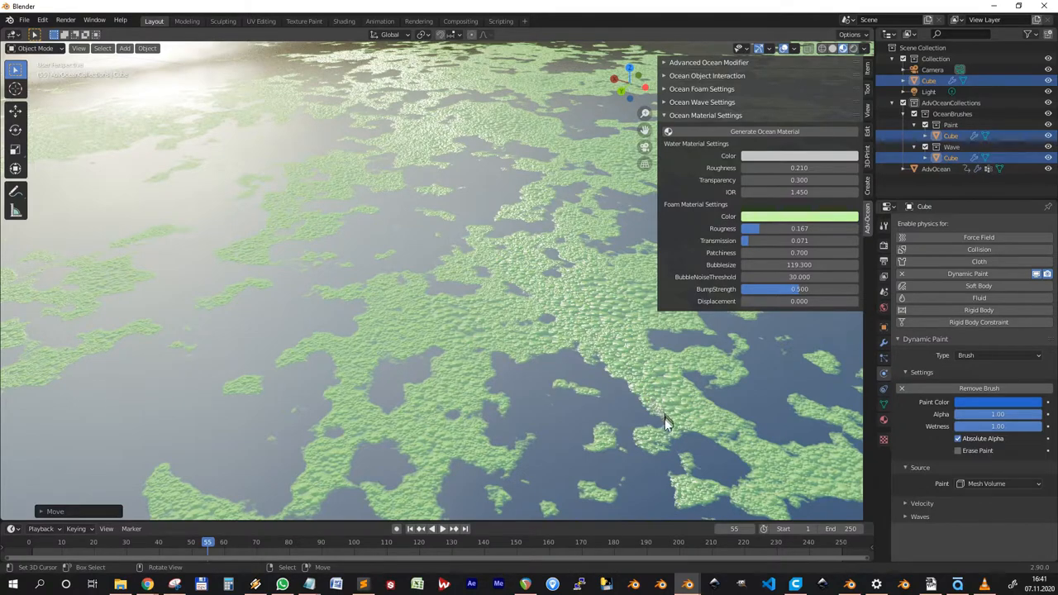
mouse_move(549, 365)
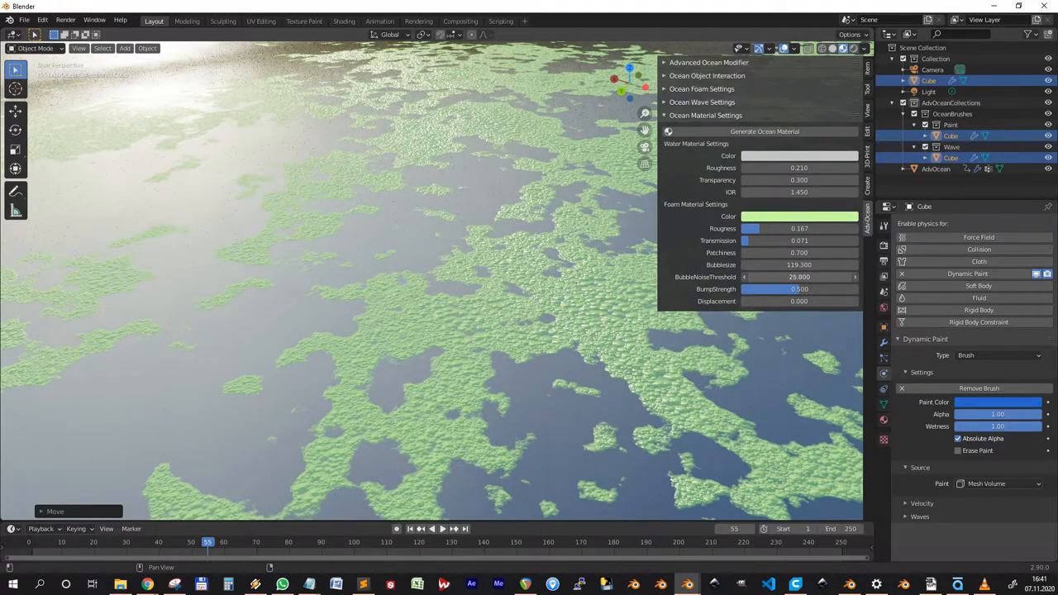
Lower BubbleNoiseThreshold and set BumpStrength to 0.678 for softer foam patches
left_click_drag(810, 277, 760, 278)
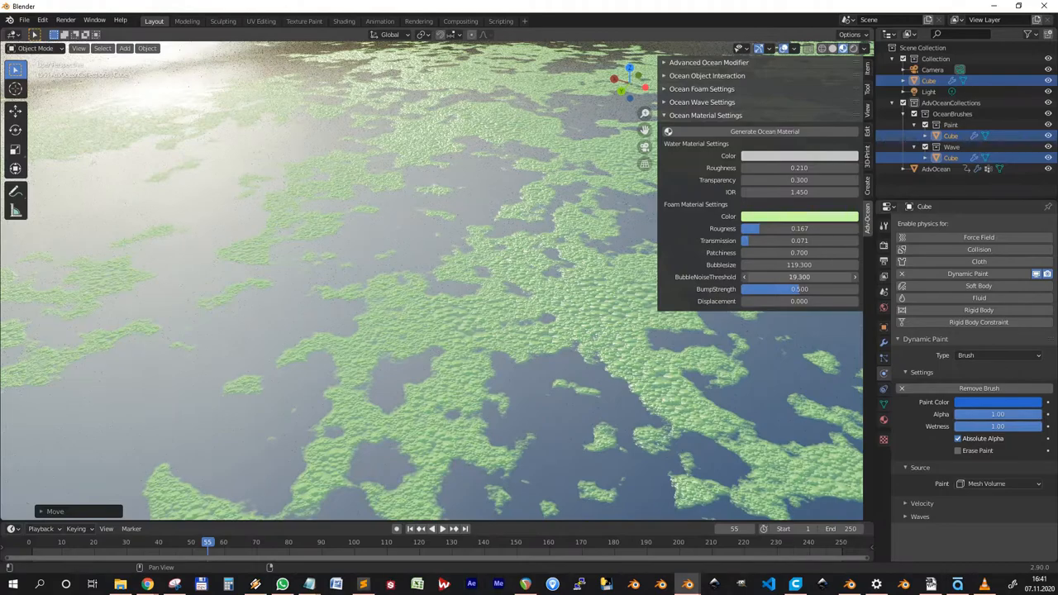
left_click_drag(800, 276, 743, 276)
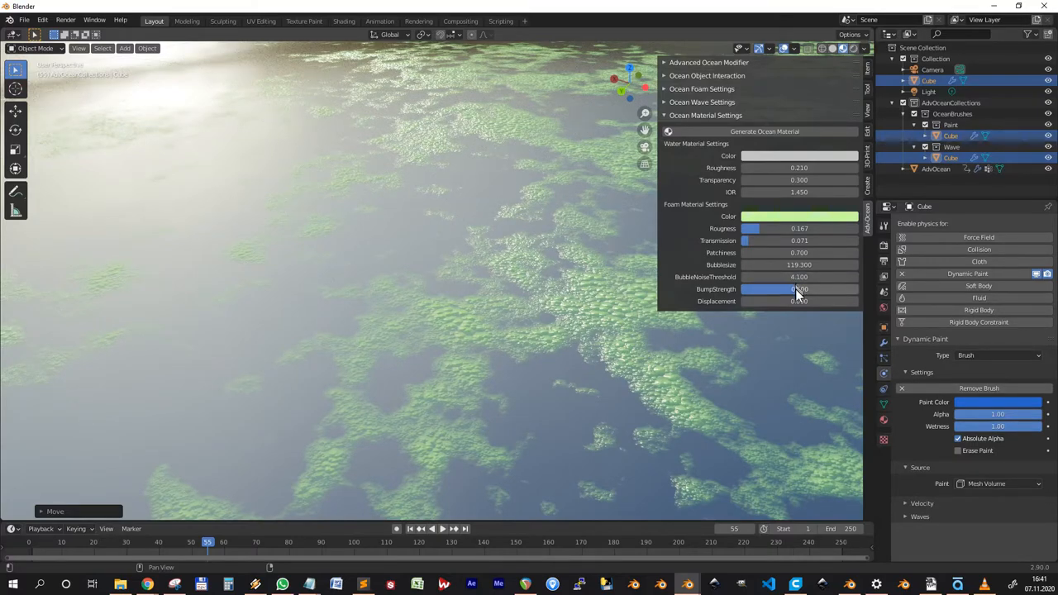
mouse_move(797, 289)
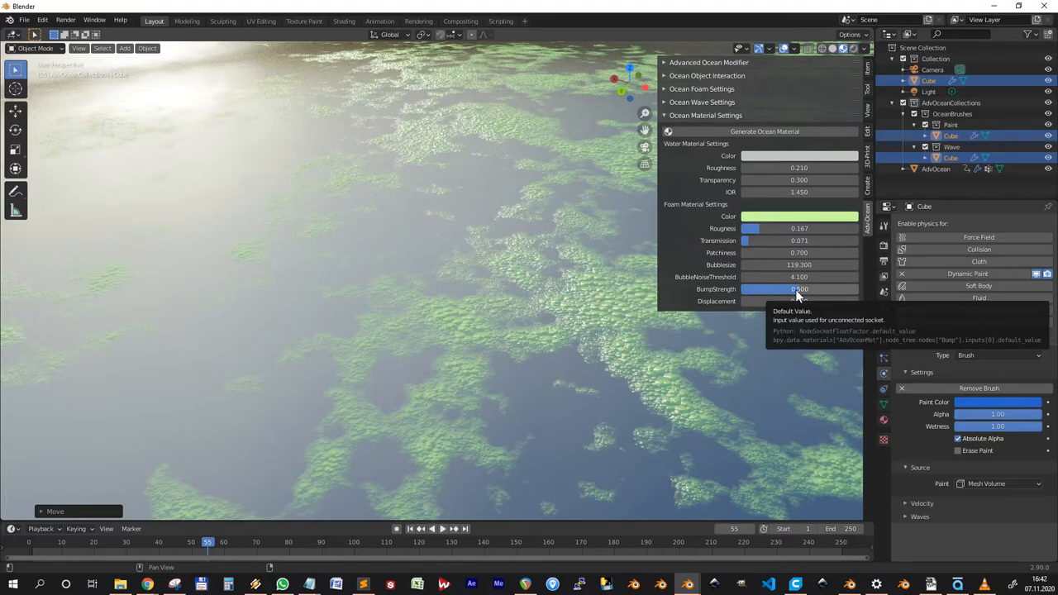
left_click_drag(797, 288, 753, 287)
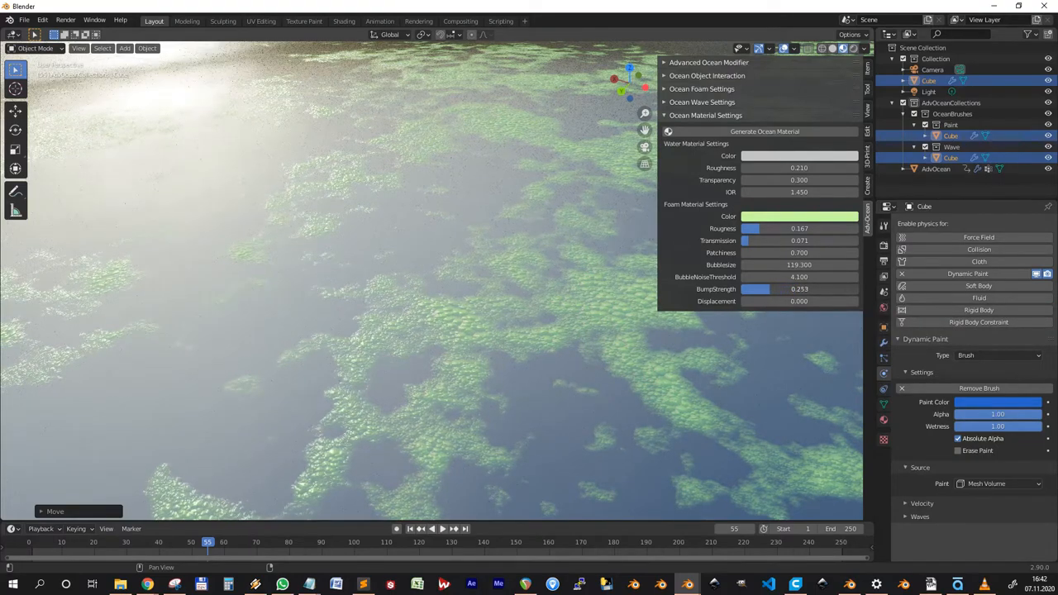
left_click_drag(777, 287, 752, 288)
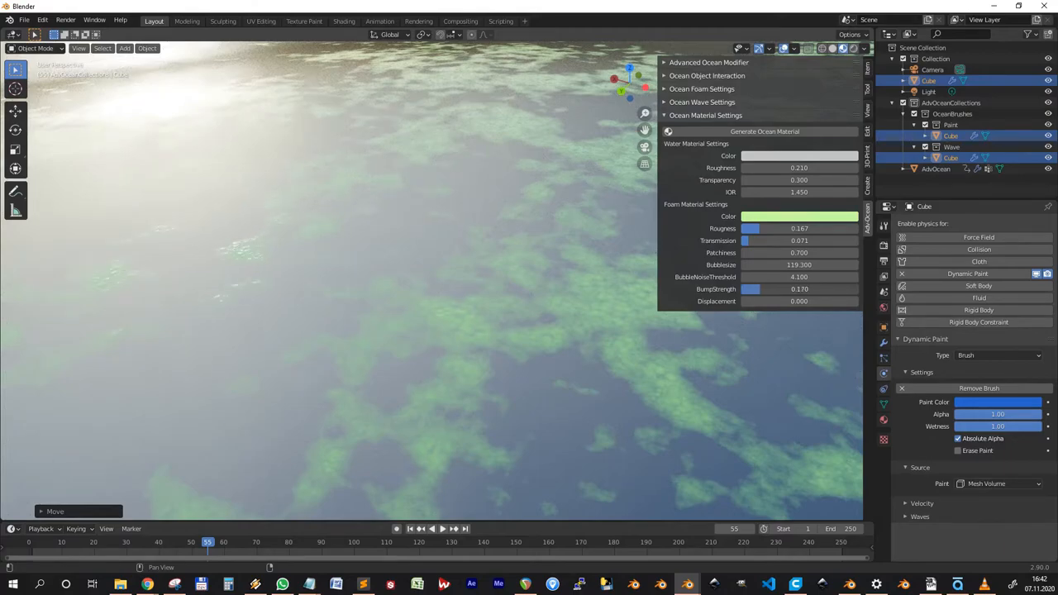